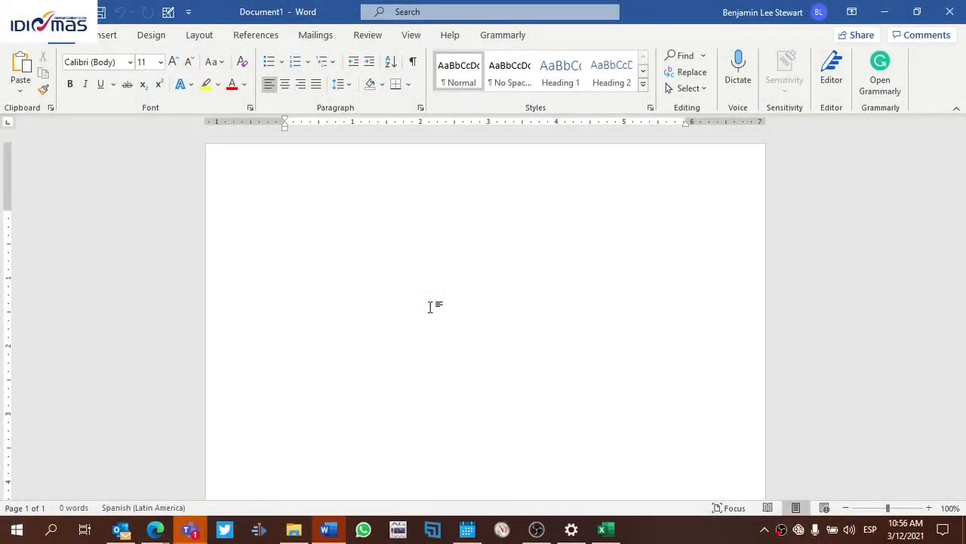
Enter the page header and write the title 'Observation Sheet'
left_click(285, 217)
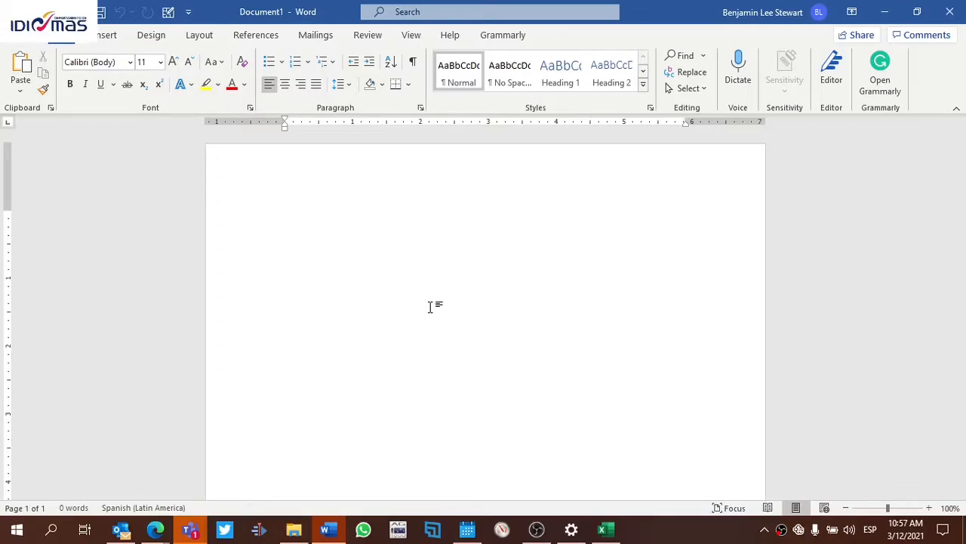
left_click(284, 217)
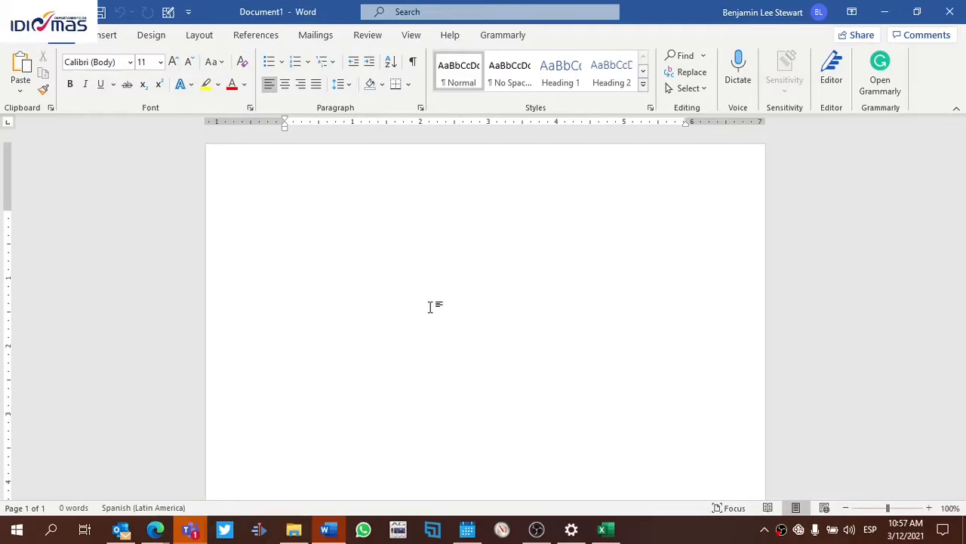
left_click(285, 215)
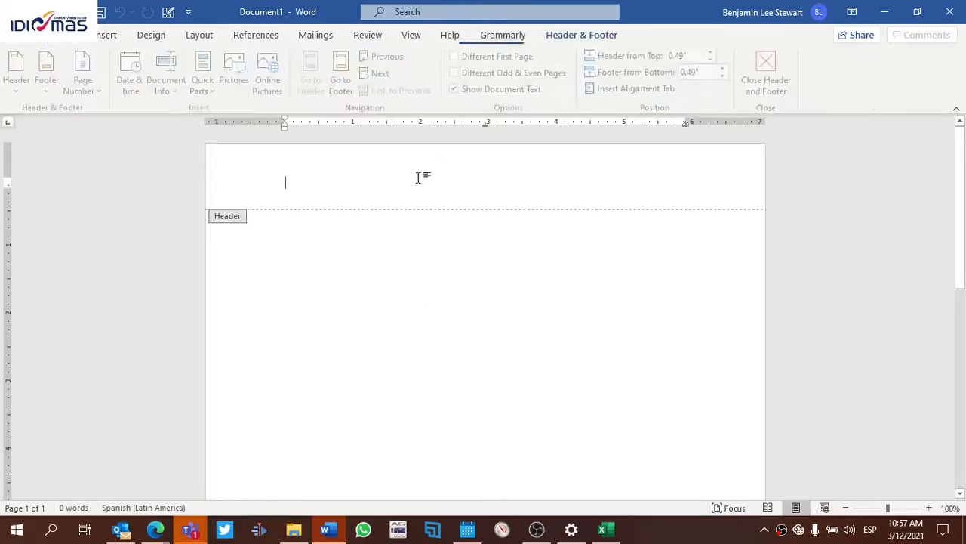
type("Observat")
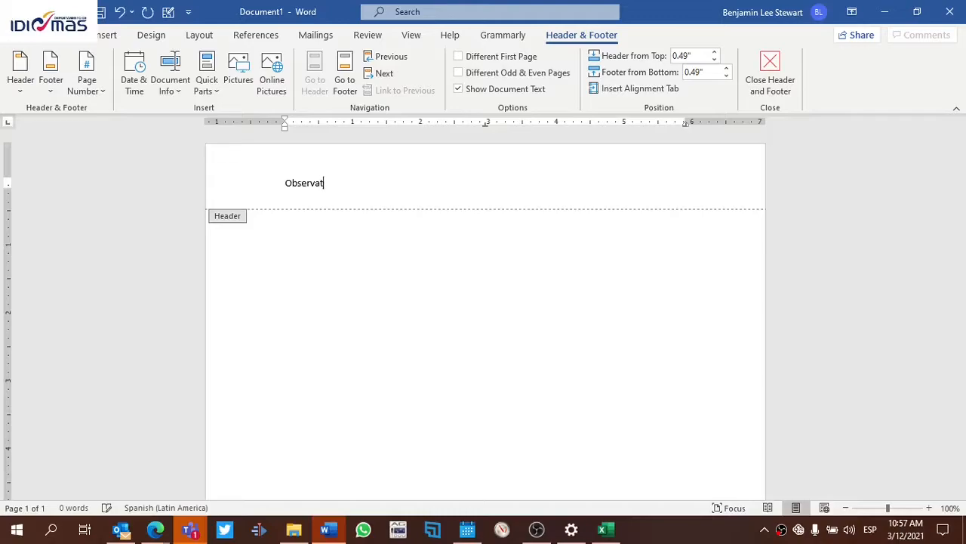
type("ion Sheet")
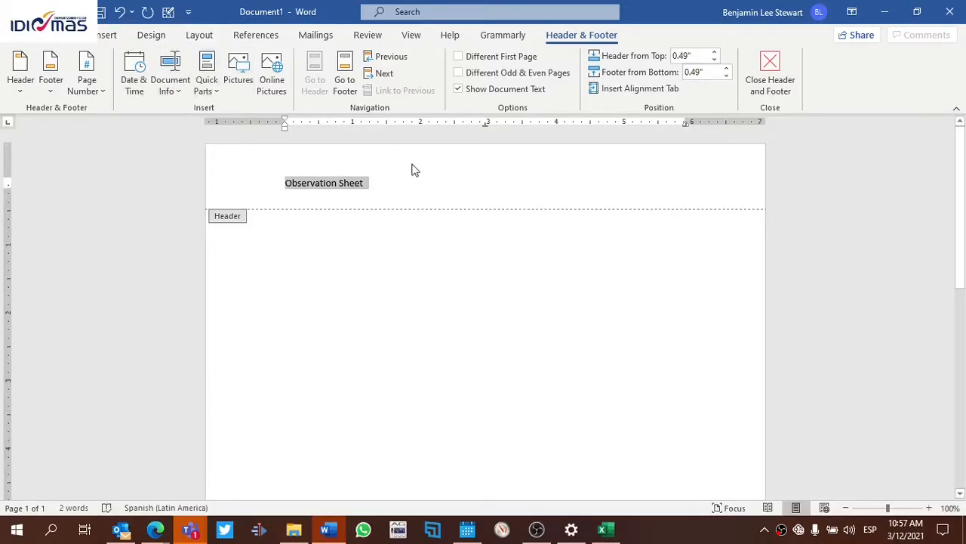
mouse_move(416, 161)
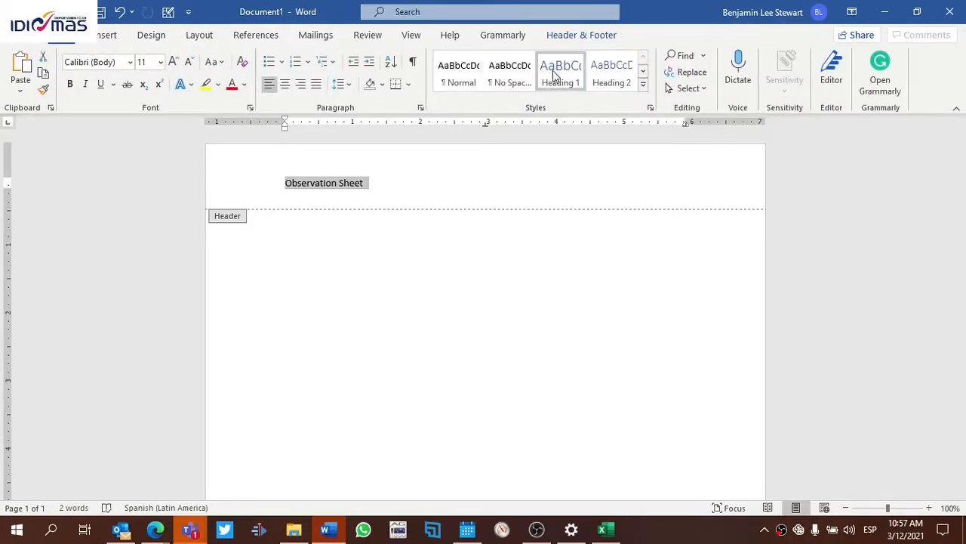
Style the title as Heading 1 and centre it in the header
left_click(560, 72)
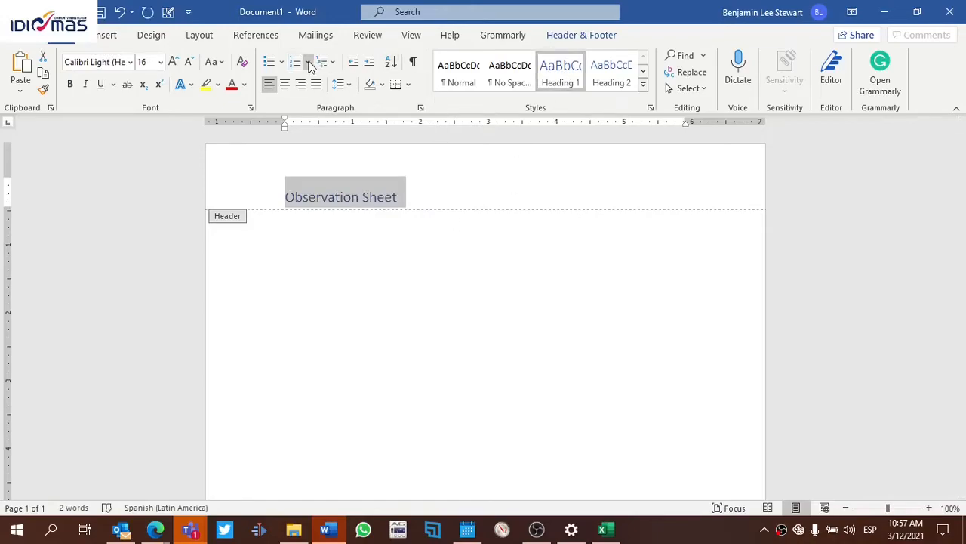
left_click(285, 84)
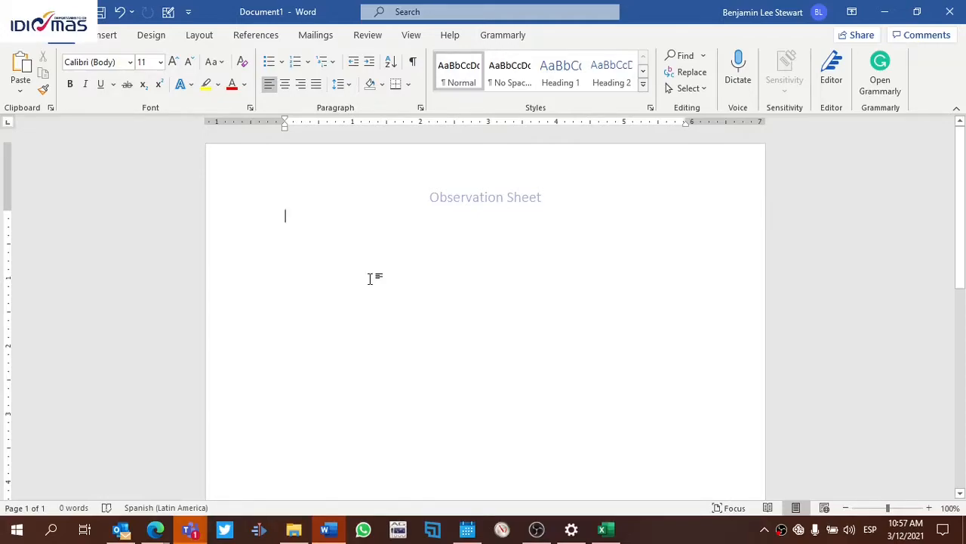
Add the 'Name of the Teacher:' label and move to a new line
type("Nam")
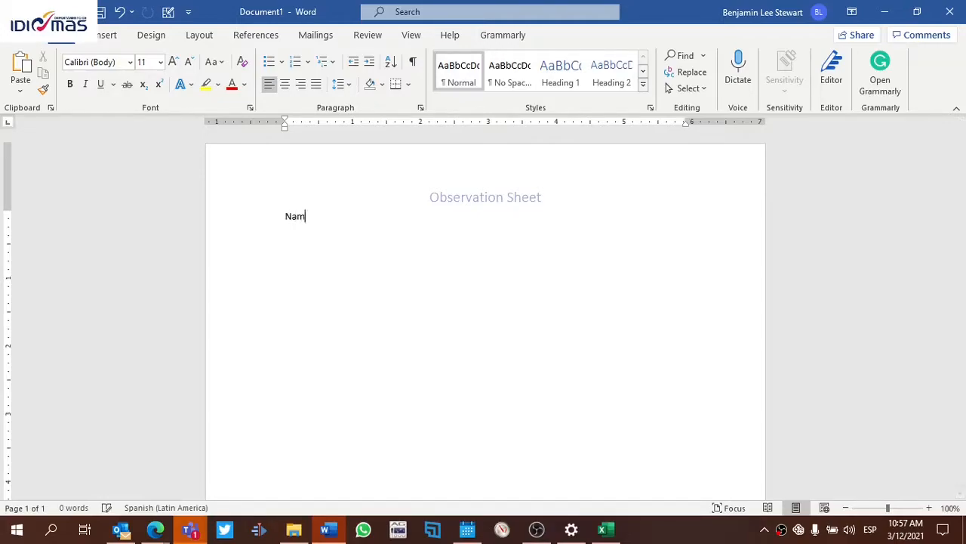
type("e of the")
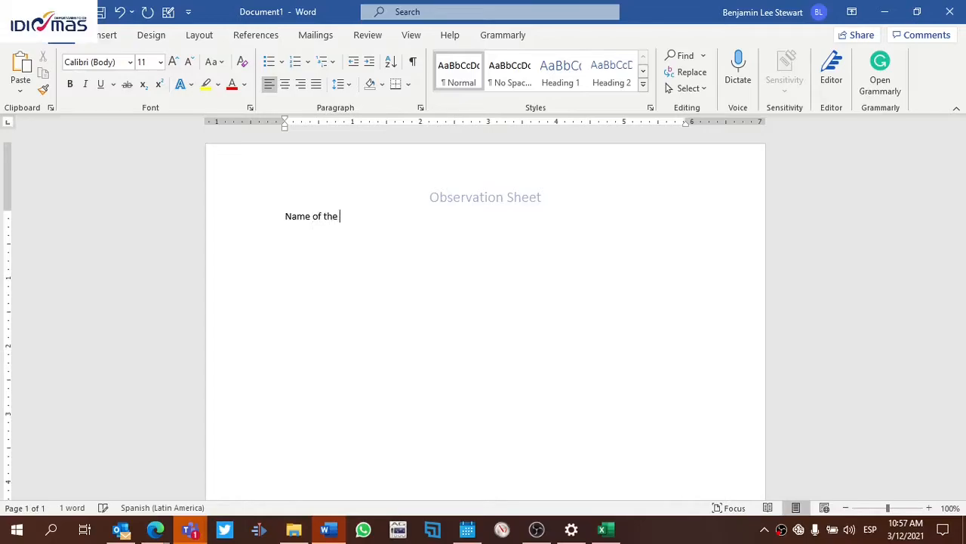
type("Teacher")
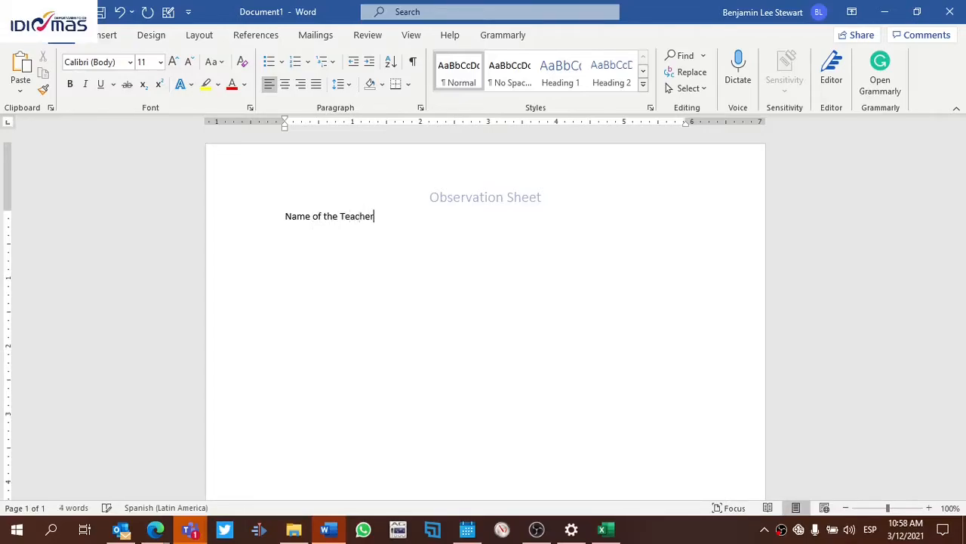
type(":")
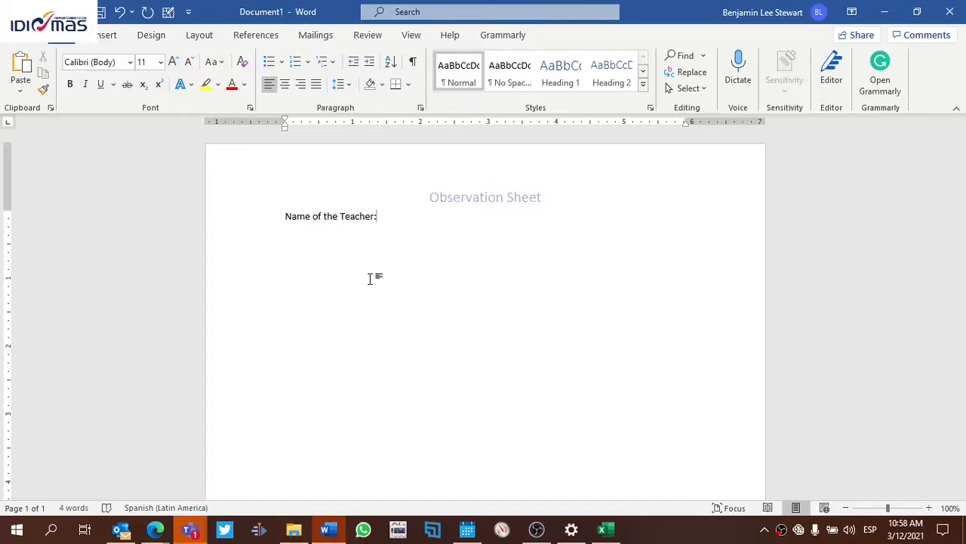
key("Backspace")
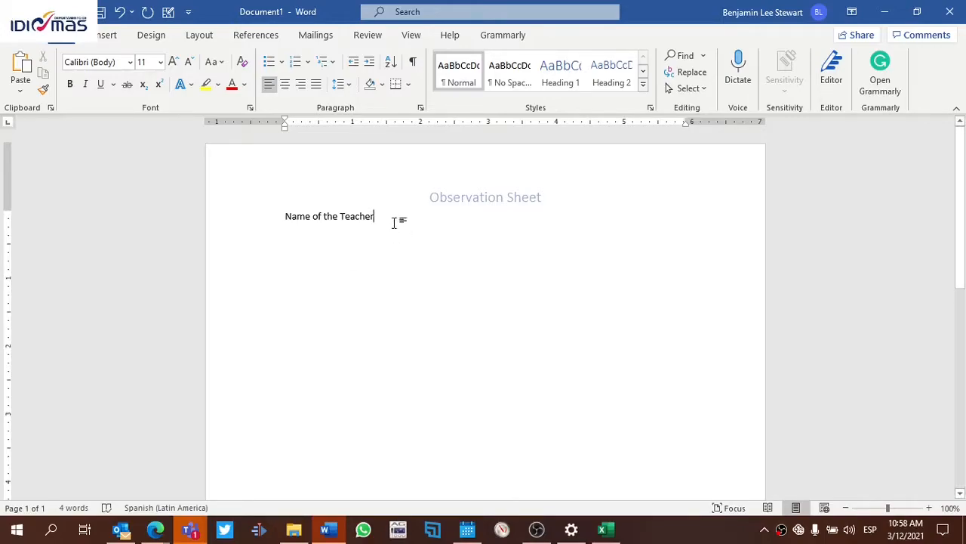
type(":")
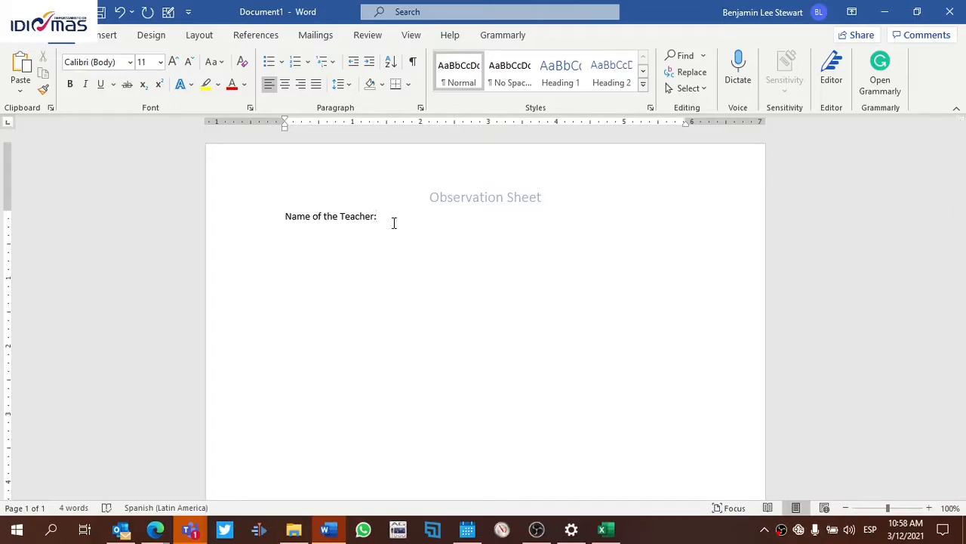
key("Return")
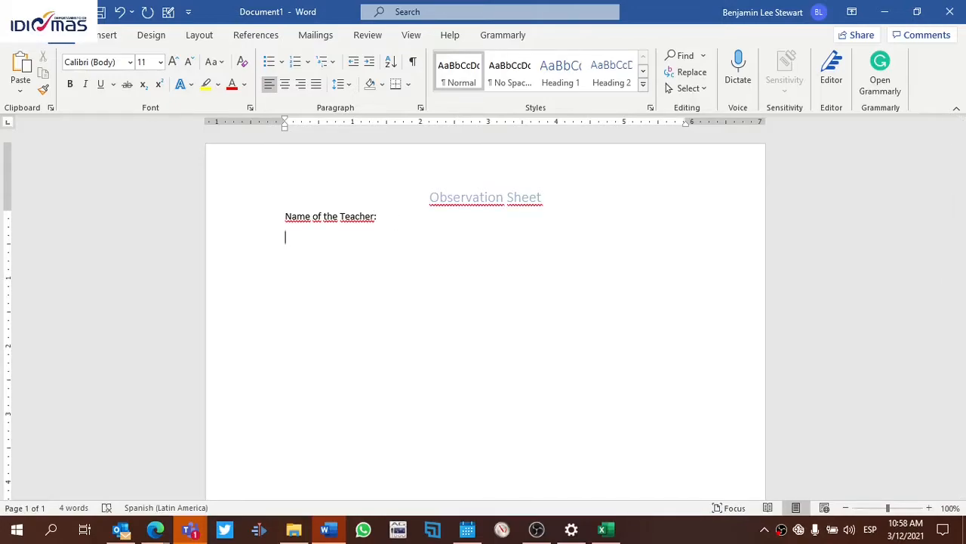
Add the 'Date:' and 'Class (level I, age):' labels on separate lines
type("F")
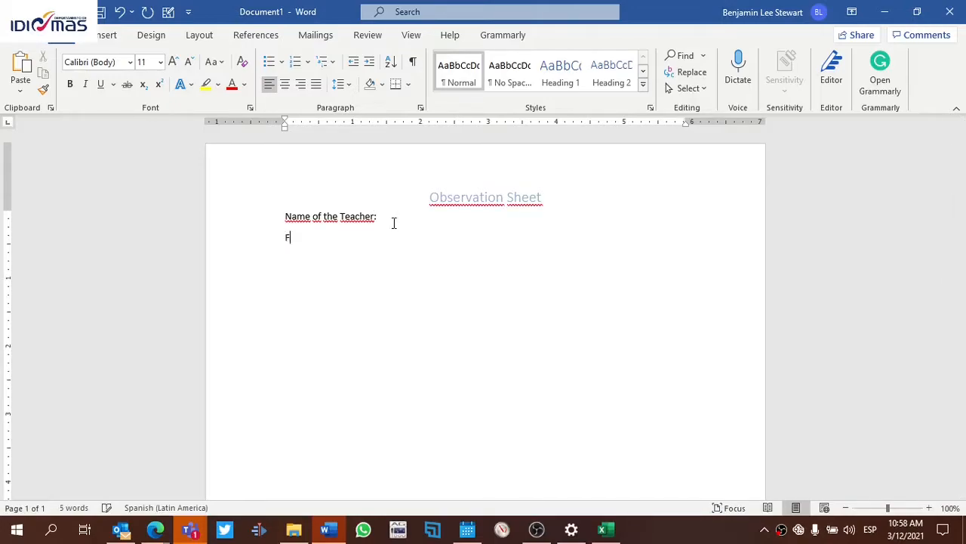
type("Date")
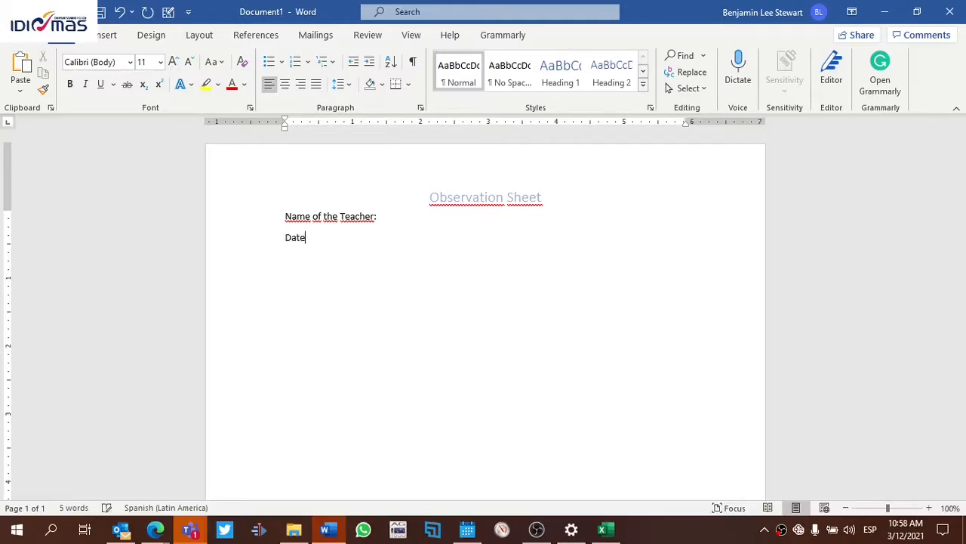
type(":")
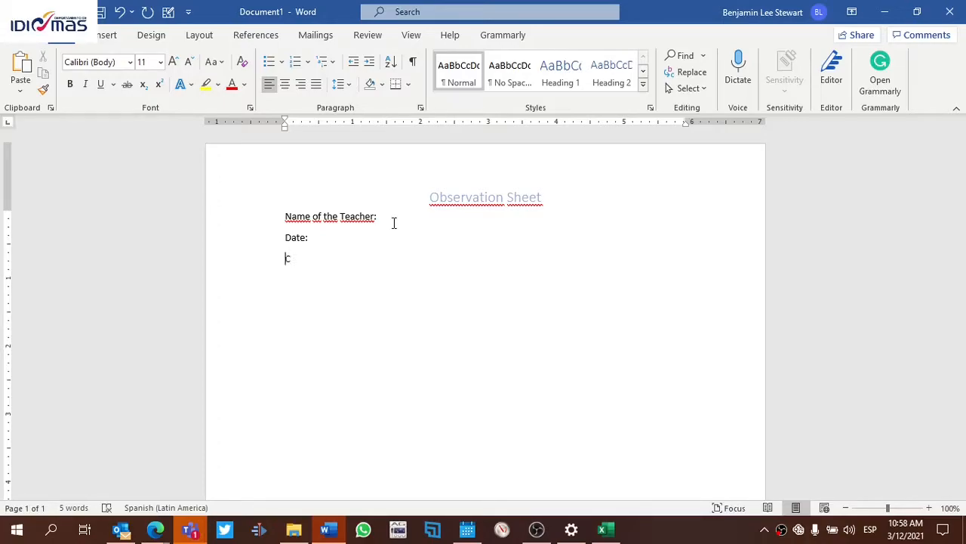
type("Class (")
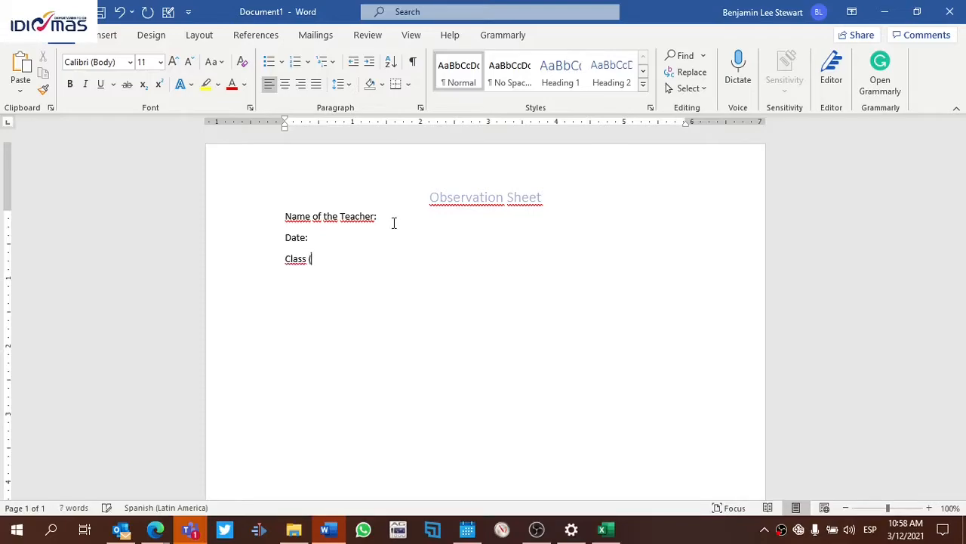
type("level")
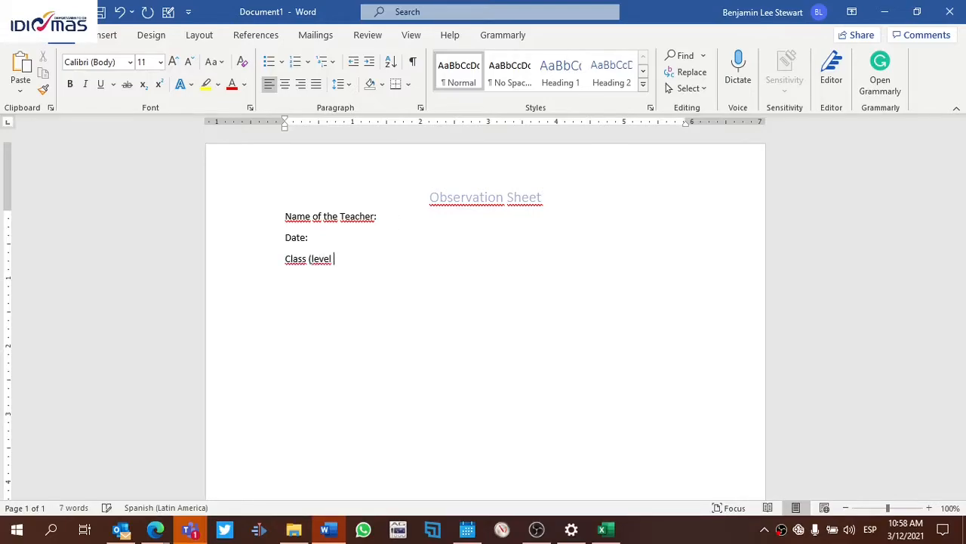
type("I,")
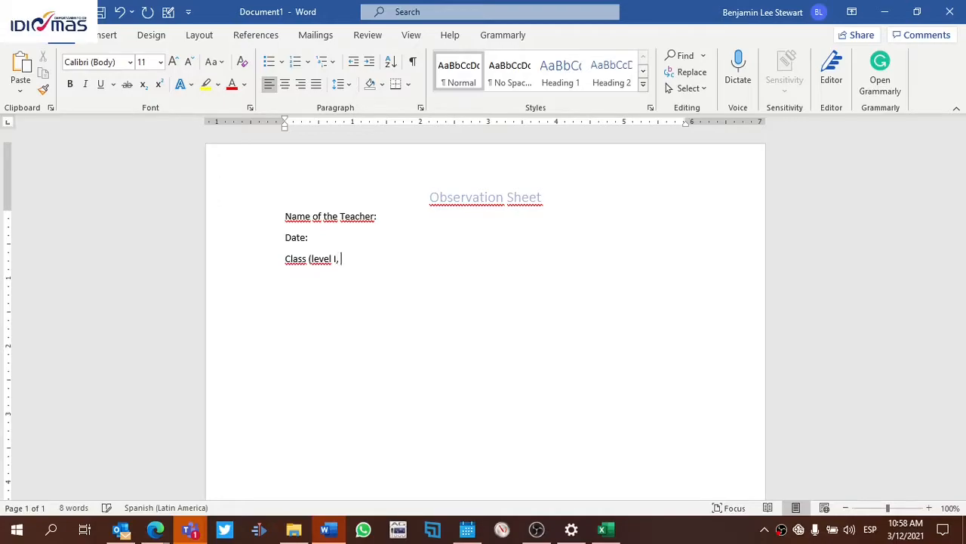
type("age)")
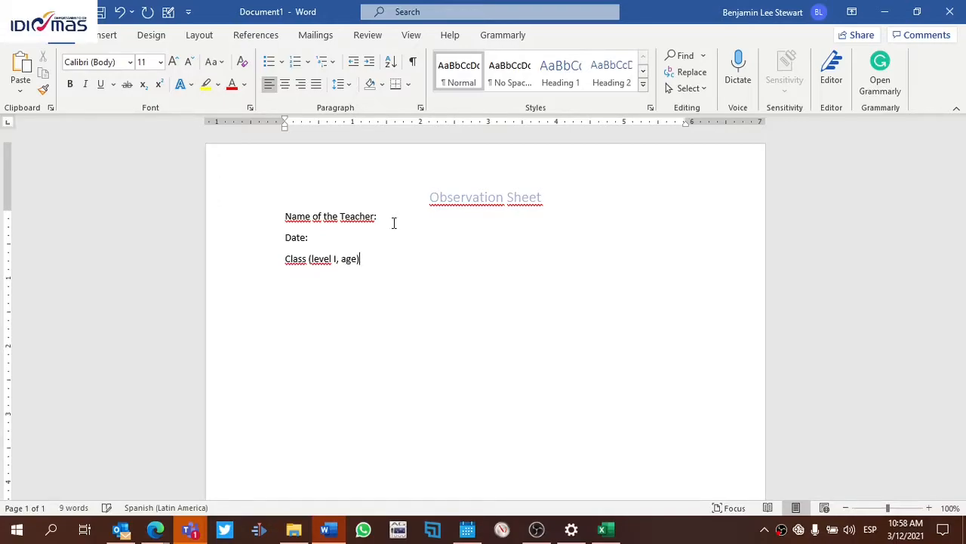
type(":")
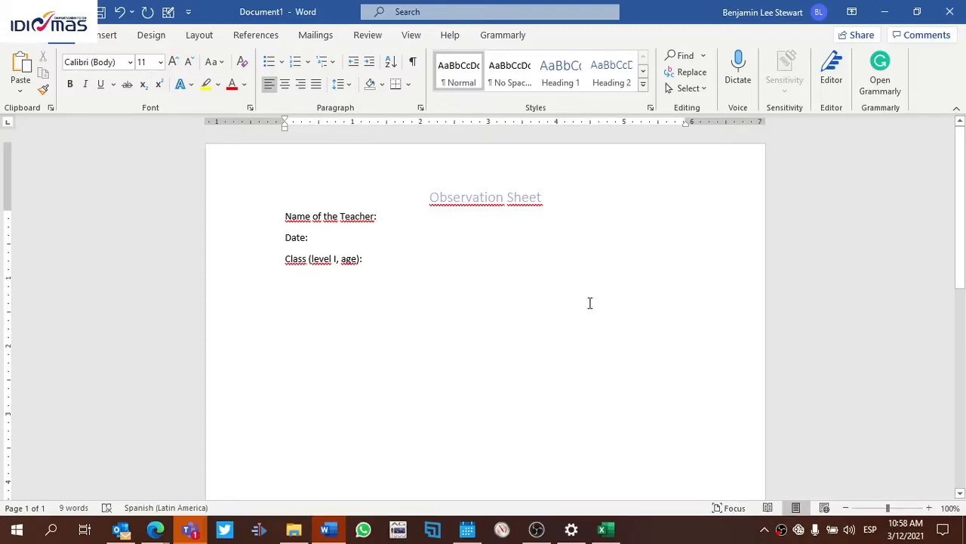
mouse_move(611, 279)
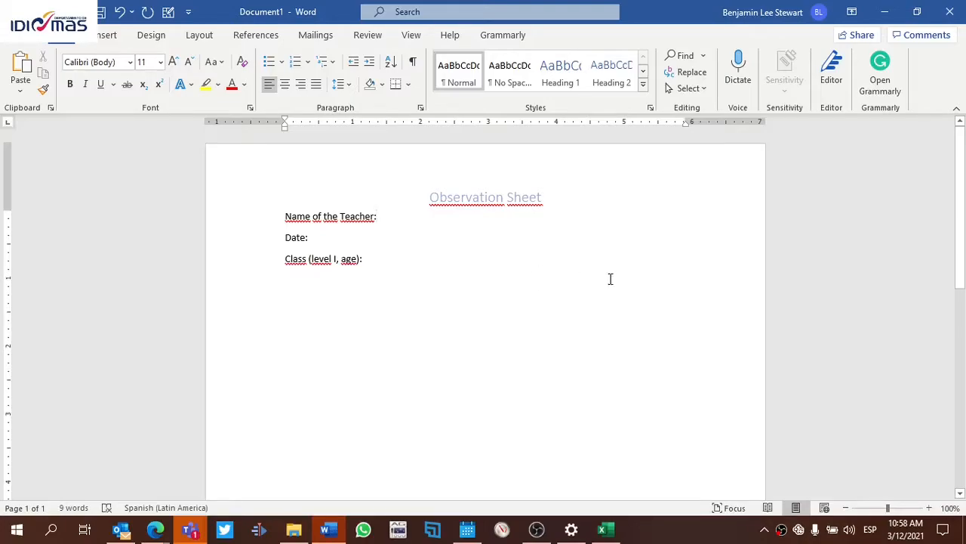
Complete the fourth label to read 'Name of the school:' below the class field
left_click(365, 258)
type("Name of the")
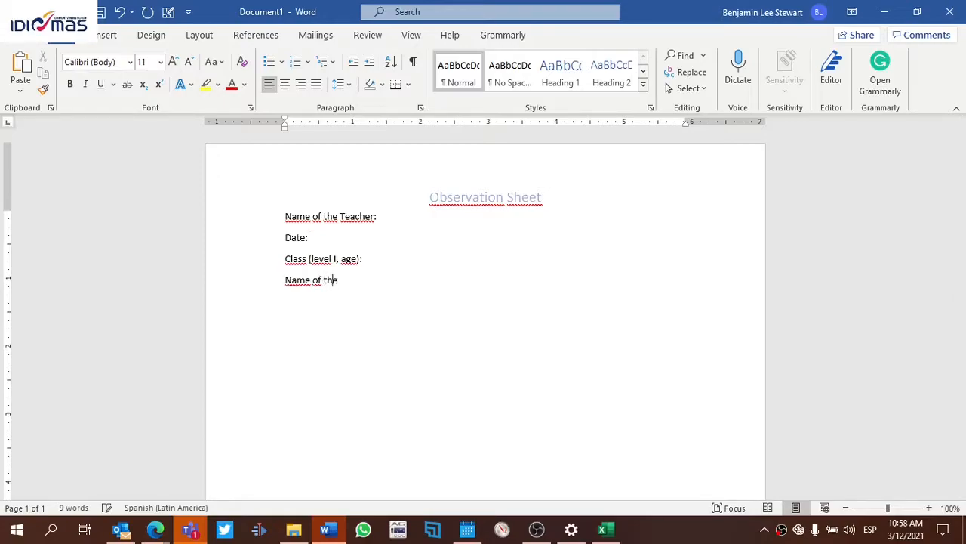
type("school")
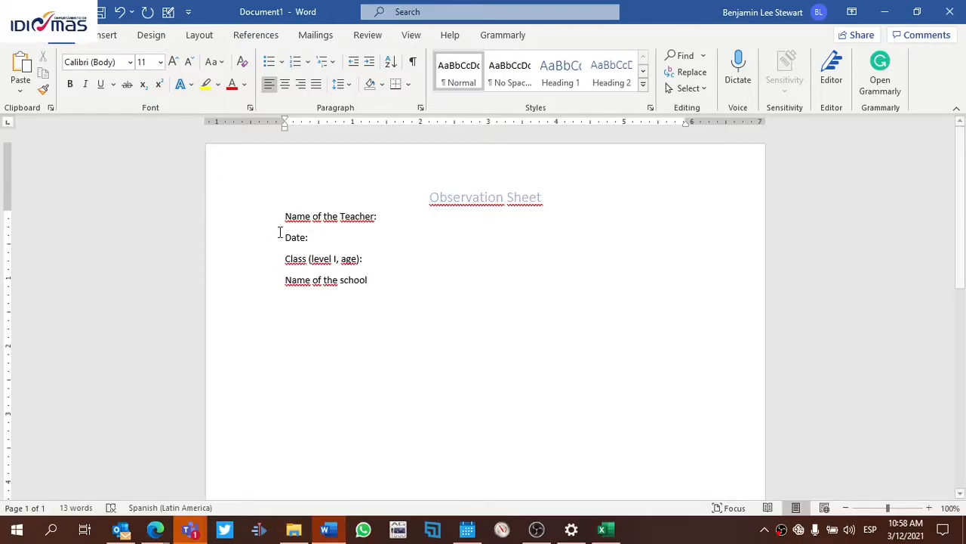
left_click(363, 258)
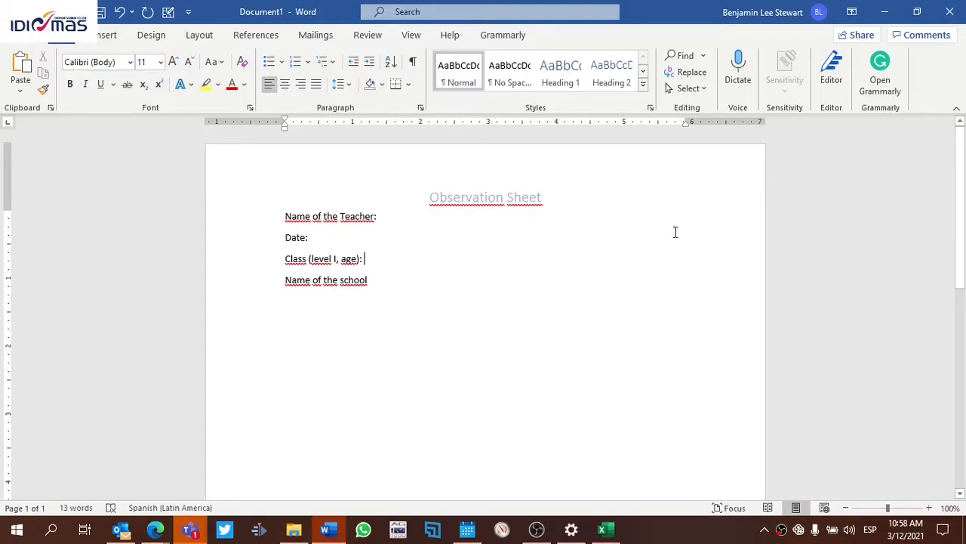
mouse_move(572, 218)
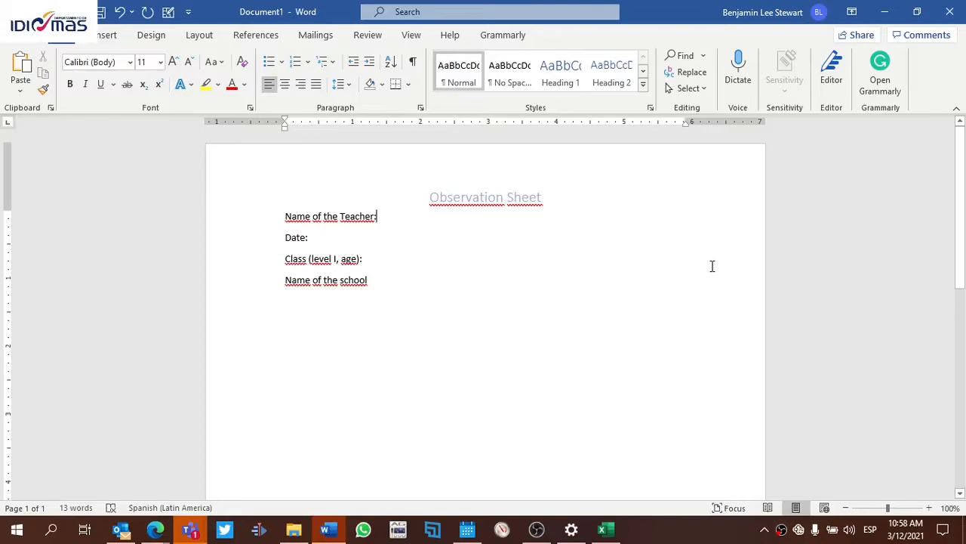
left_click(370, 280)
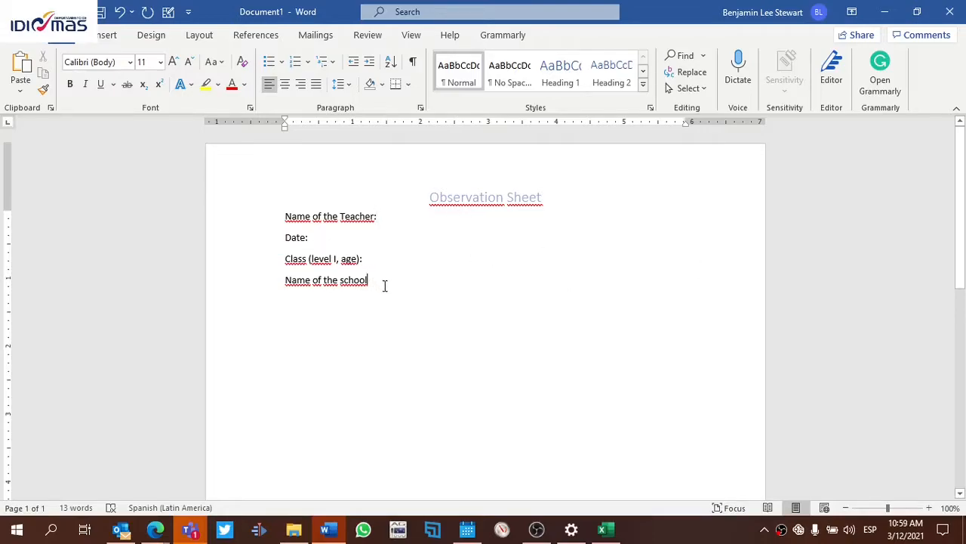
type(":")
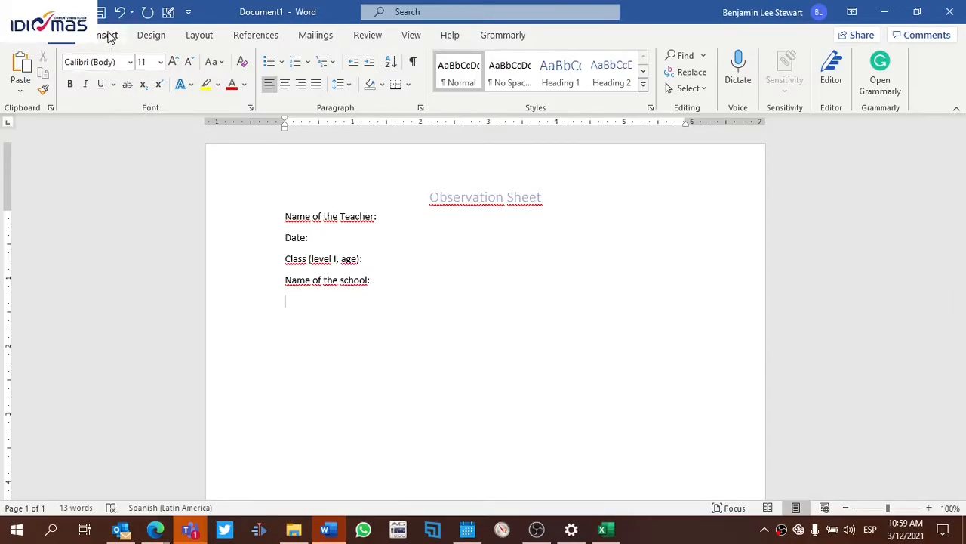
Auto-create a horizontal rule from three hyphens under the fields and start a 'Date' line below it
left_click(106, 35)
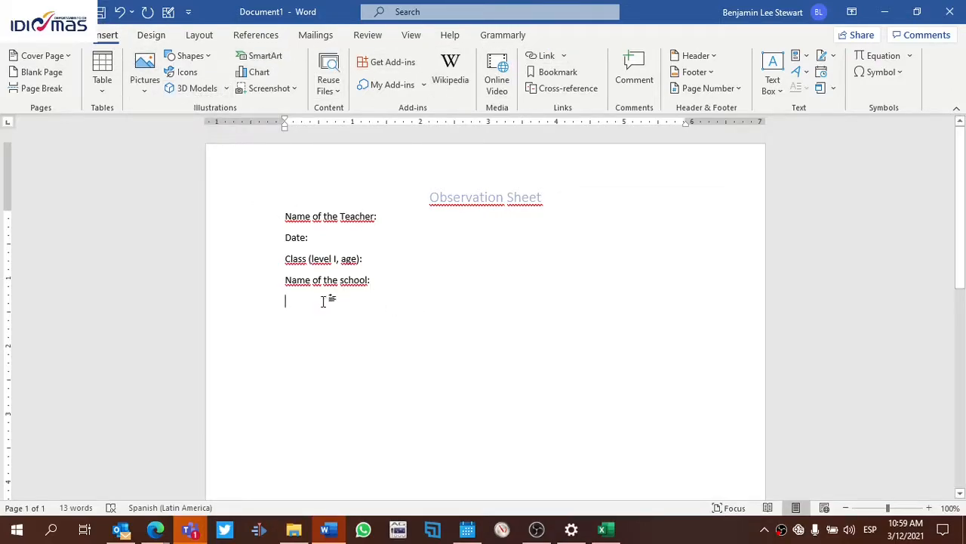
type("---")
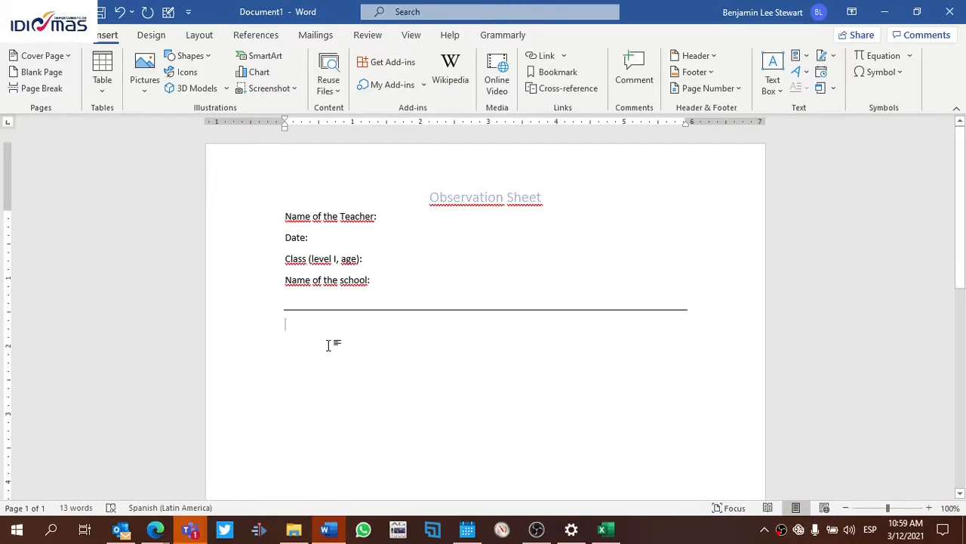
type("D")
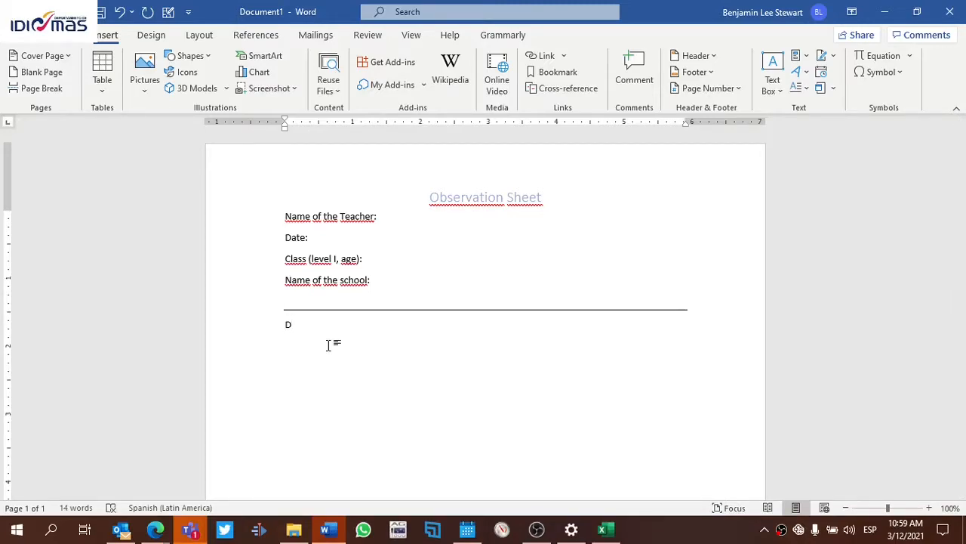
type("ate:")
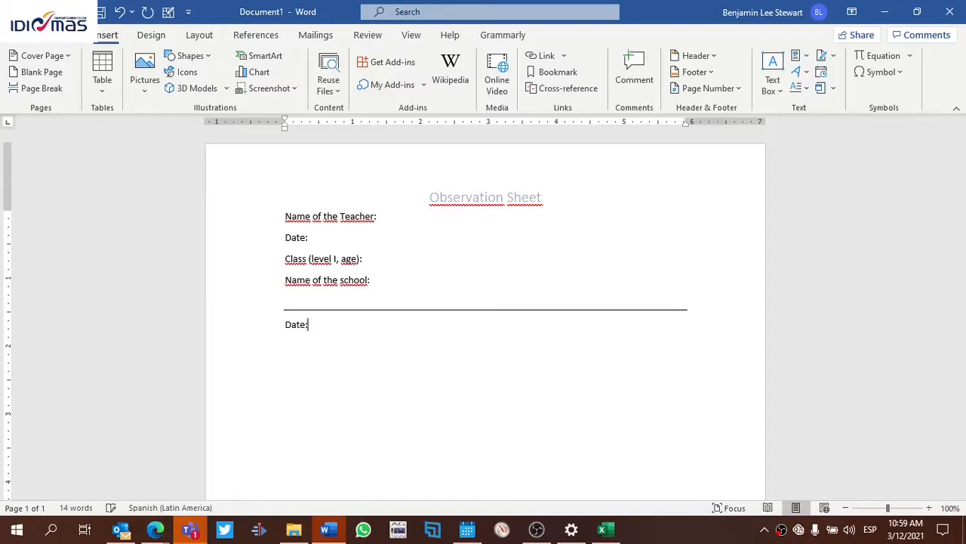
mouse_move(328, 345)
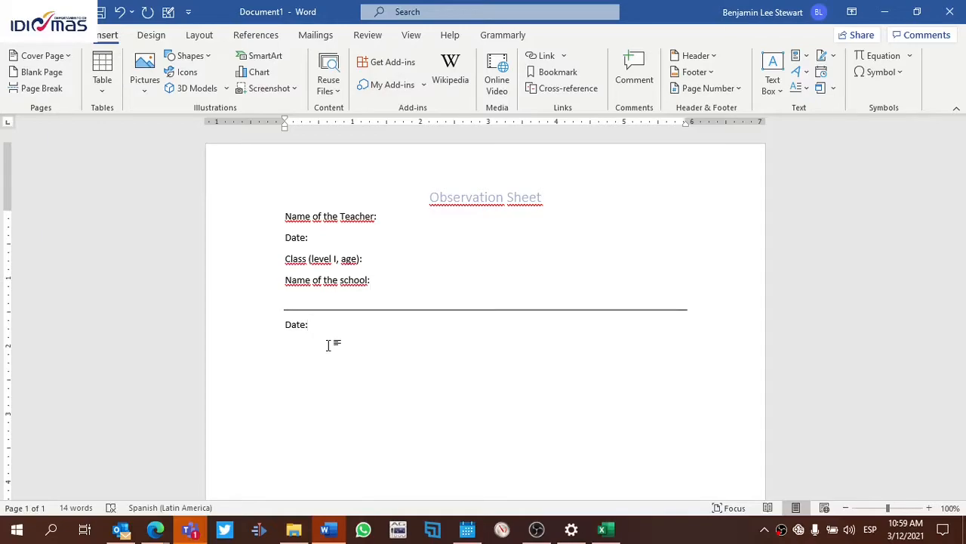
key("backspace")
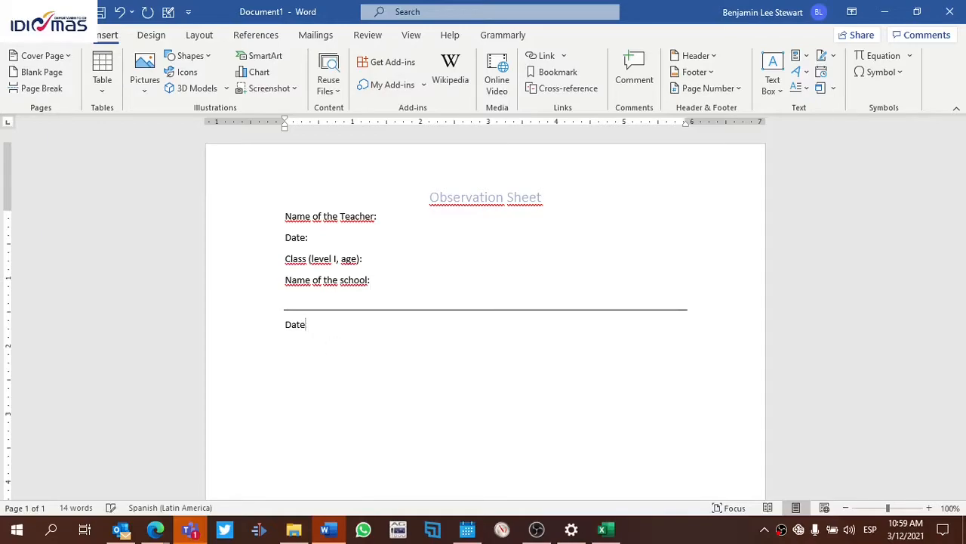
Replace the Date line with 'Lesson:' and add 'Interaction patterns:' beneath it
key("Backspace")
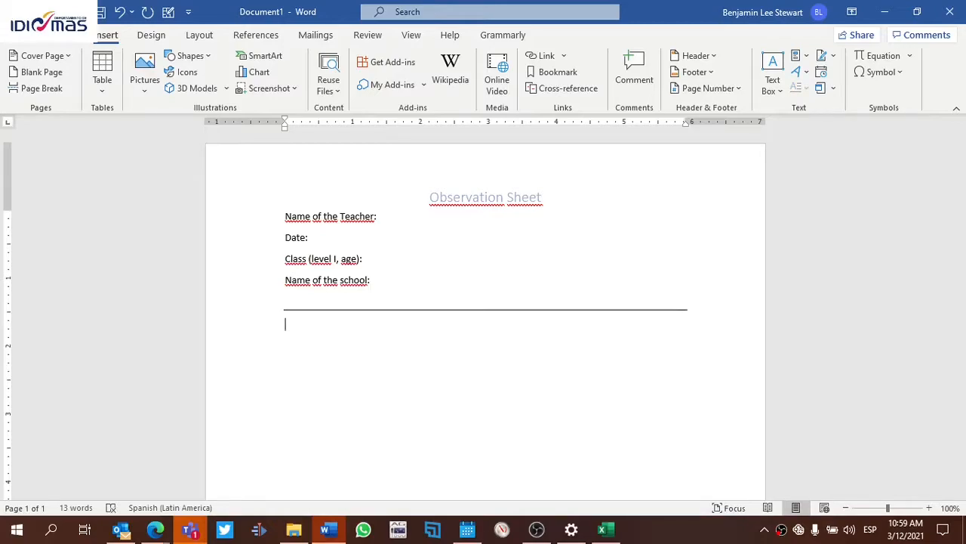
type("L")
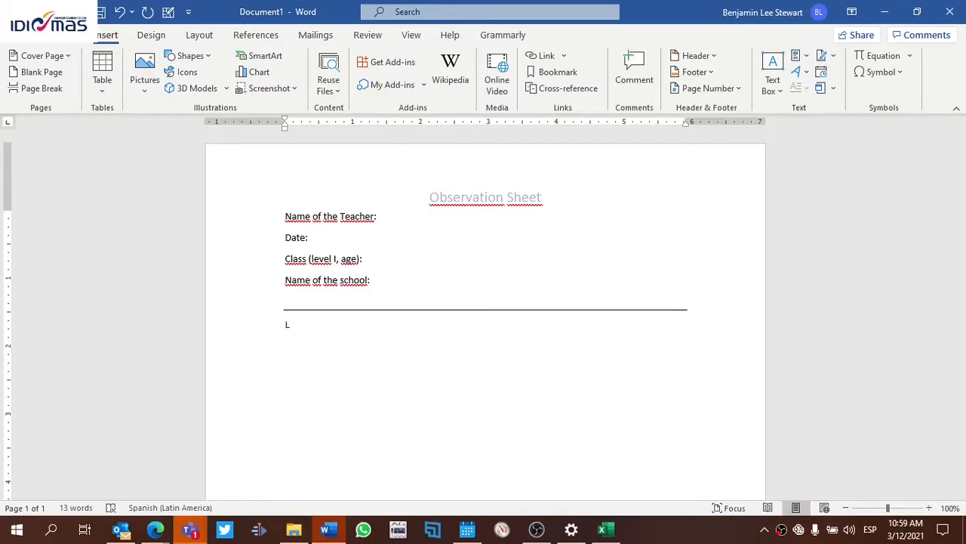
type("esson")
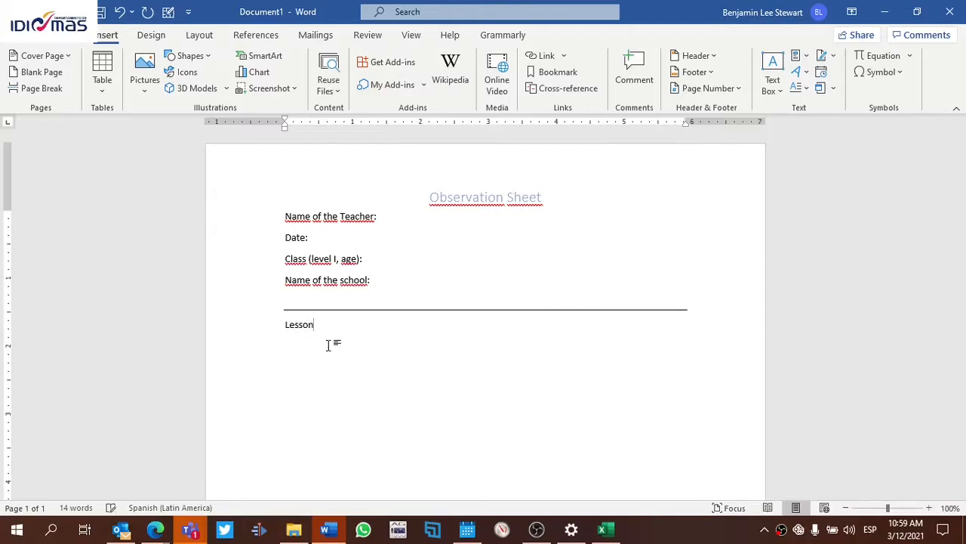
type(":")
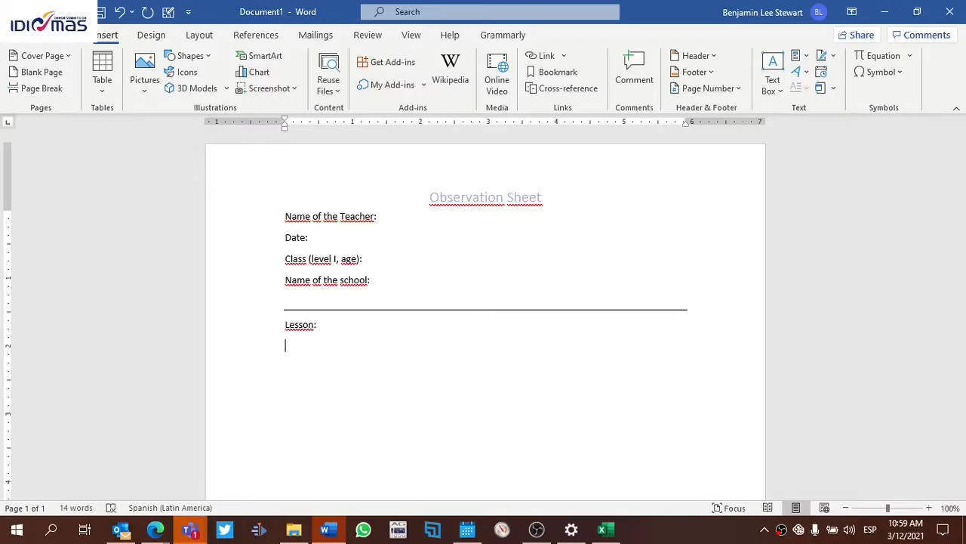
type("Interaction")
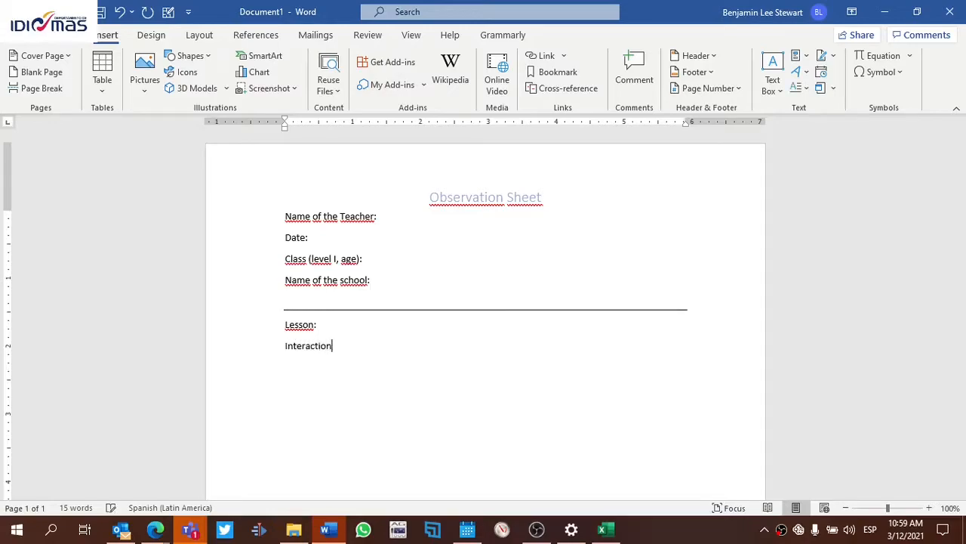
type("patterns")
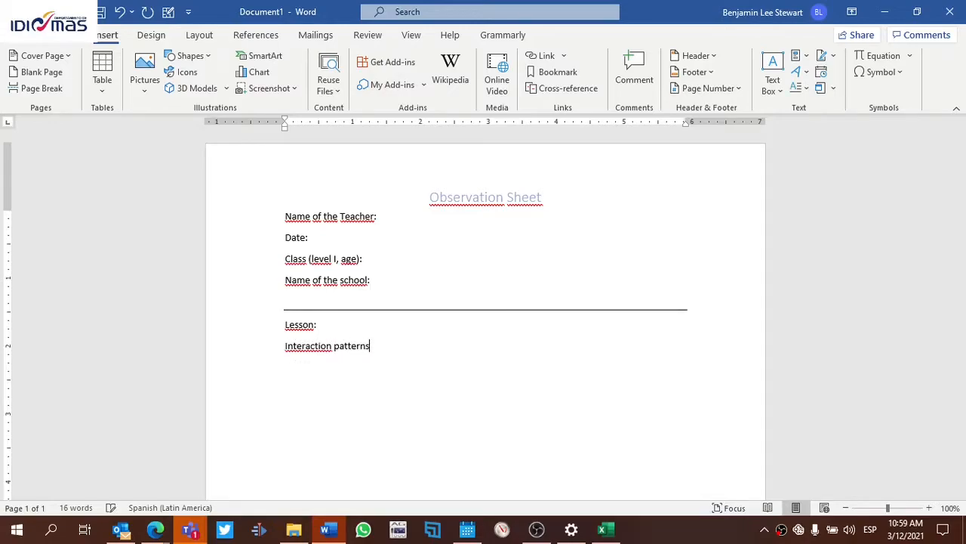
type(":")
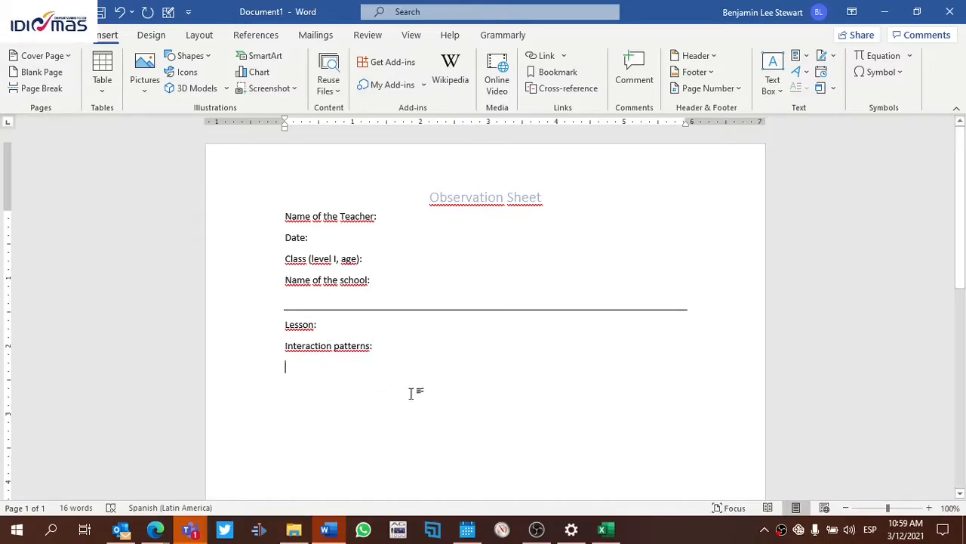
Remove the extra empty line and correct the spelling of 'Lesson'
key("backspace")
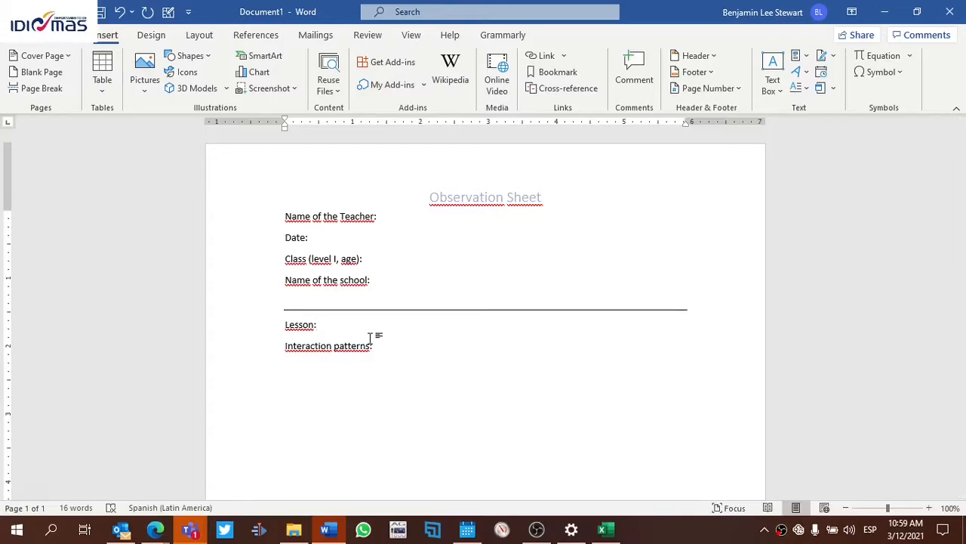
left_click(318, 324)
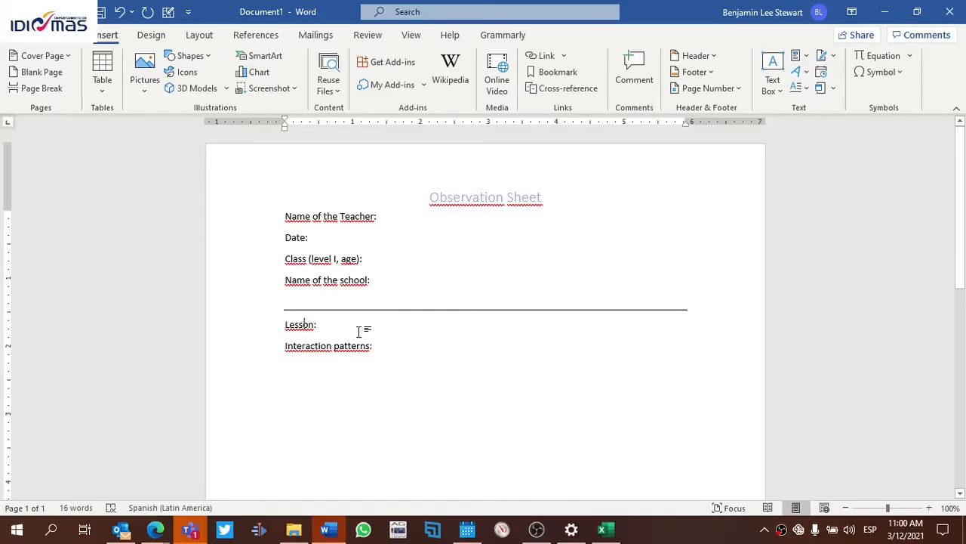
key("Backspace")
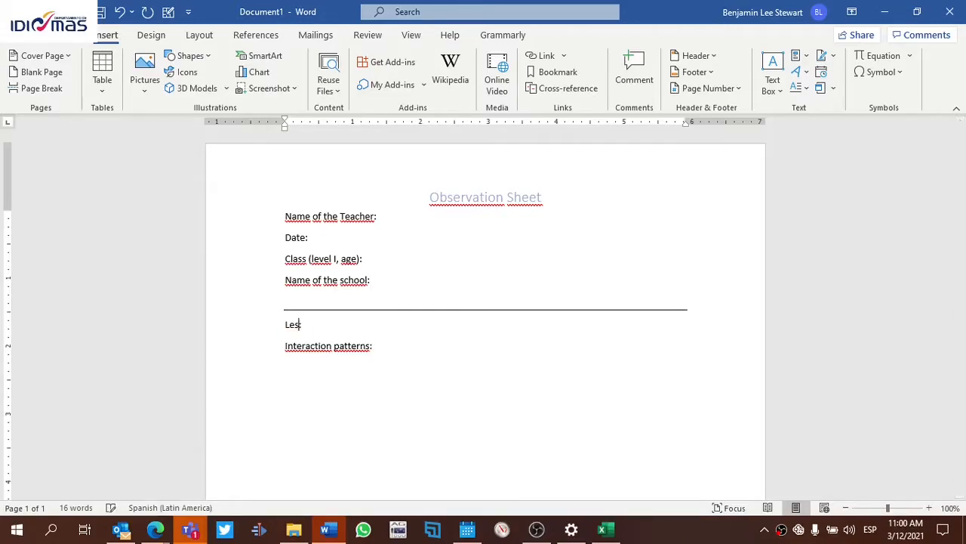
type("son:")
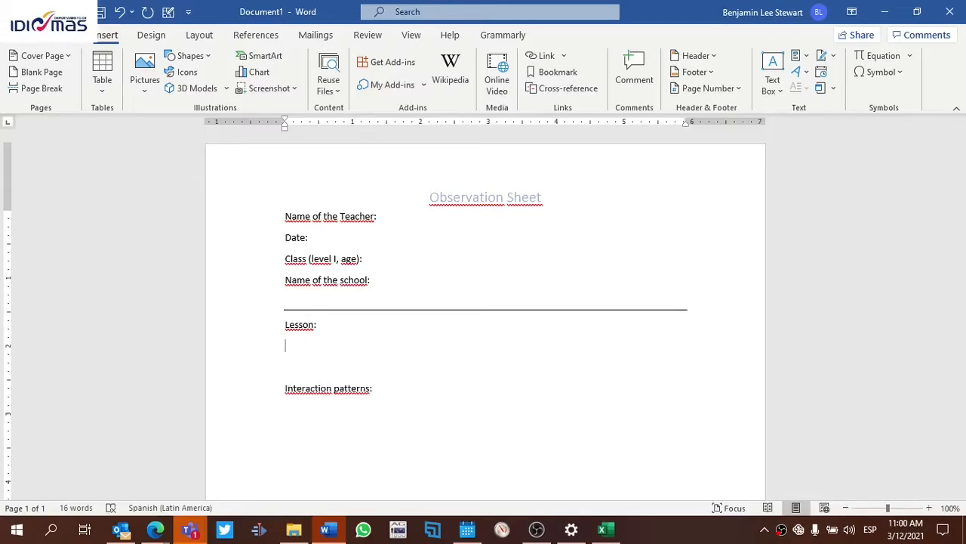
Add an 'Activity:' label between Lesson and Interaction patterns and a 'Time:' label after them
type("Ac")
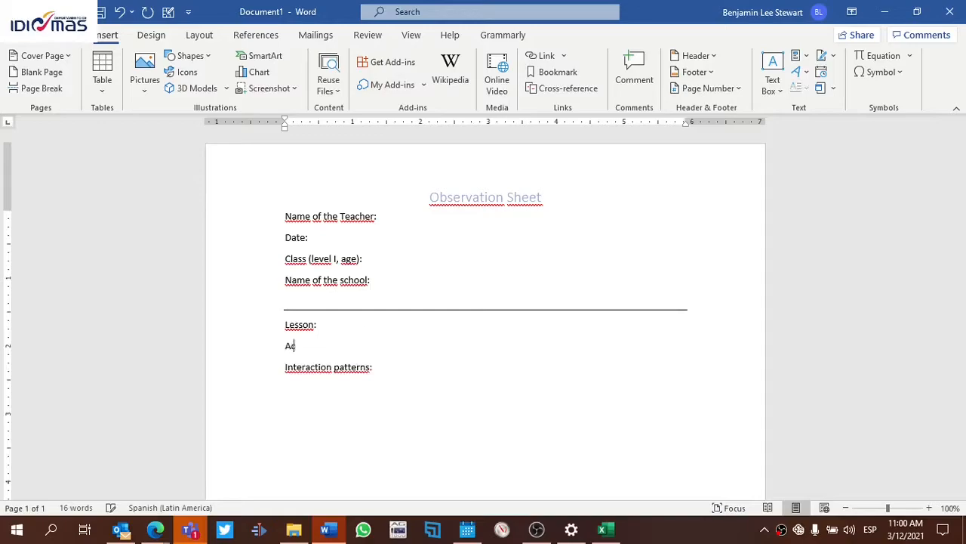
type("tivit")
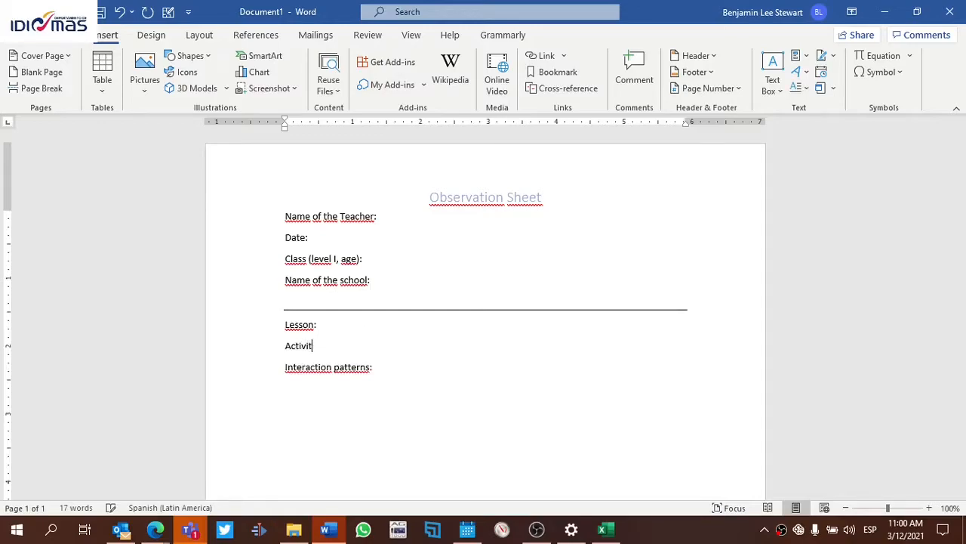
type("y:")
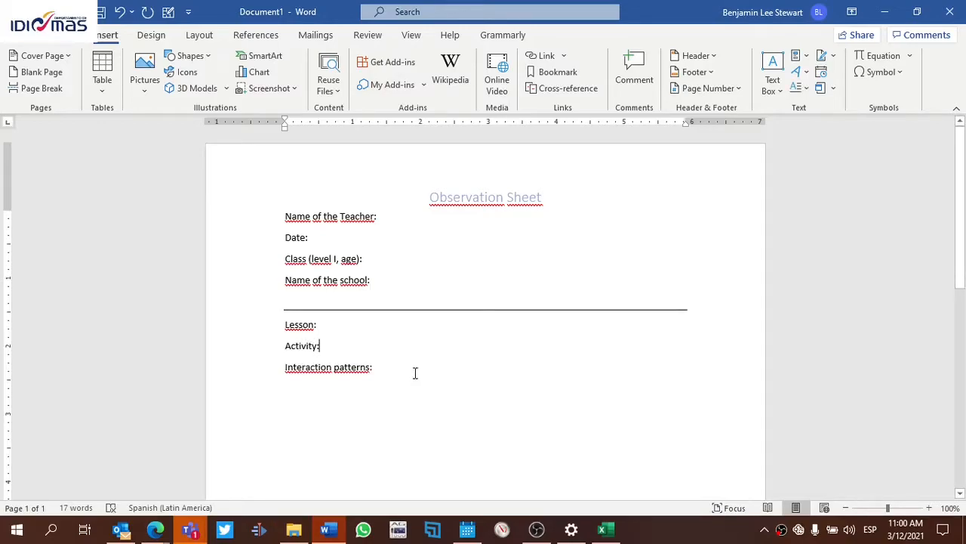
type("Time")
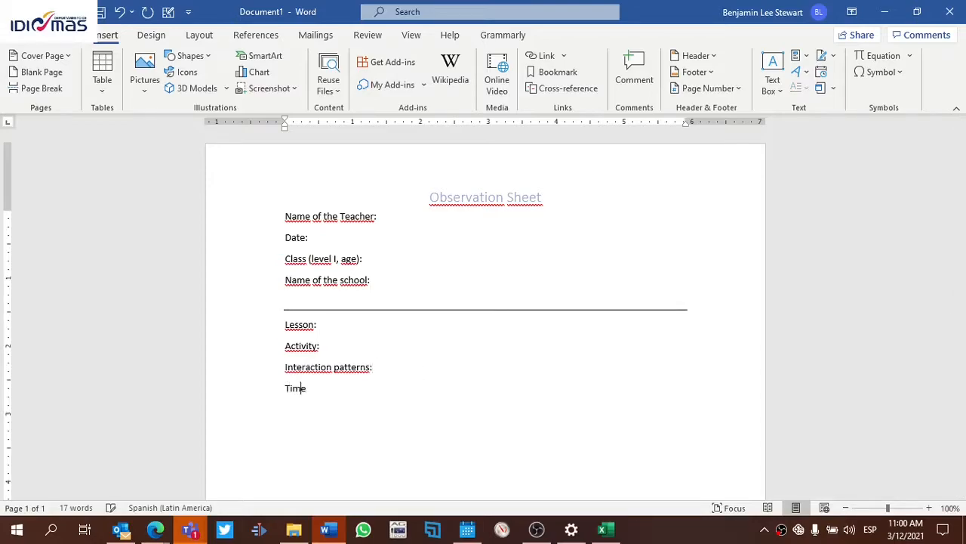
type(":")
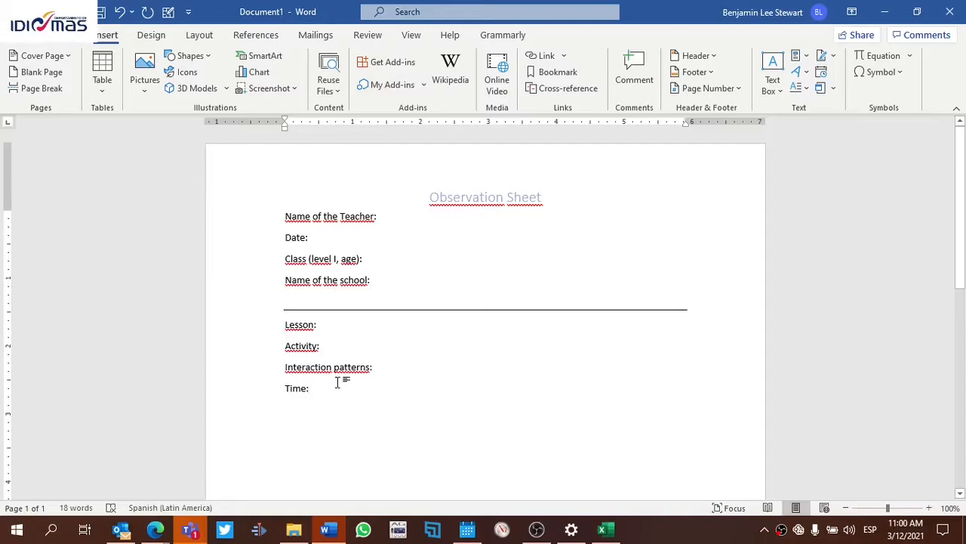
Position the insertion point after the Time field to start another line
left_click(318, 324)
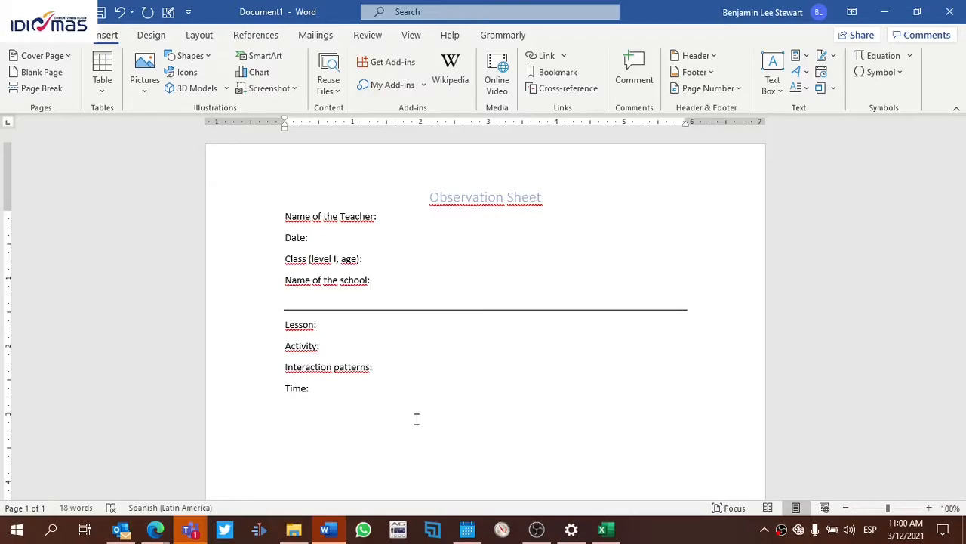
left_click(317, 324)
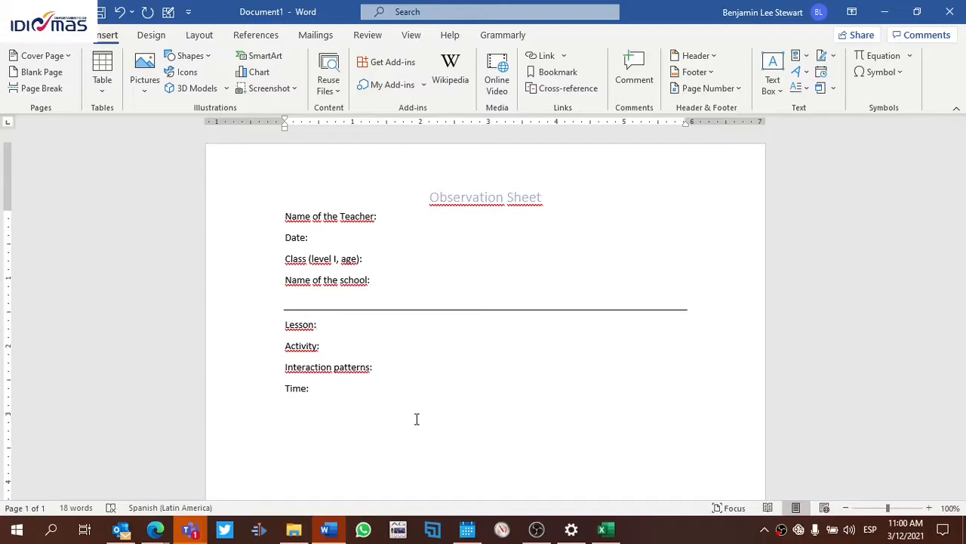
left_click(318, 324)
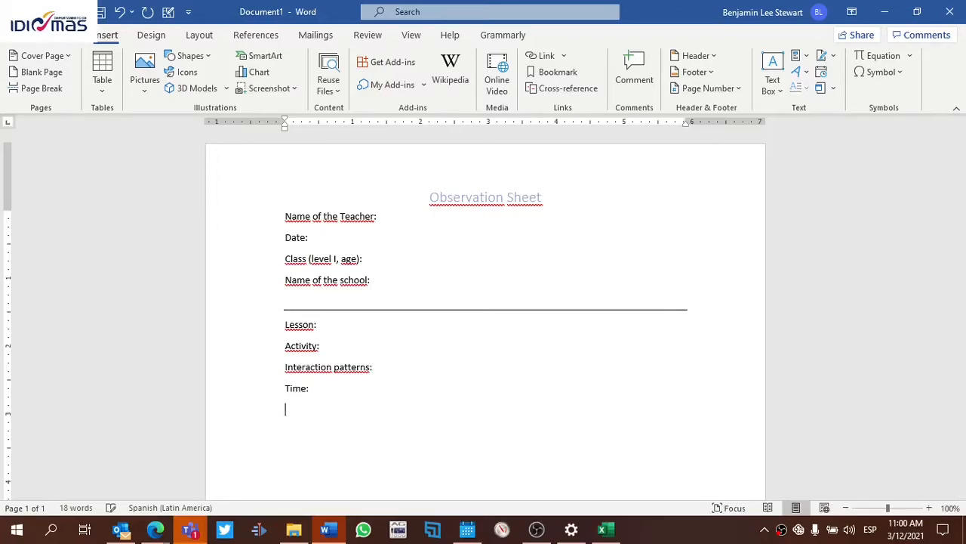
Add the closing label 'Memo (Description):' below Time
type("Memo")
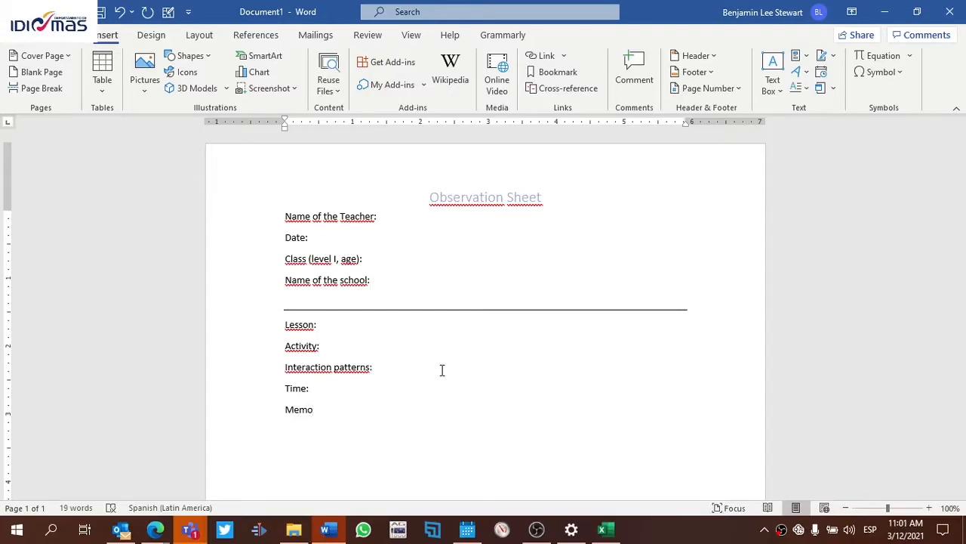
type("(D")
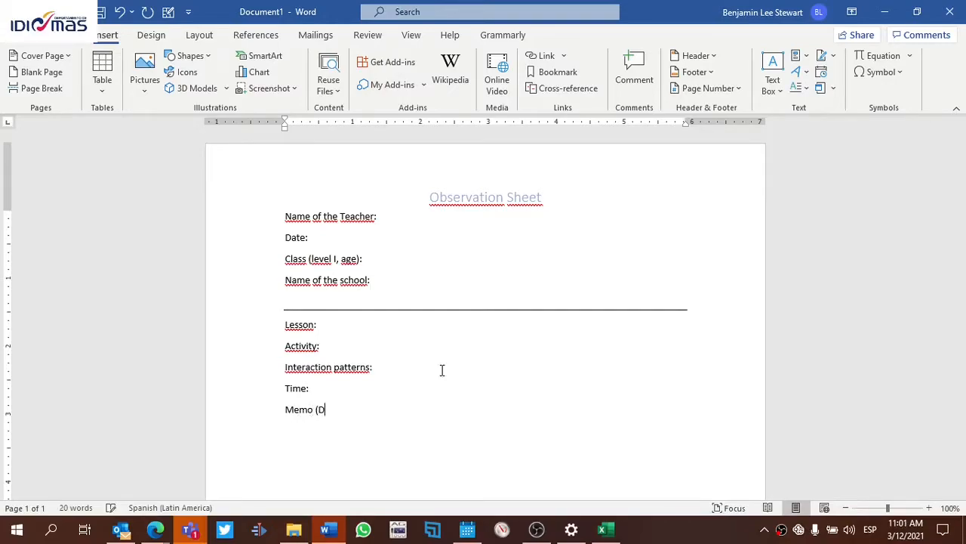
type("cr")
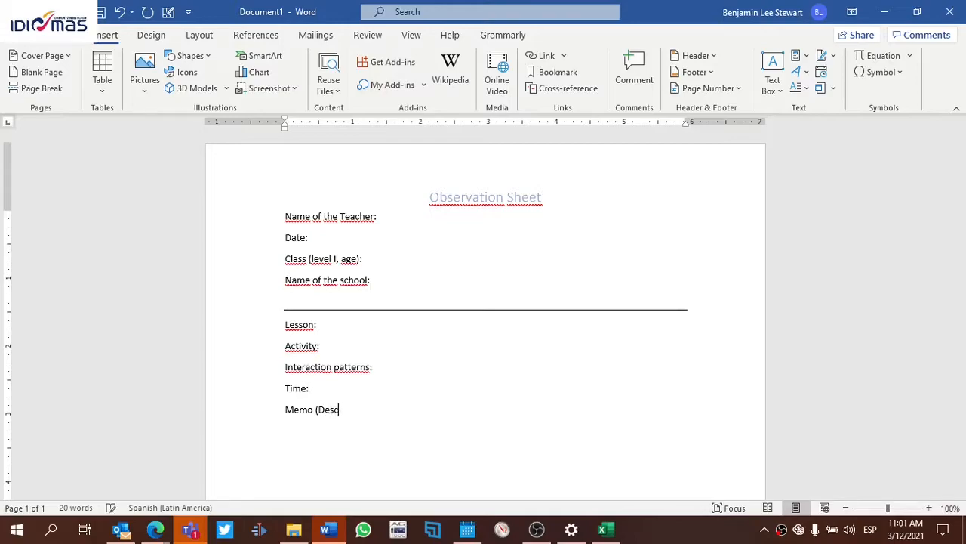
type("ription):")
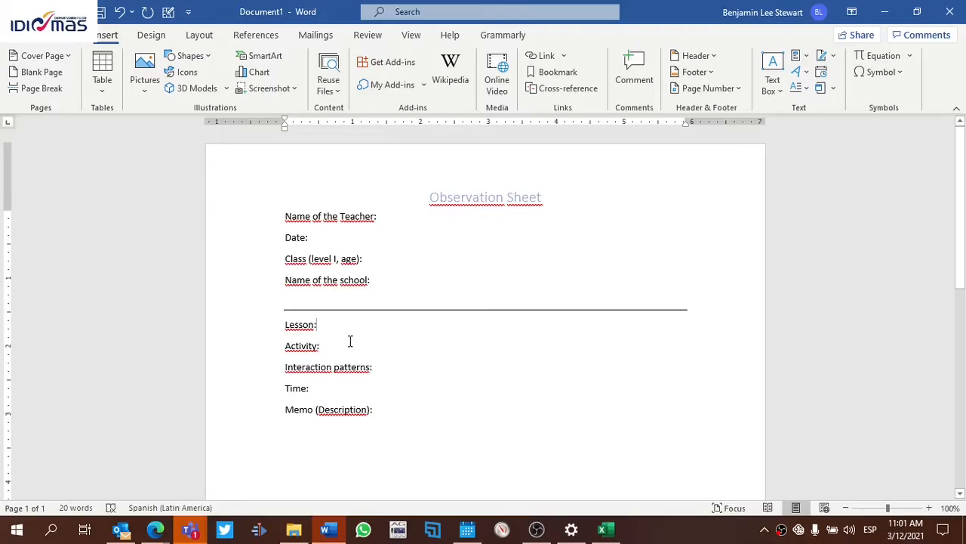
Move through the block's lines to check the completed field labels
left_click(317, 324)
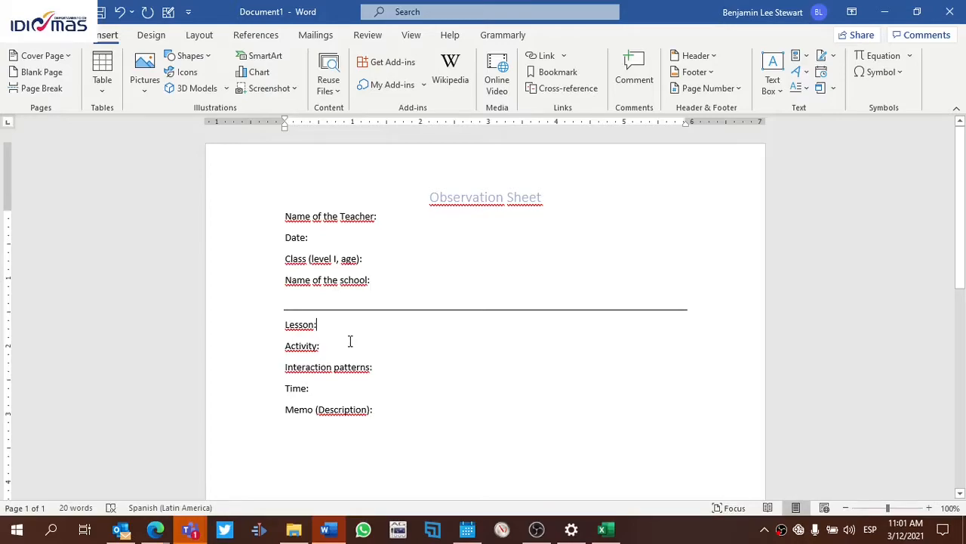
mouse_move(366, 349)
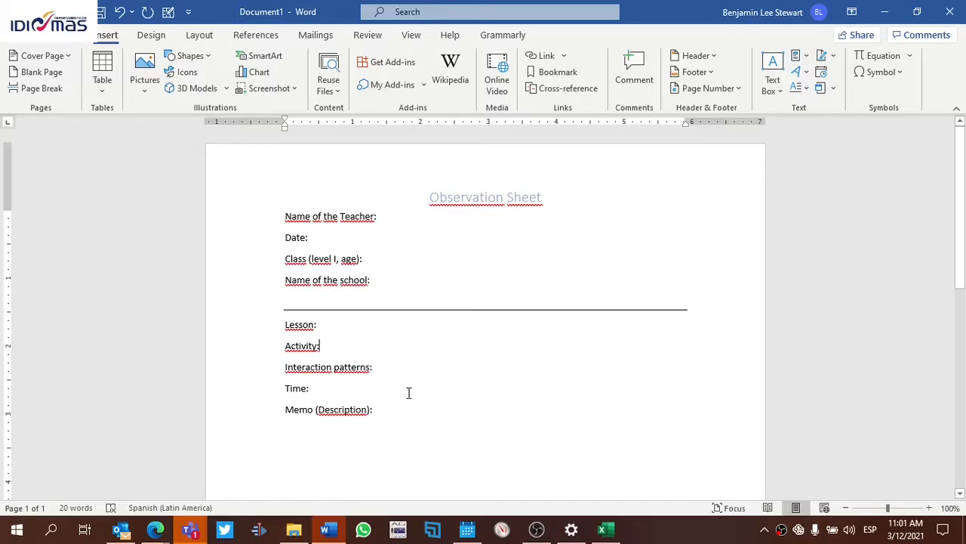
mouse_move(390, 361)
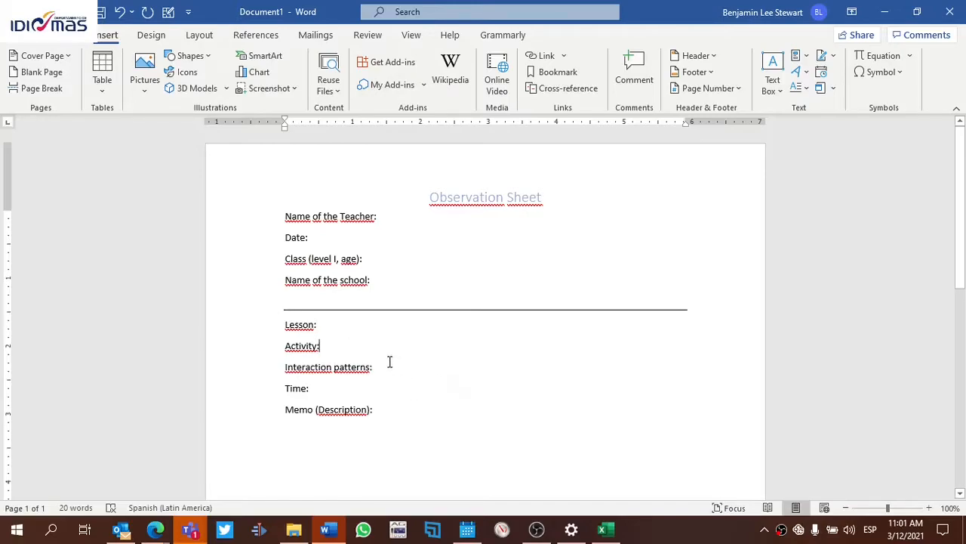
left_click(310, 388)
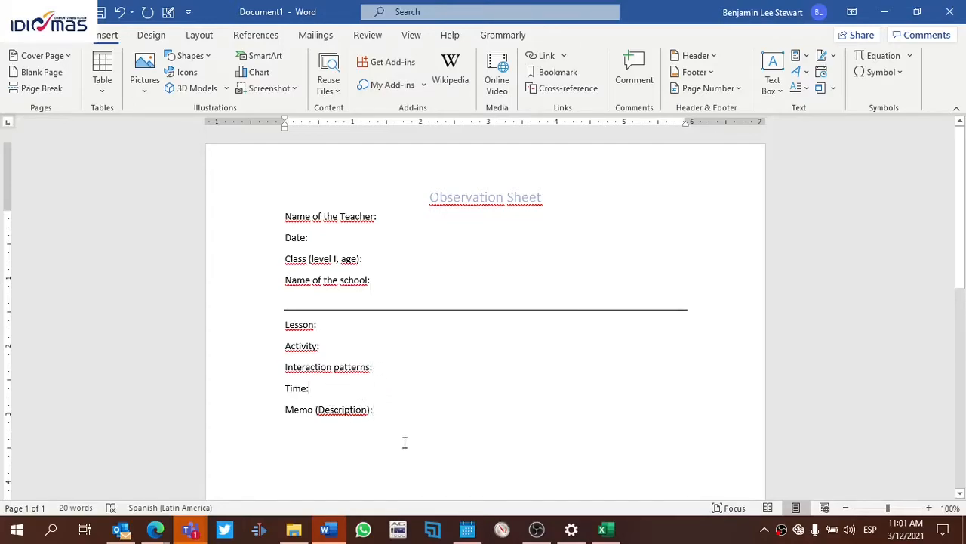
mouse_move(370, 338)
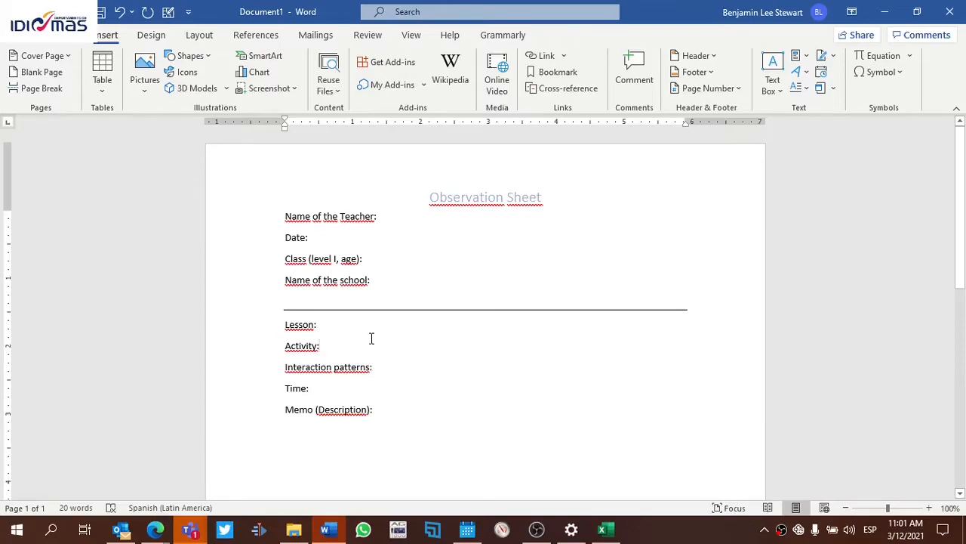
left_click(320, 346)
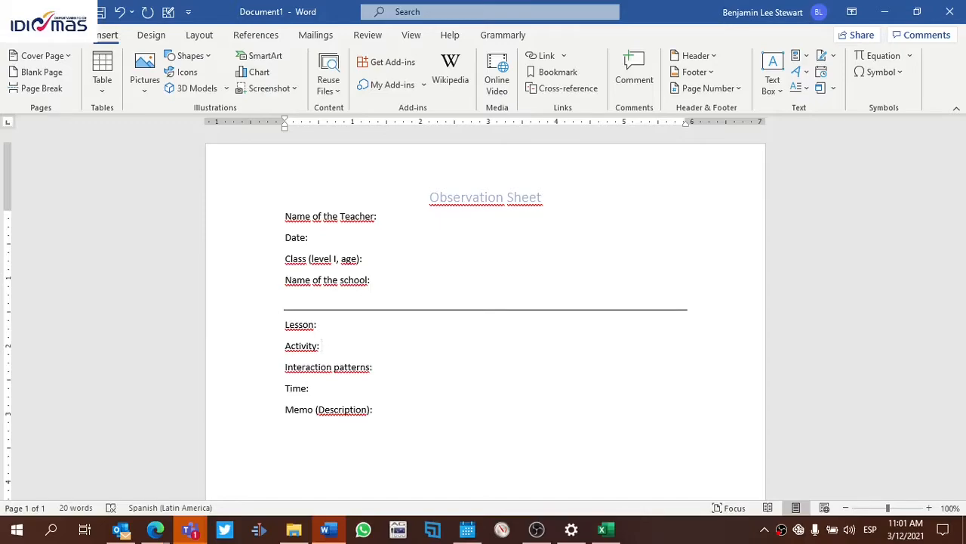
Fill Activity with 'Game (clue)' and Interaction patterns with 'peer work'
left_click(324, 346)
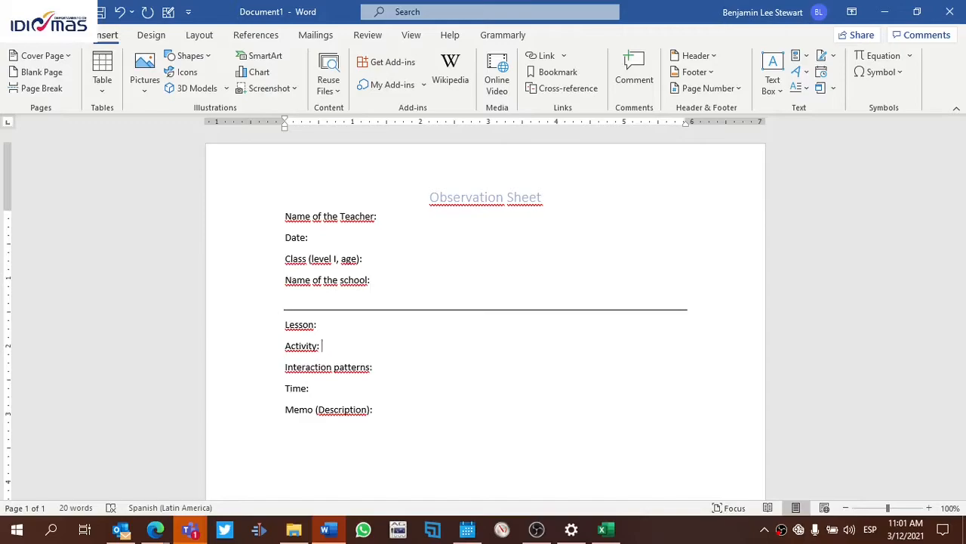
type("Ga")
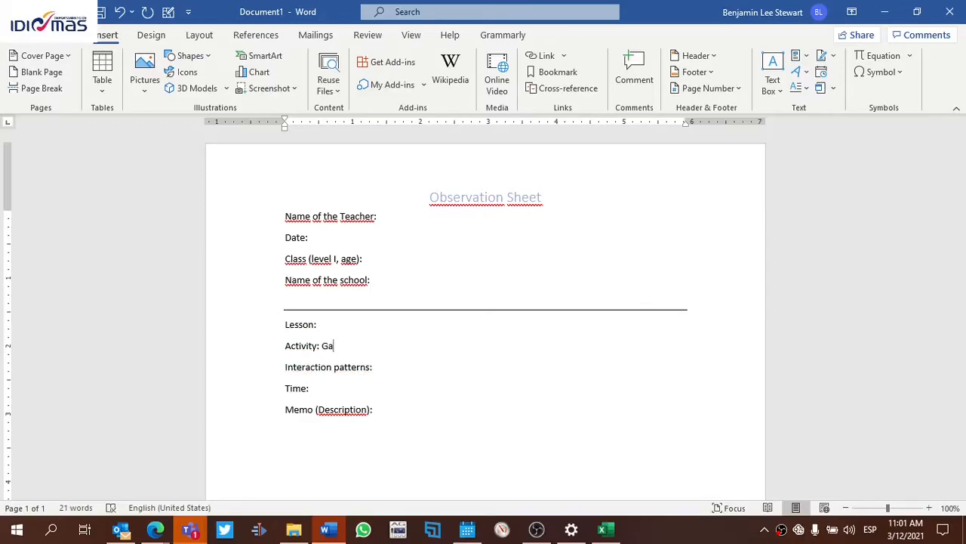
type("me")
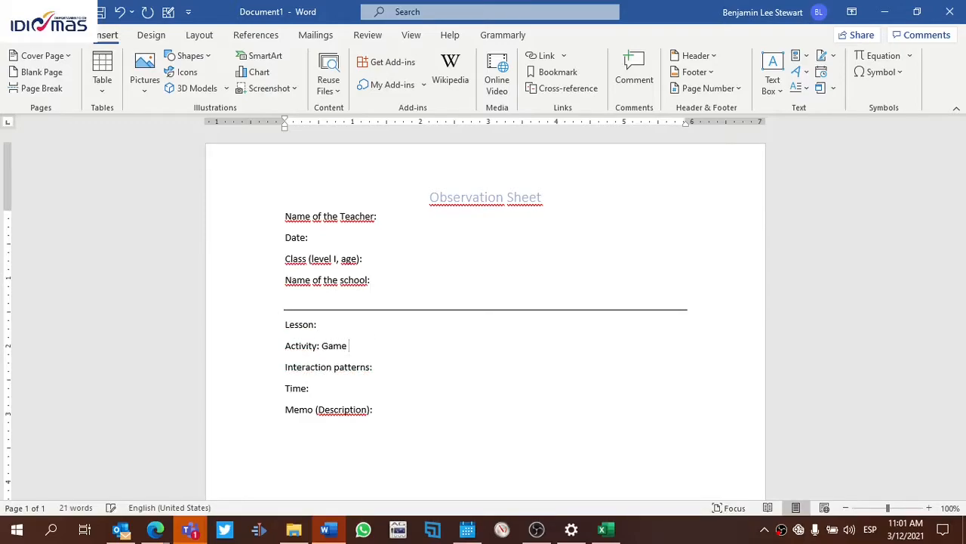
type("(clu")
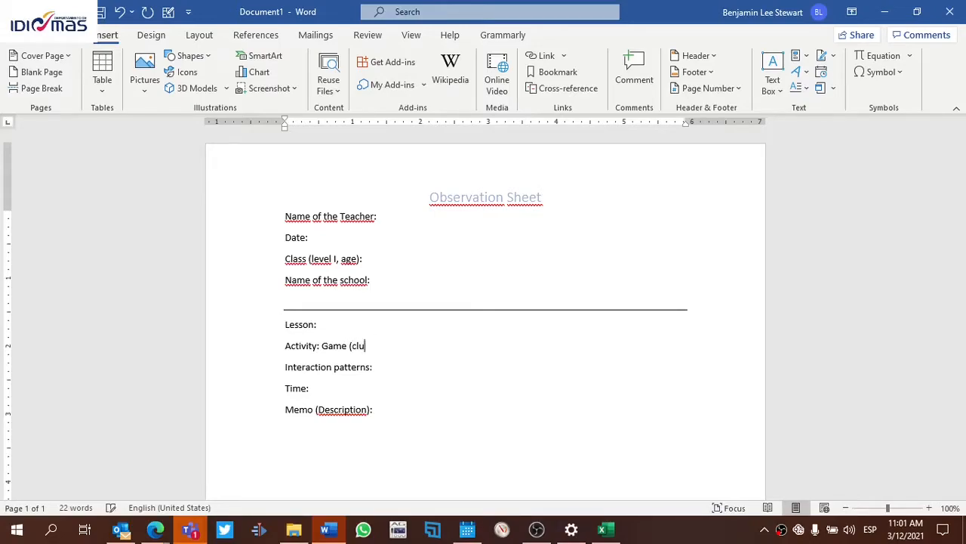
type("e)")
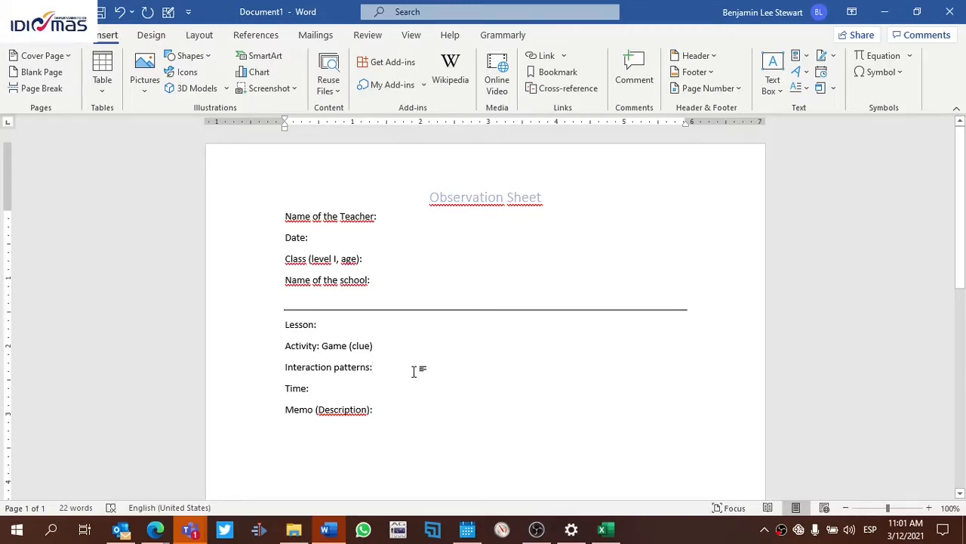
type("peer")
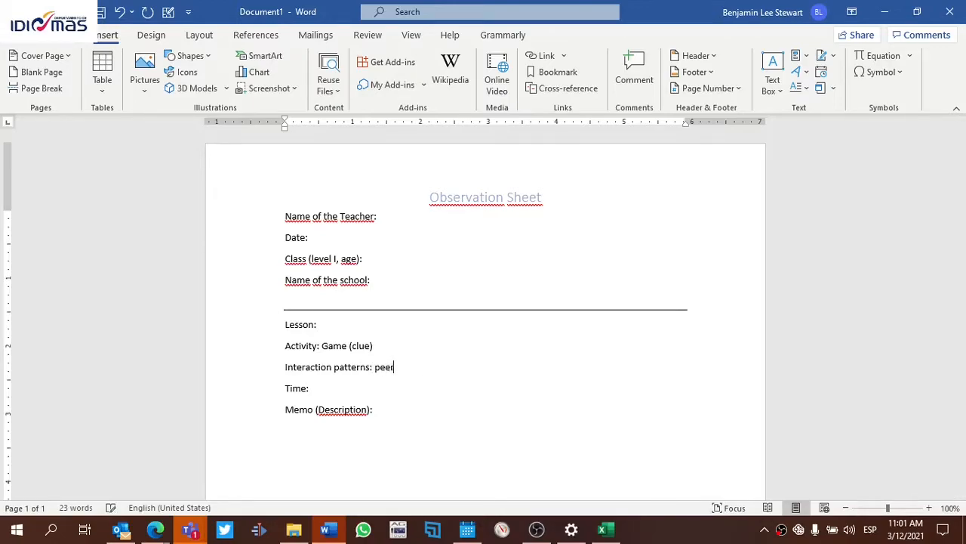
type("work")
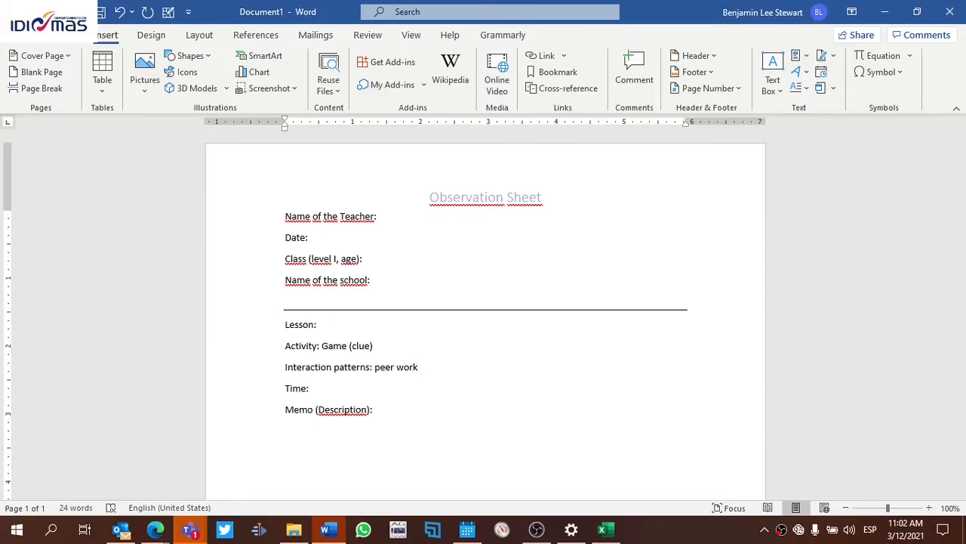
mouse_move(336, 387)
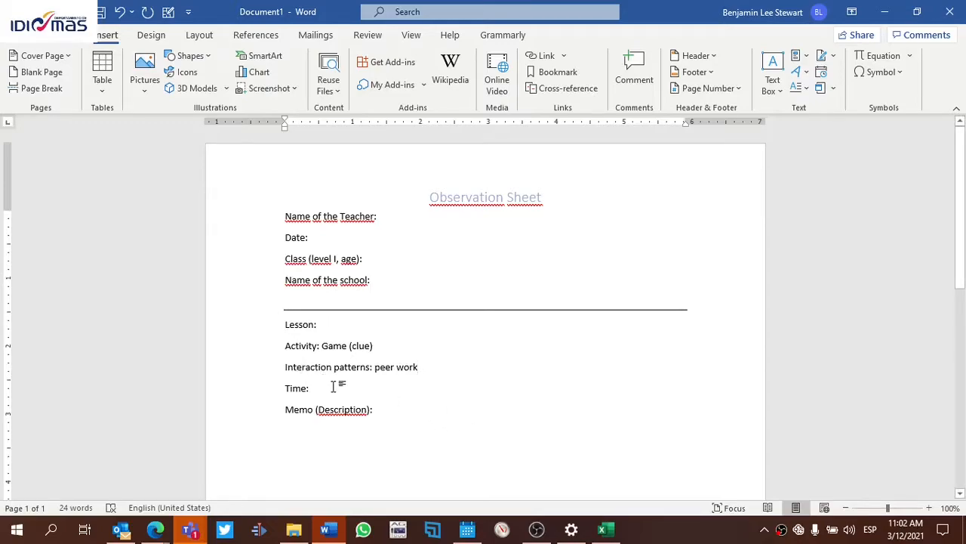
mouse_move(354, 381)
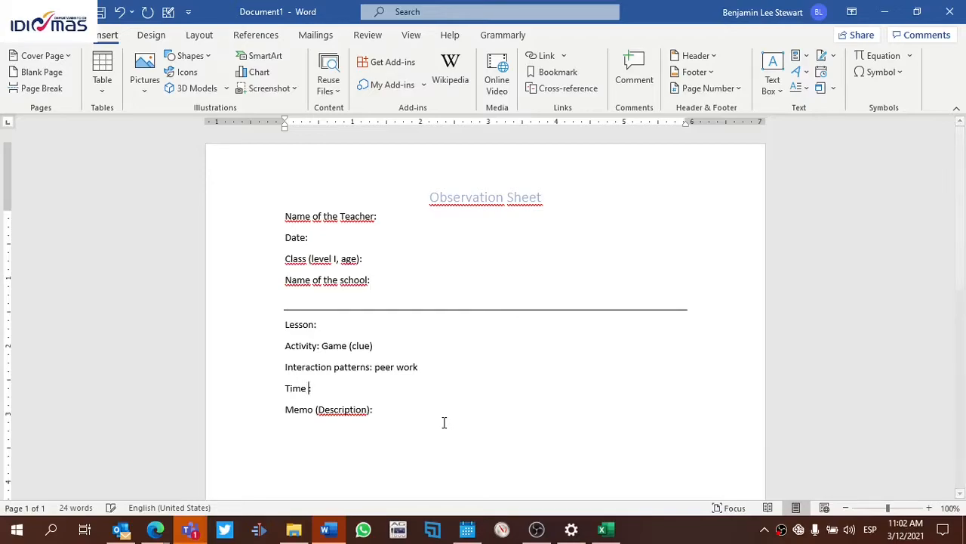
Expand the Time label to 'Time (beginning-ending times):'
type("(begin")
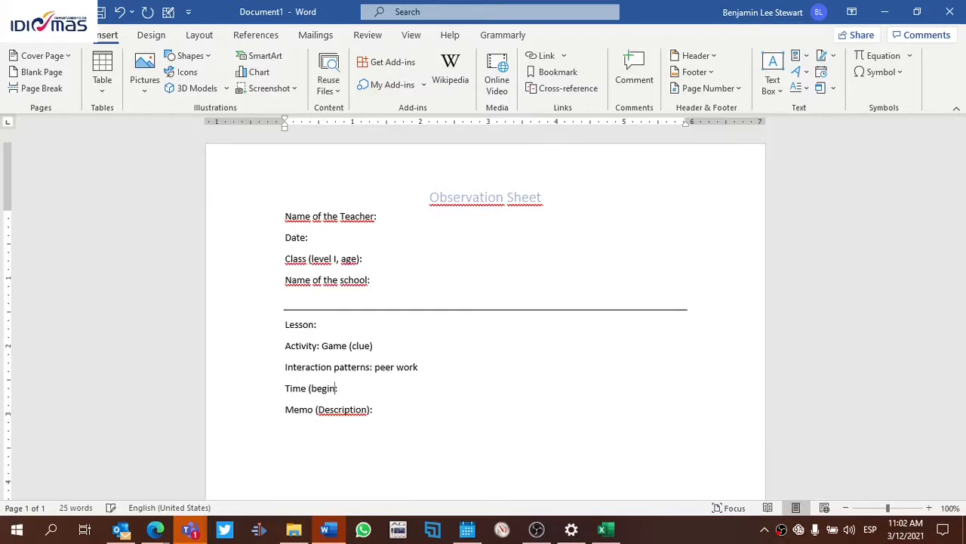
type("ning:")
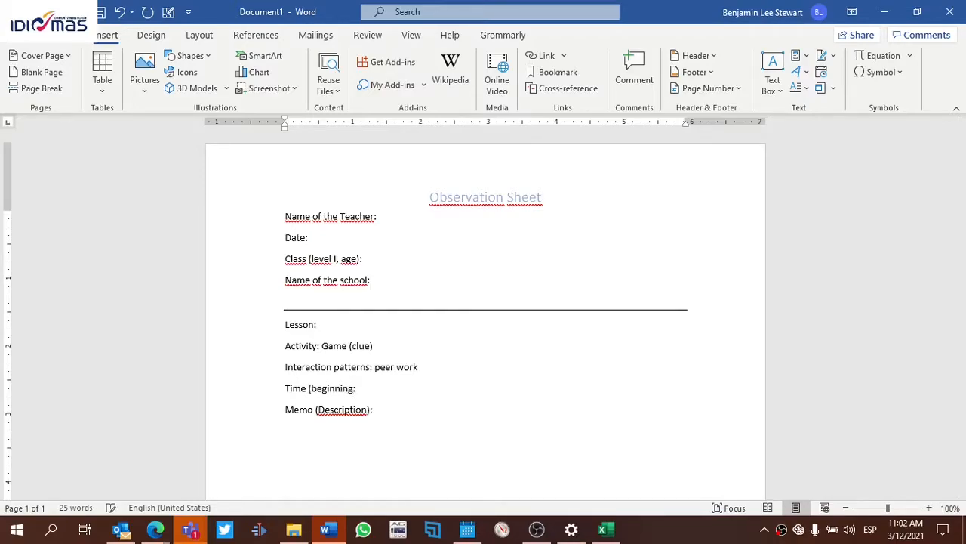
type("-ending times")
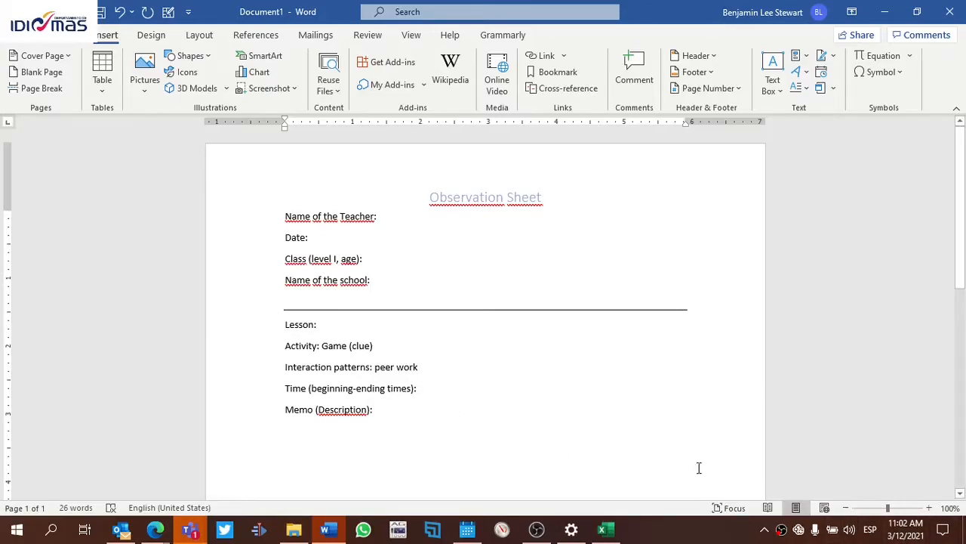
mouse_move(505, 404)
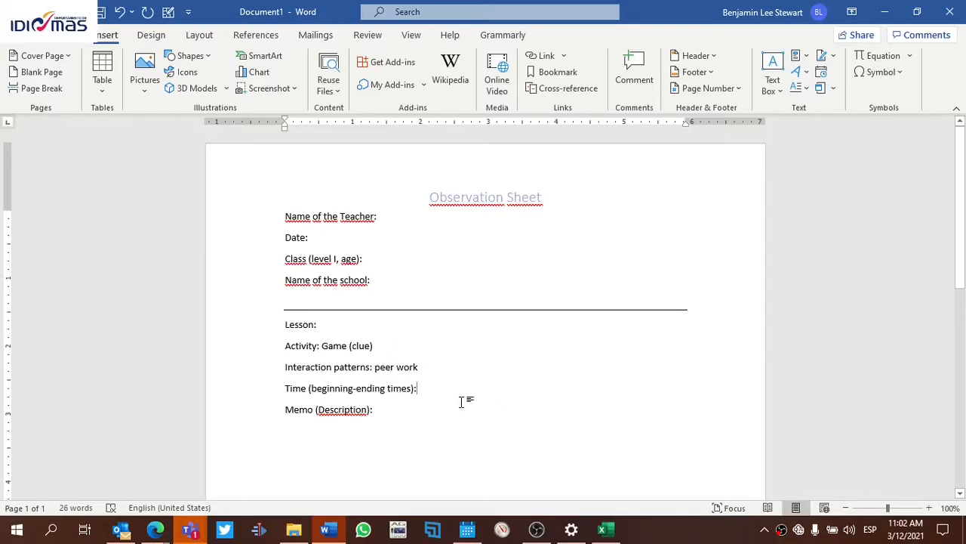
Fill the Time field with the sample answer '8:05AM – 8:30 AM'
type("8")
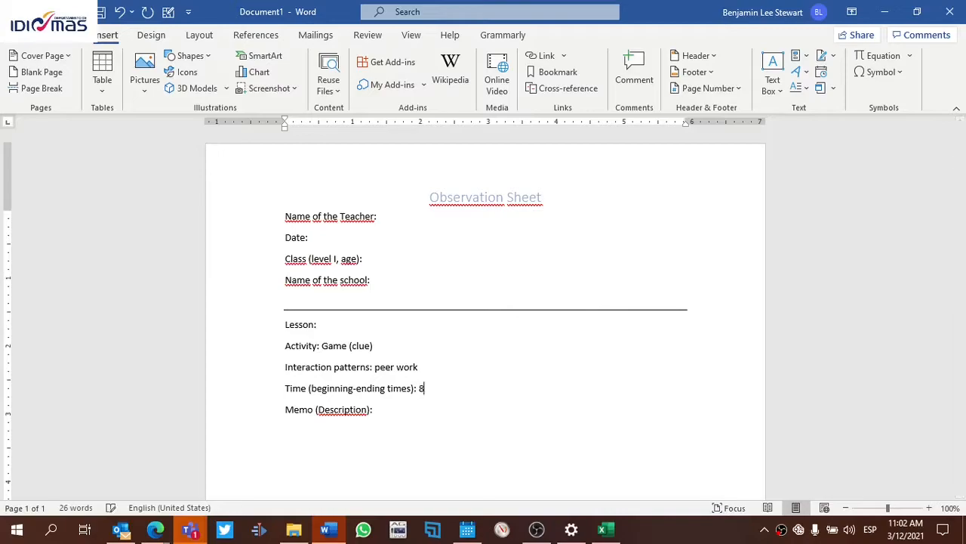
type(":05AM")
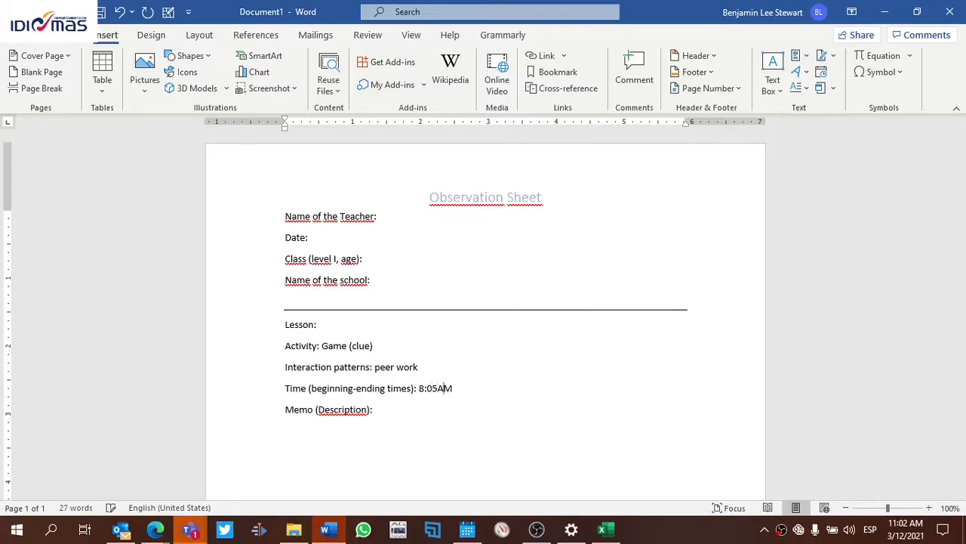
type("-")
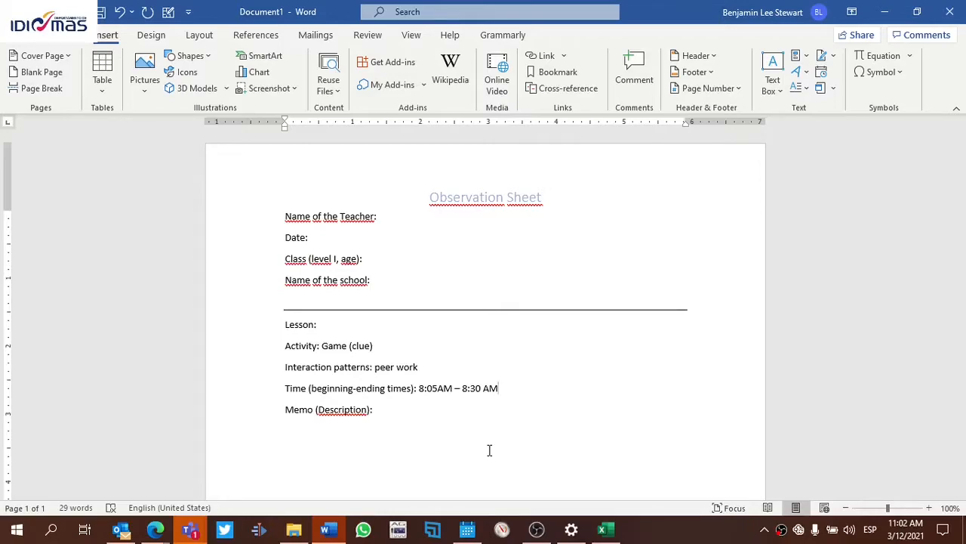
left_click(498, 388)
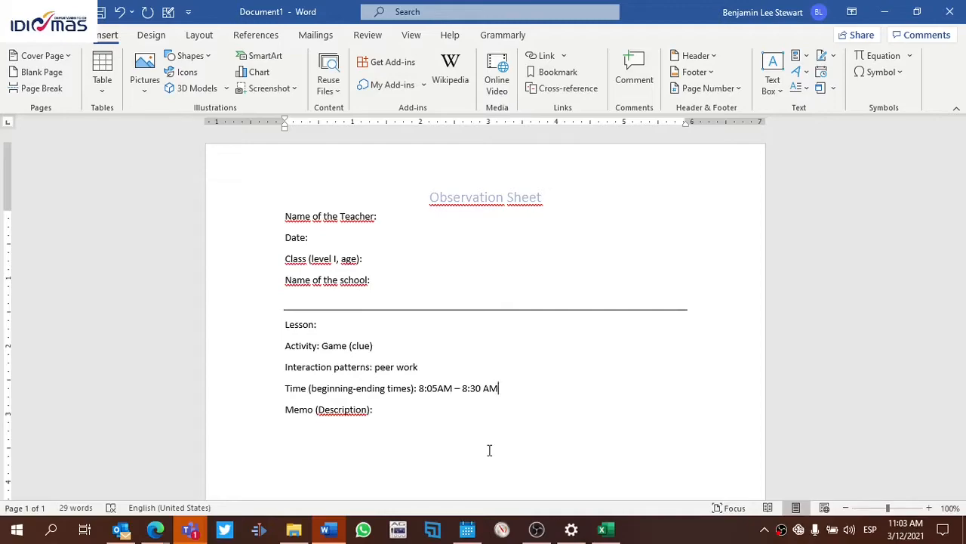
mouse_move(431, 438)
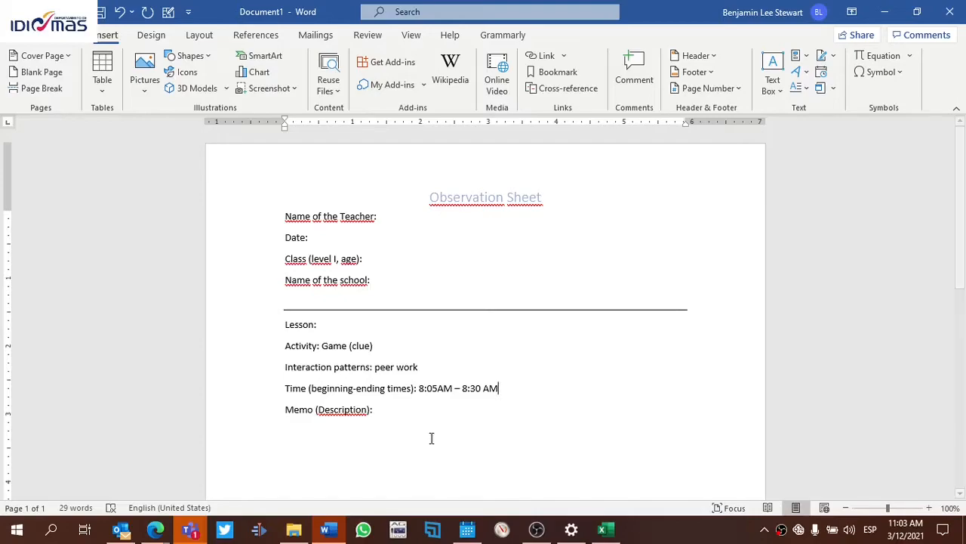
Fill Memo with 'What is the teaching saying/doing? What are the students saying/doing?'
left_click(373, 409)
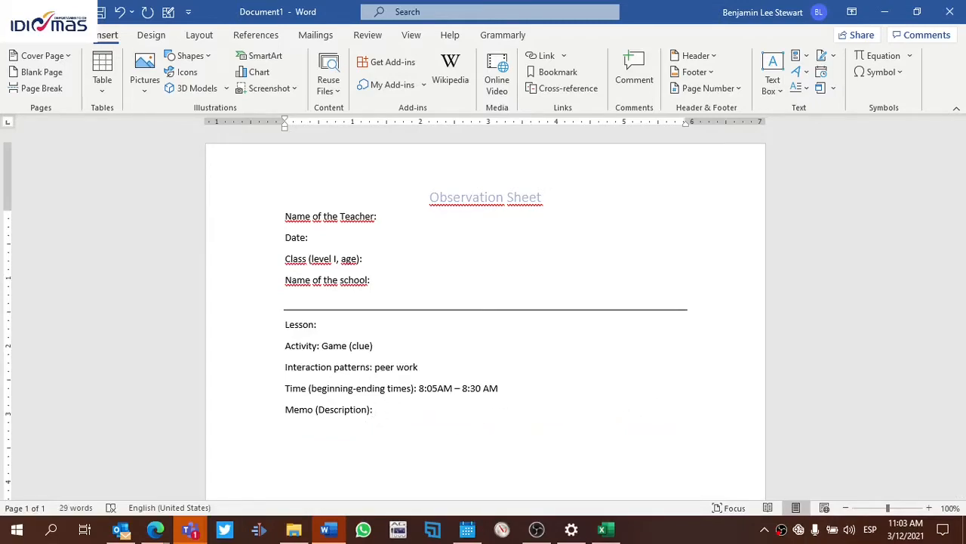
type("What is the teac")
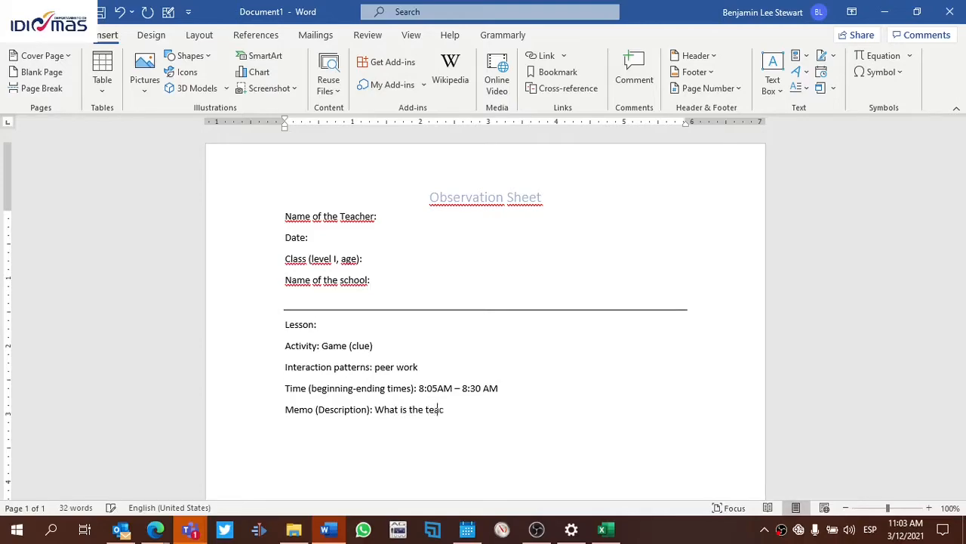
type("hing say")
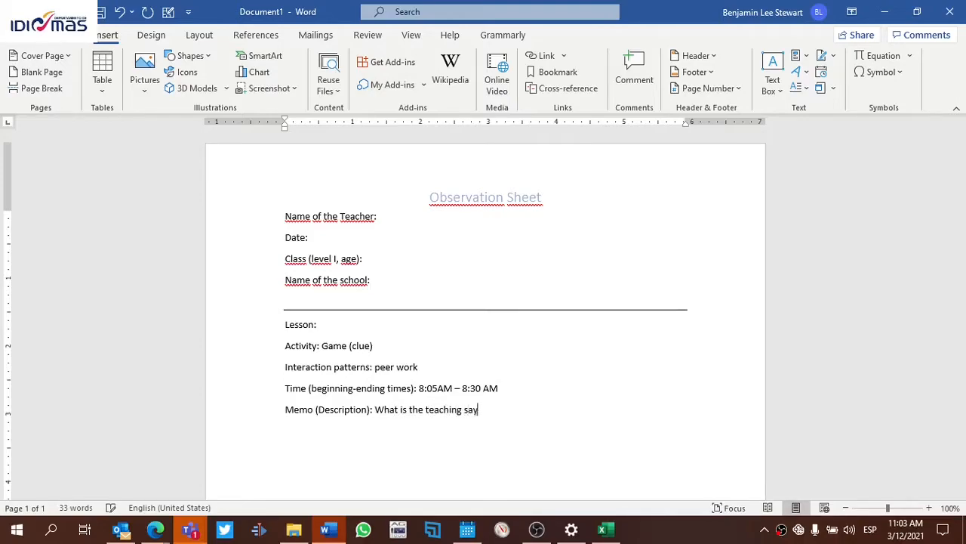
type("ing/doing)")
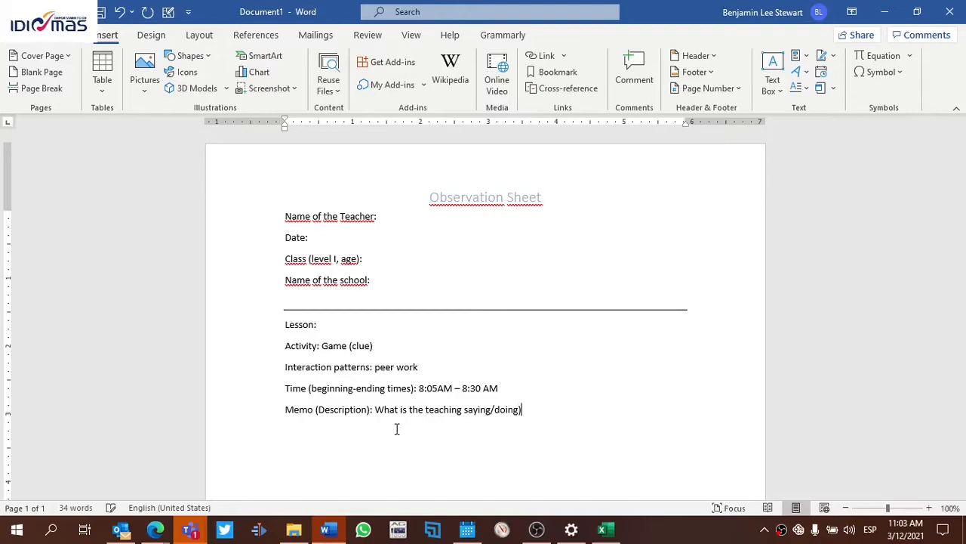
type("?")
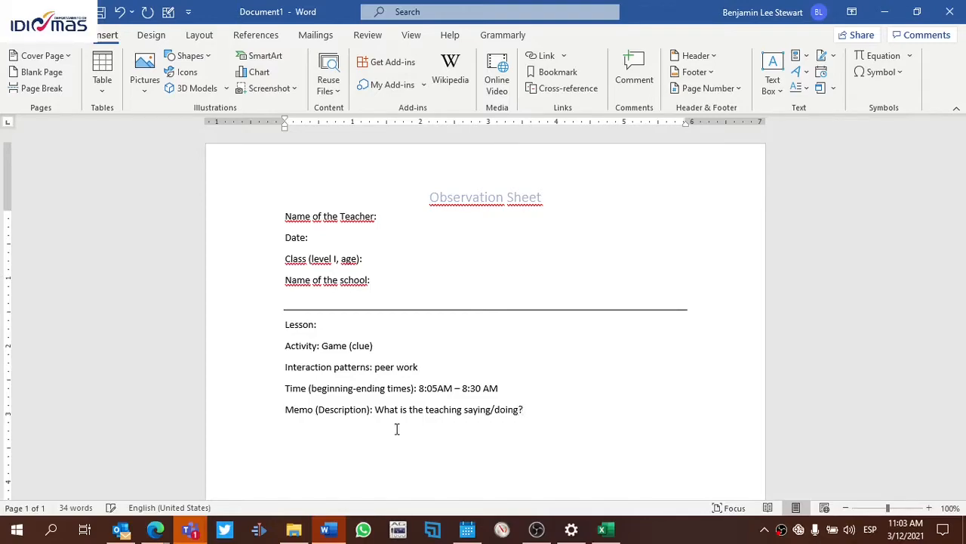
type("What are the")
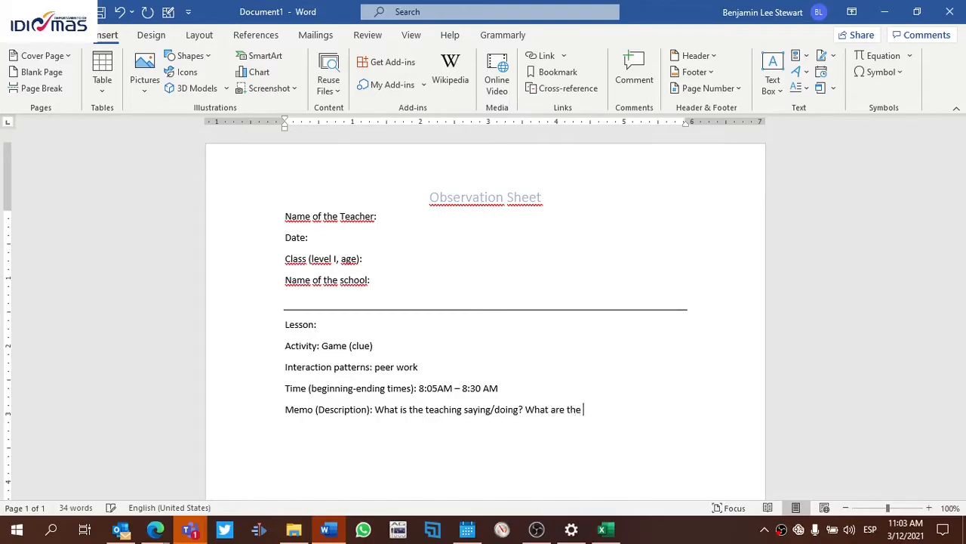
type("students sa")
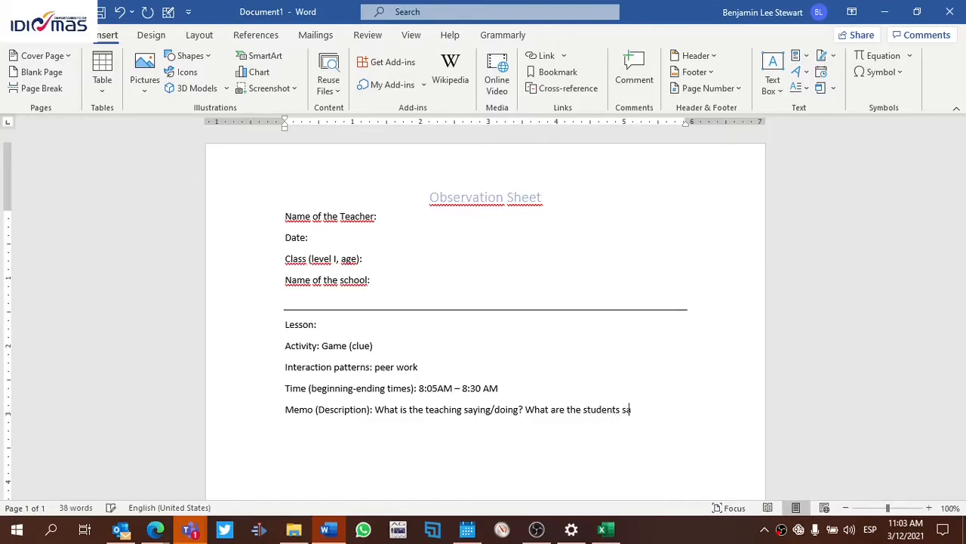
type("ying/doing")
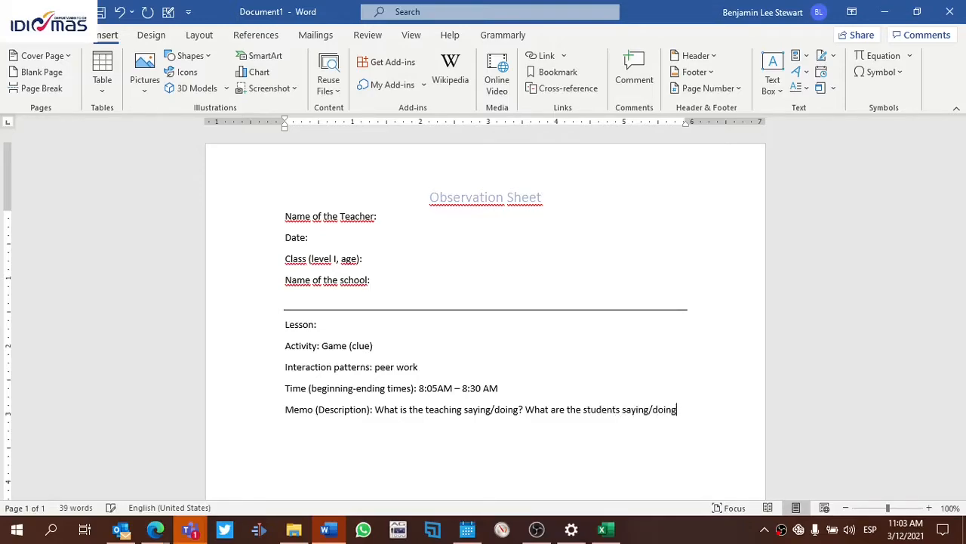
type("?")
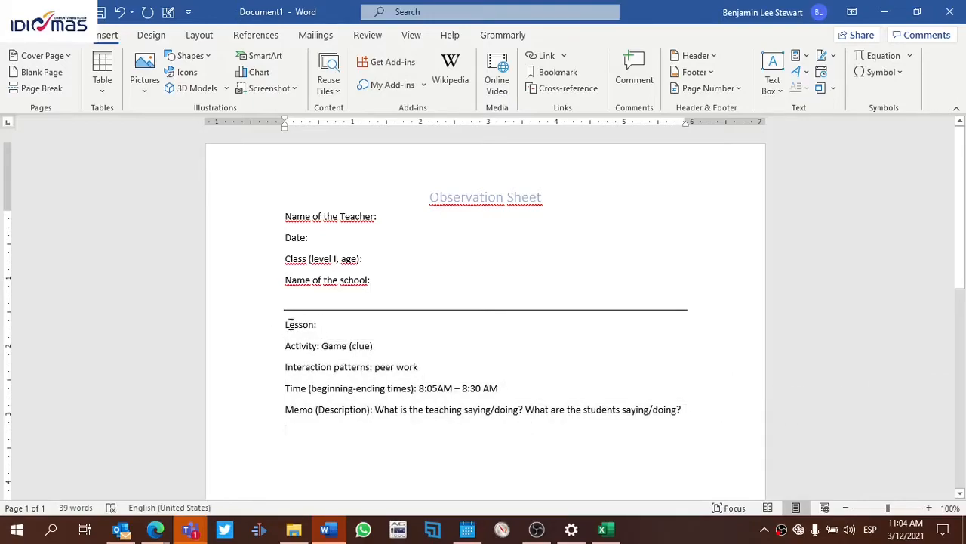
Duplicate the whole observation block, Lesson through Memo, directly below the first one
left_click_drag(285, 324, 680, 409)
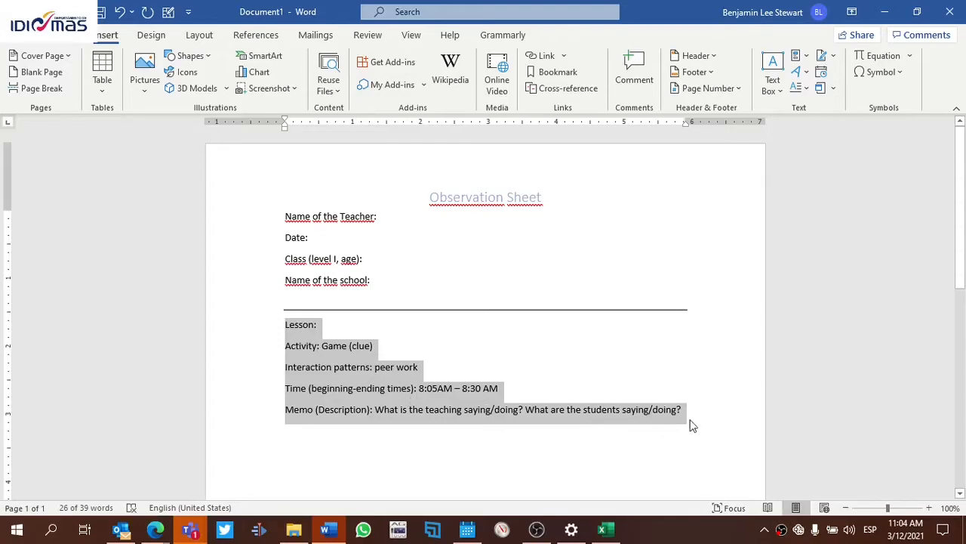
left_click(285, 430)
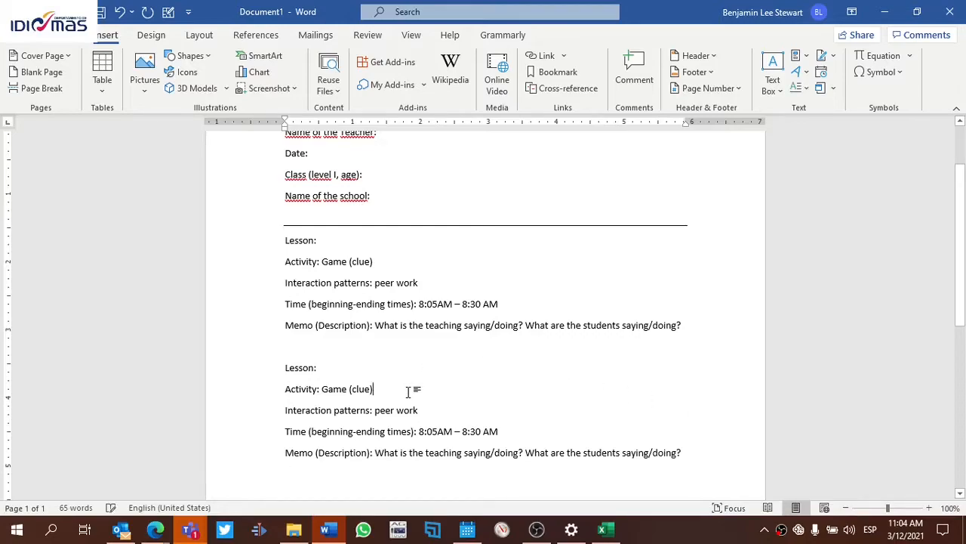
Overwrite the copy's values: activity 'handout', interaction patterns 'ind', time 8:31AM – 8:40 AM
key("Backspace")
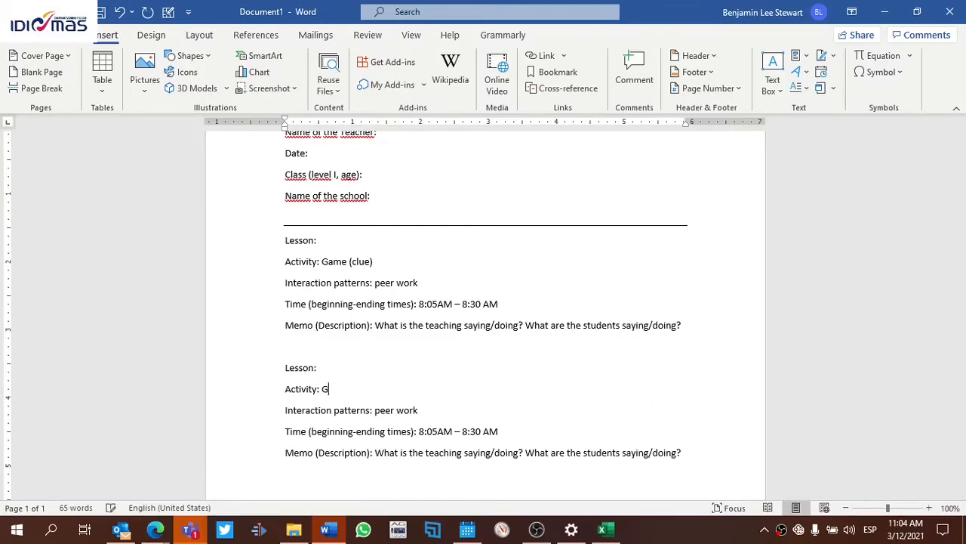
type("handout")
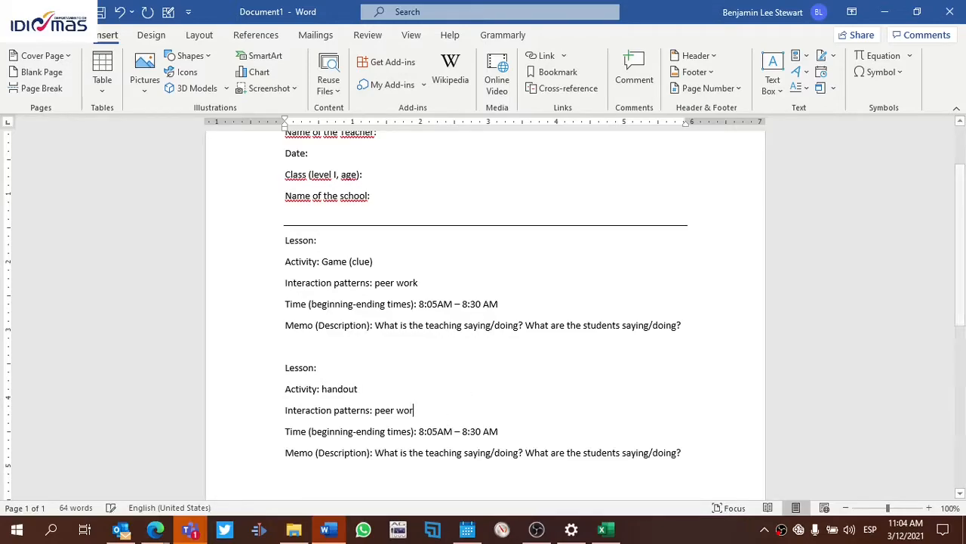
type("ind")
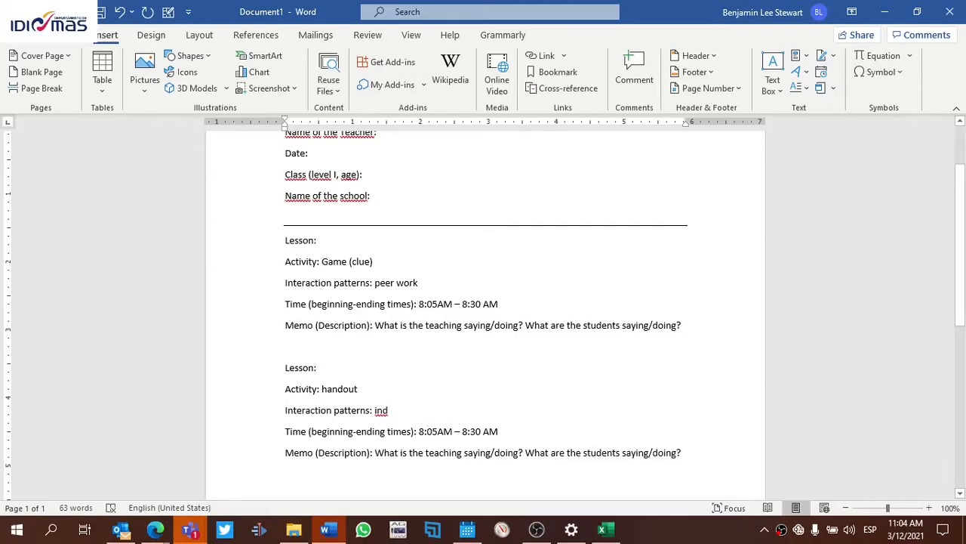
left_click(435, 431)
type("31")
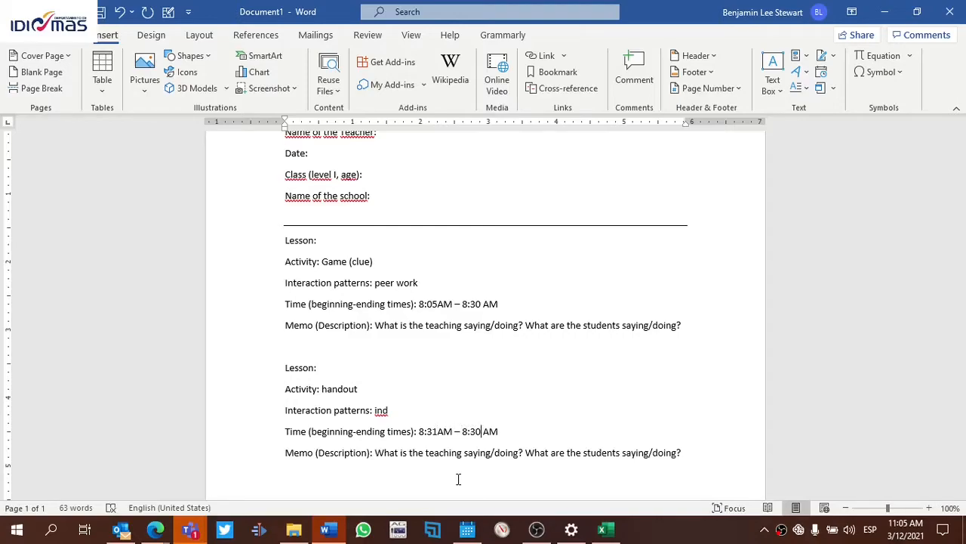
type("40")
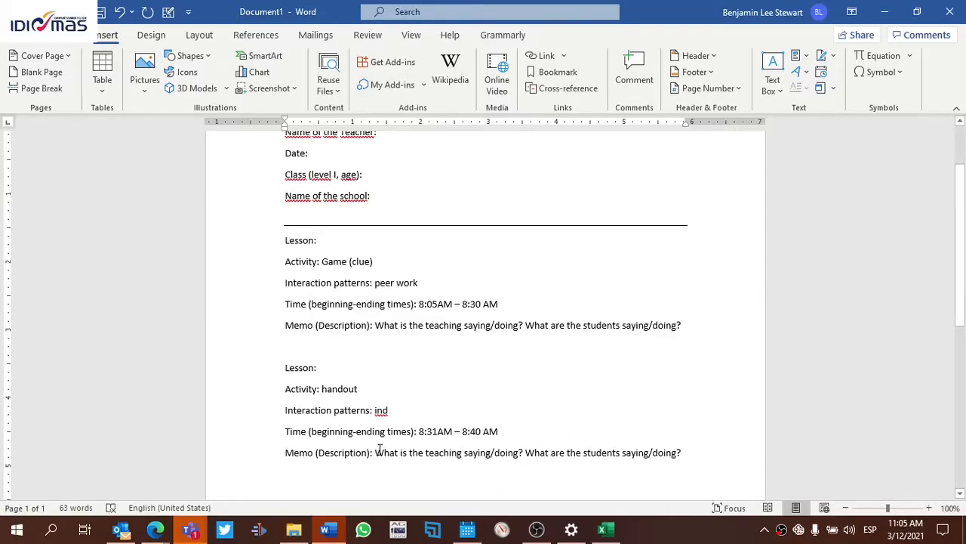
mouse_move(566, 425)
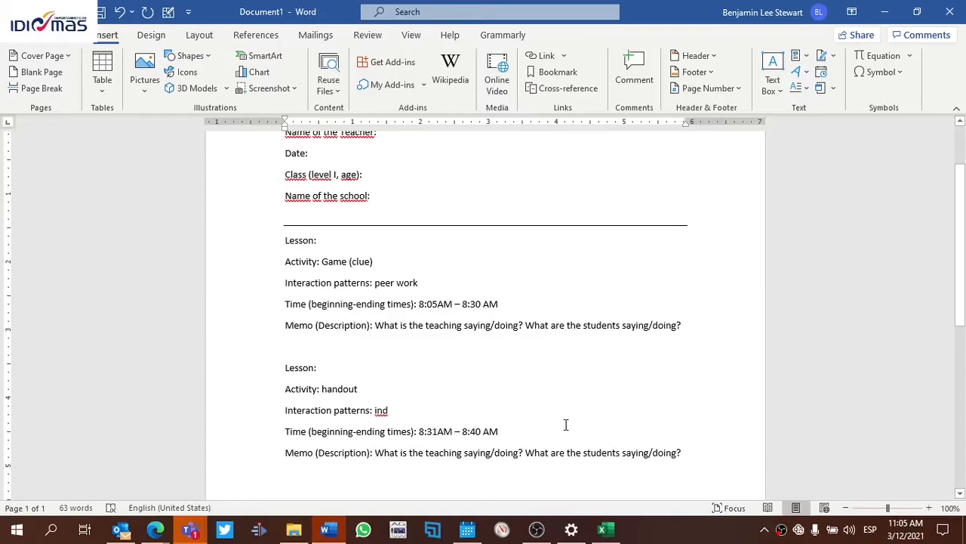
mouse_move(419, 416)
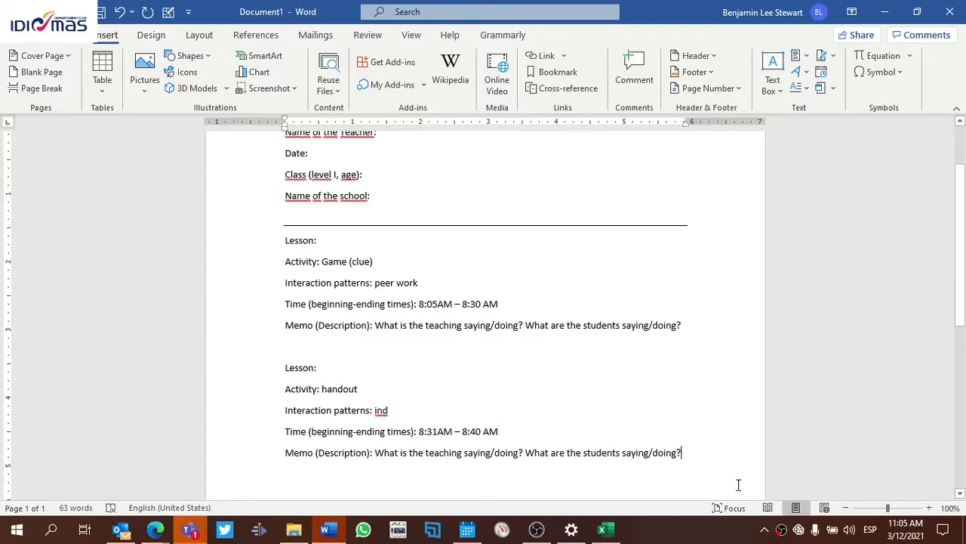
scroll("down", 3)
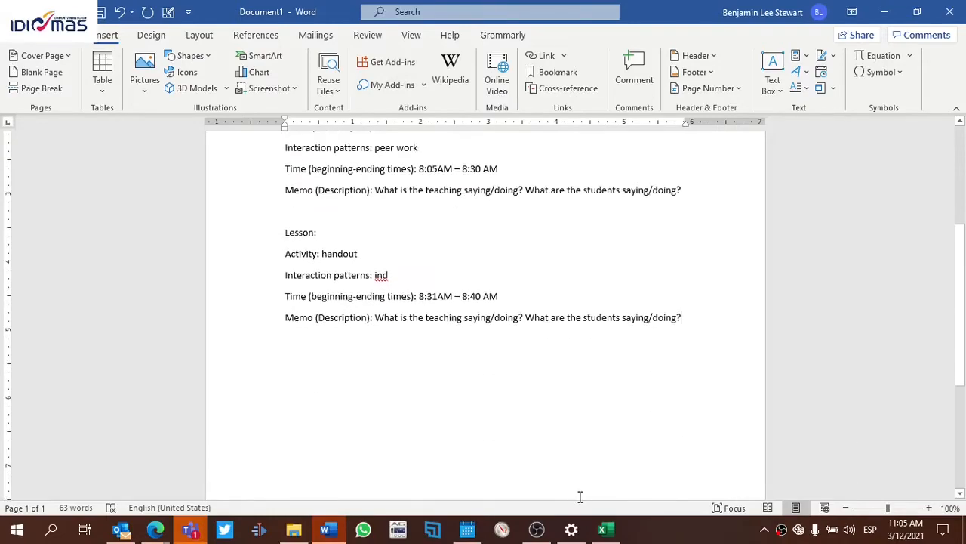
scroll("up", 3)
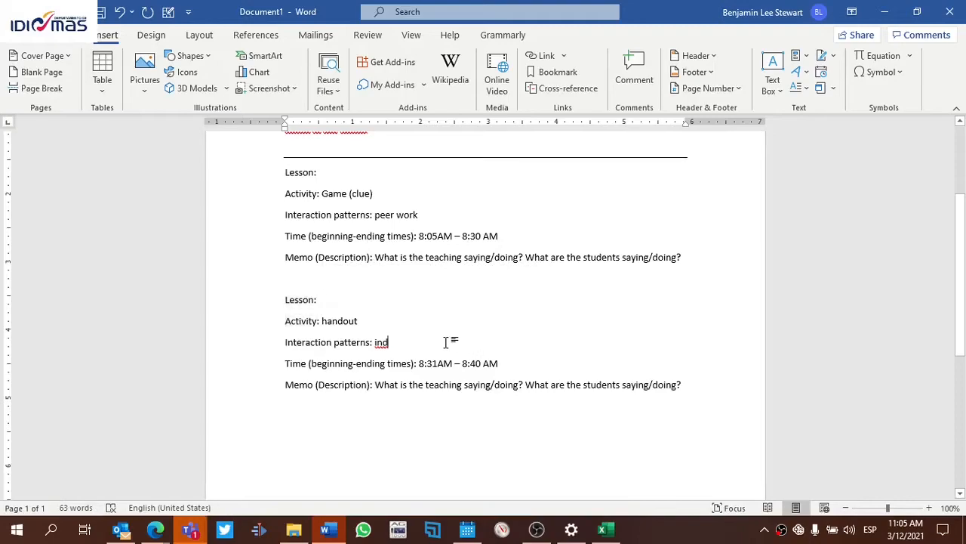
scroll("up", 3)
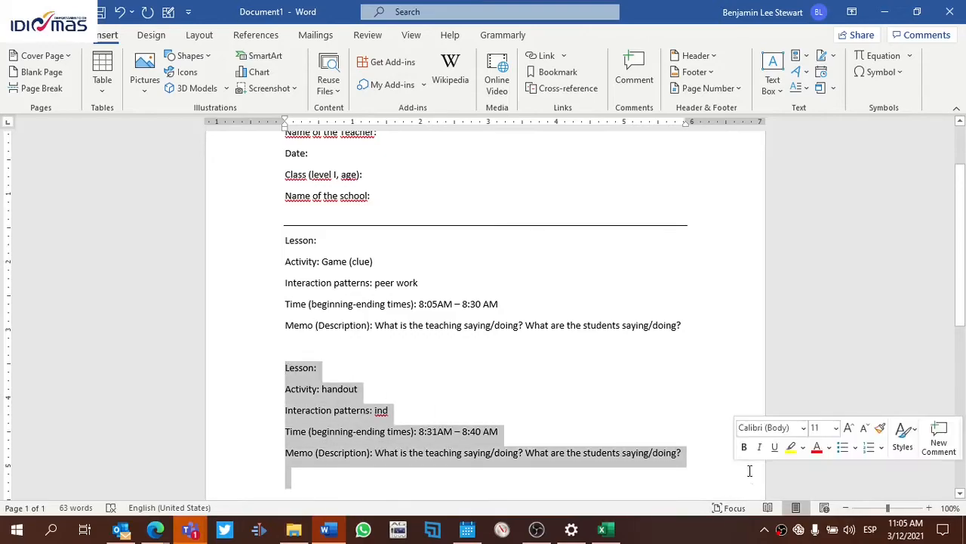
Remove the second block and clear the Game (clue), peer work, times and memo answers from the first
key("Delete")
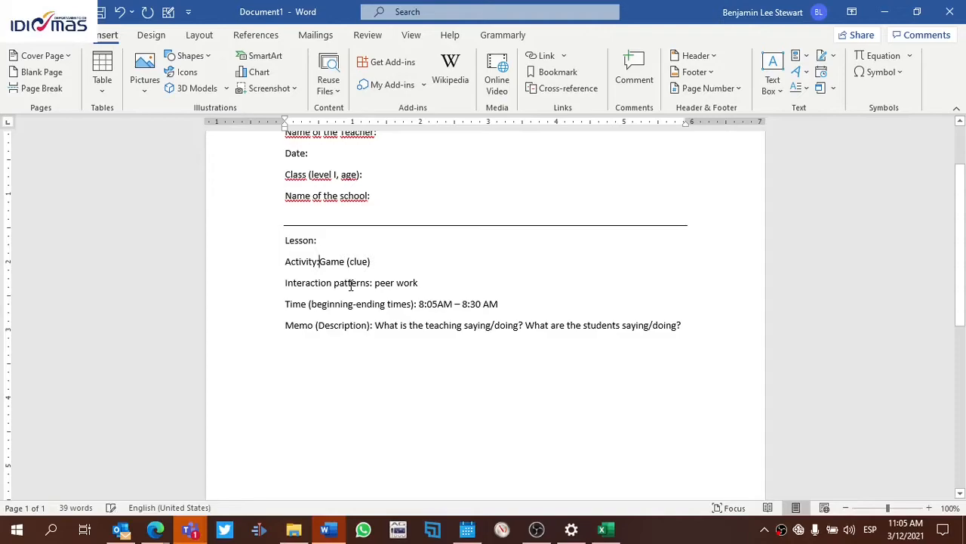
key("Backspace")
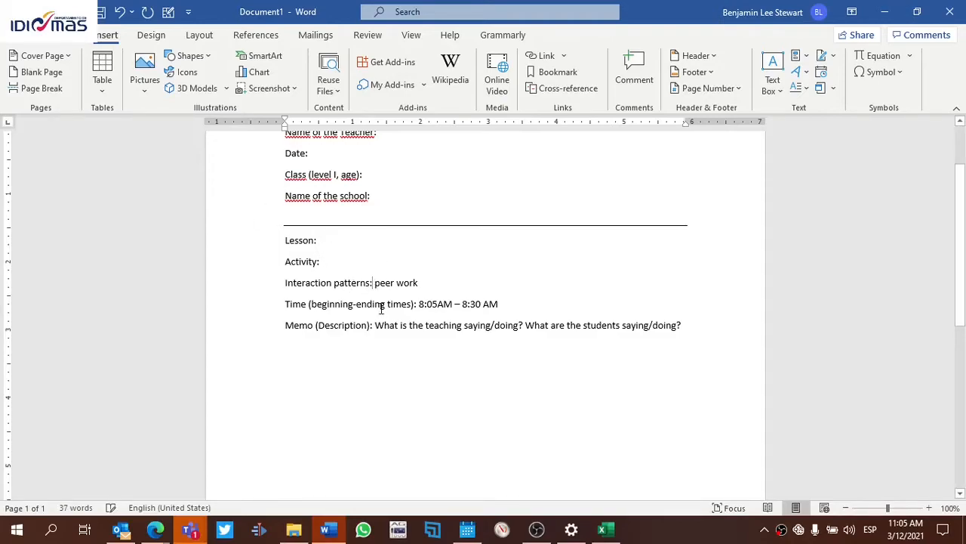
key("Backspace")
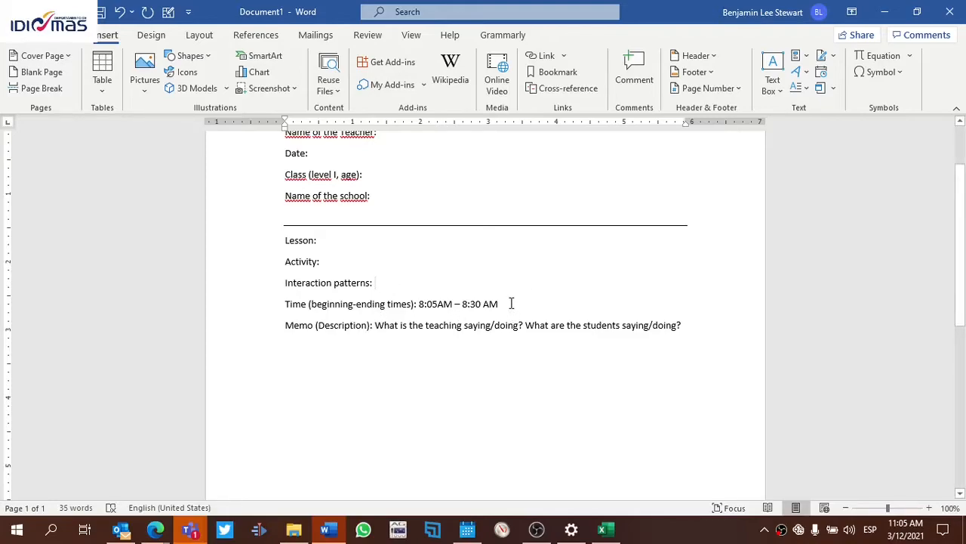
key("Backspace")
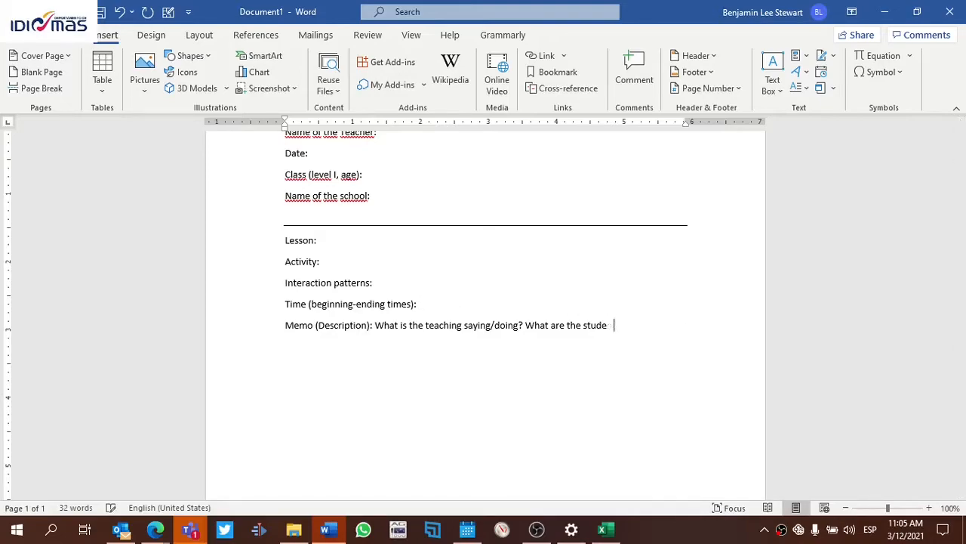
key("BackSpace")
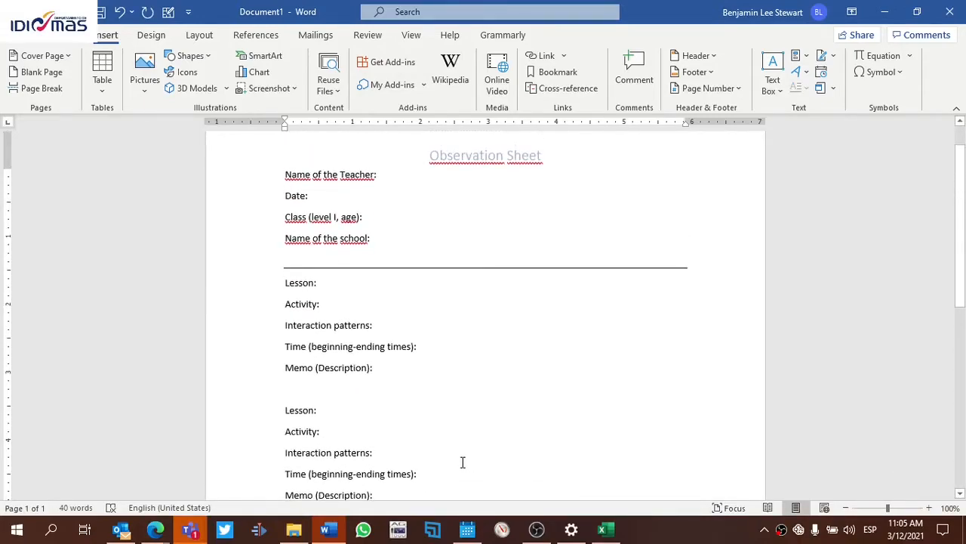
scroll("up", 3)
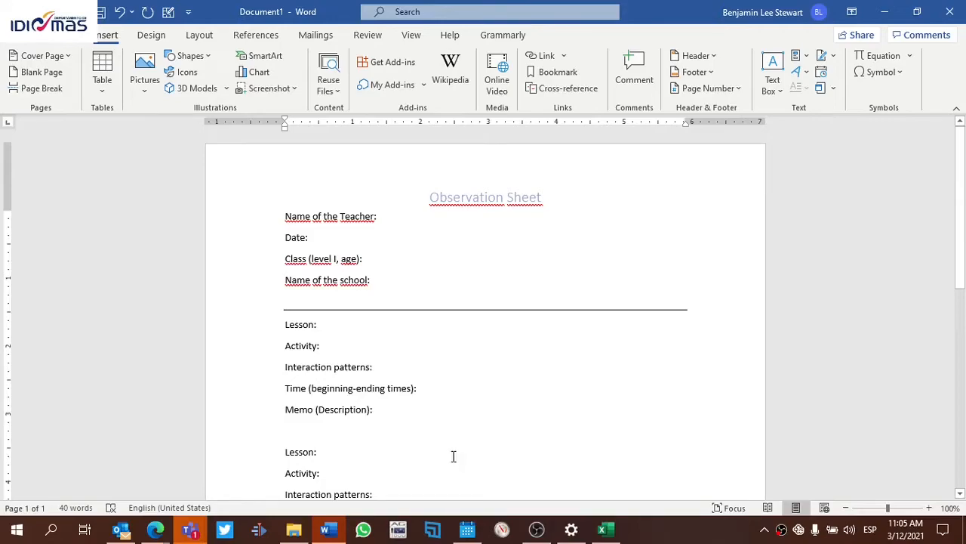
scroll("up", 3)
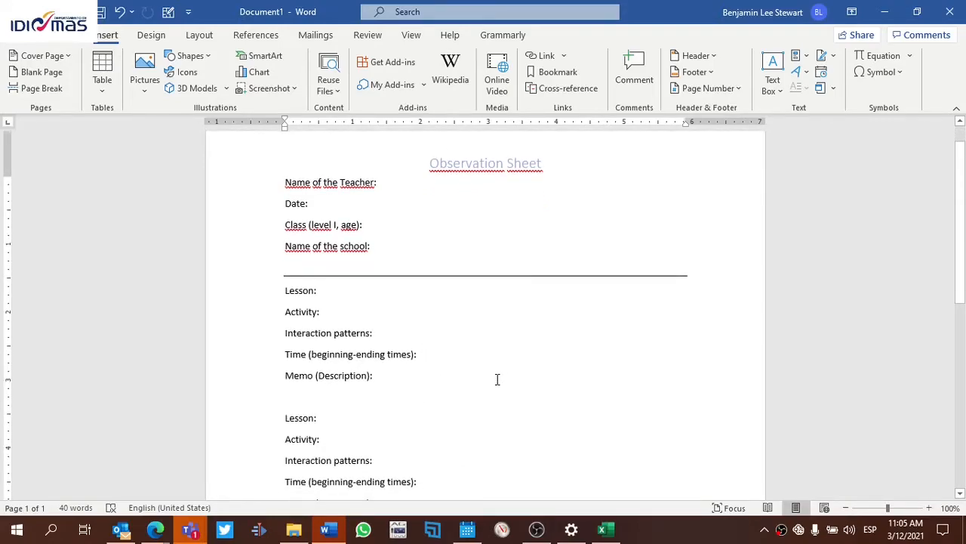
mouse_move(423, 283)
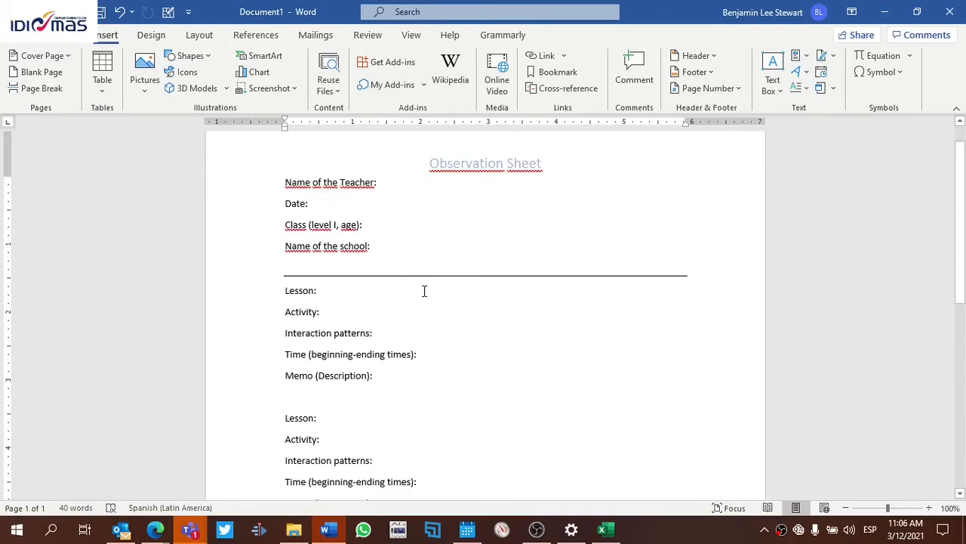
left_click(309, 203)
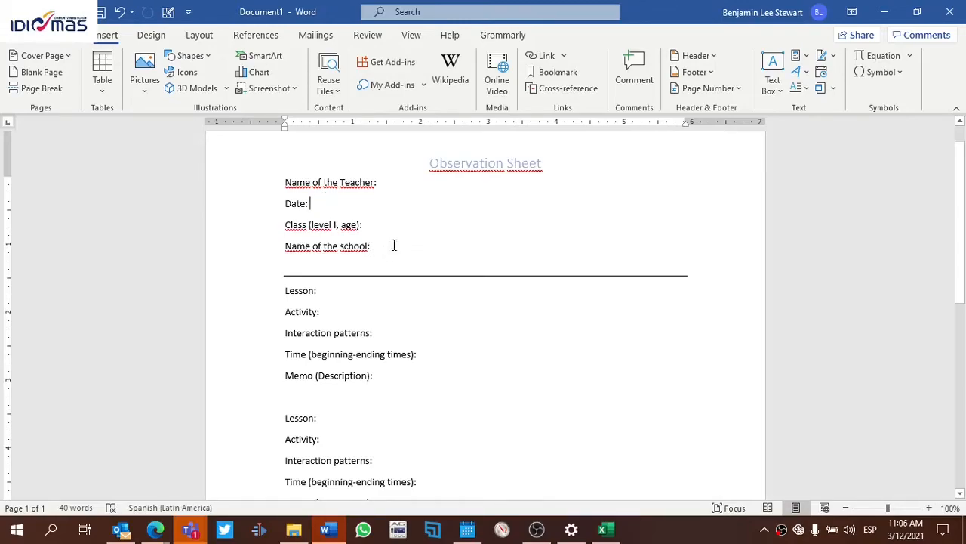
mouse_move(302, 215)
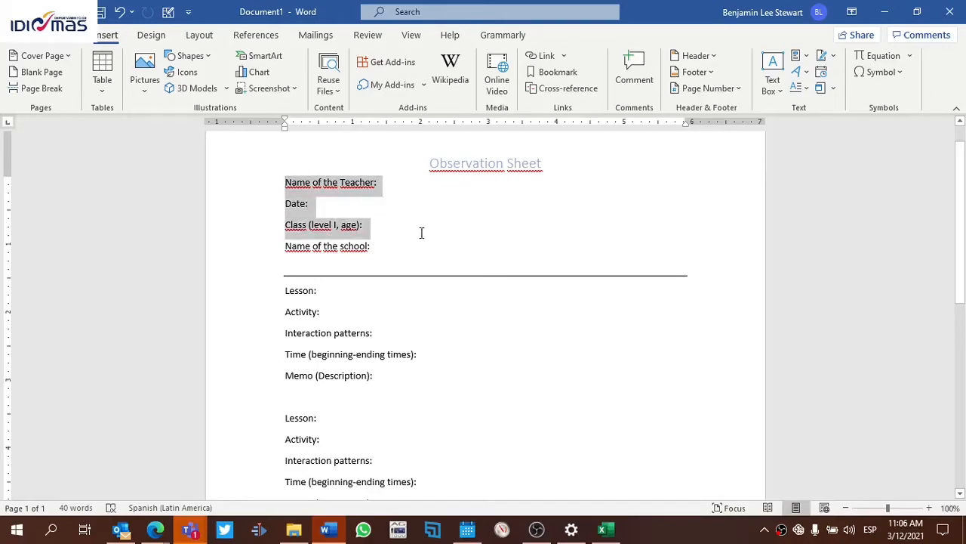
left_click_drag(285, 182, 370, 245)
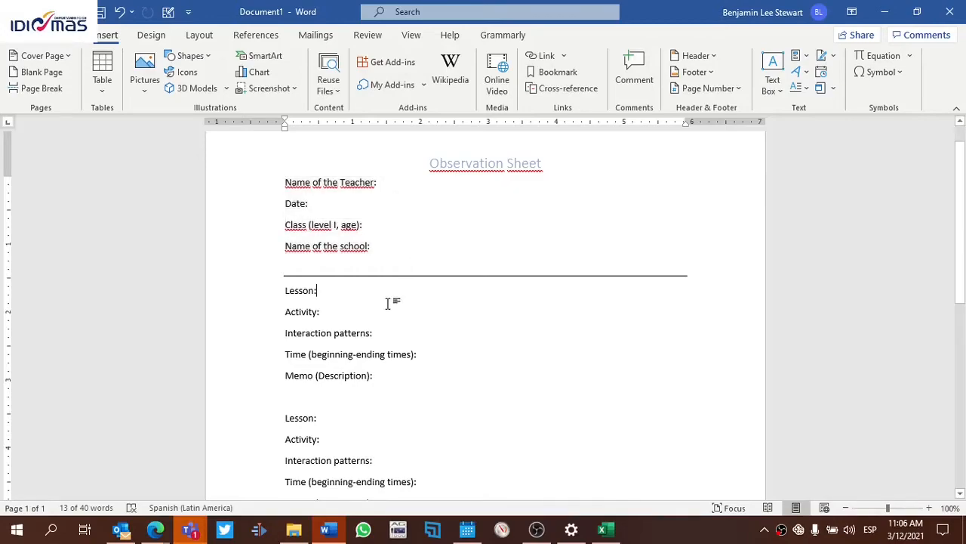
scroll("down", 3)
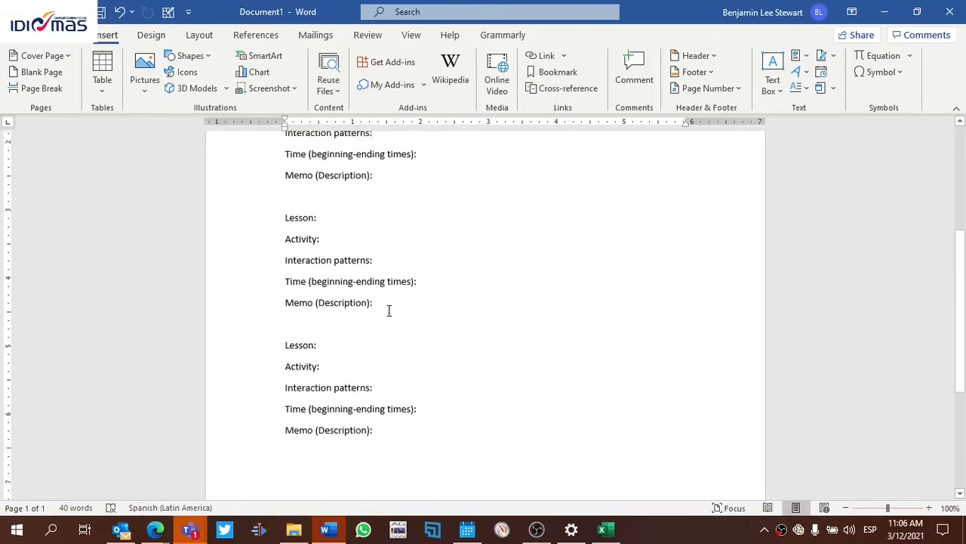
scroll("up", 3)
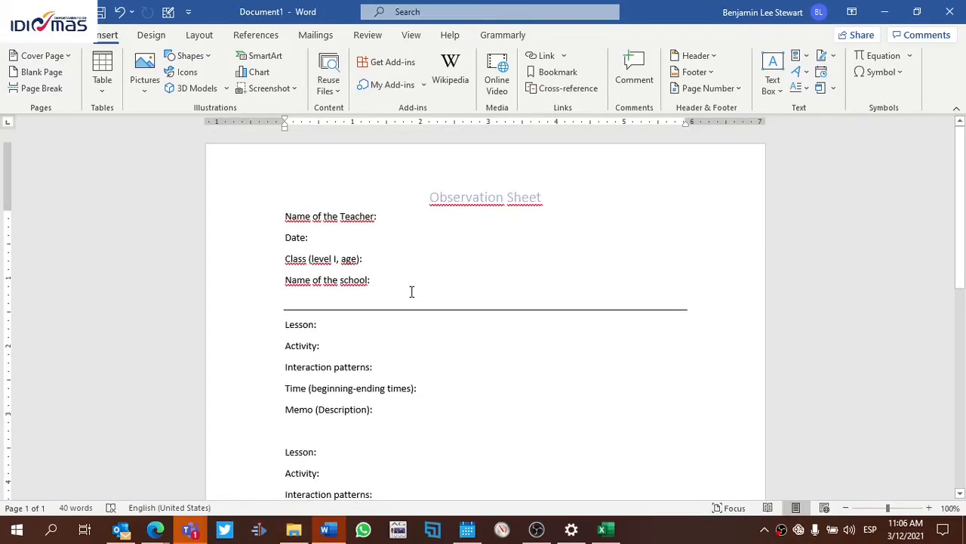
mouse_move(419, 297)
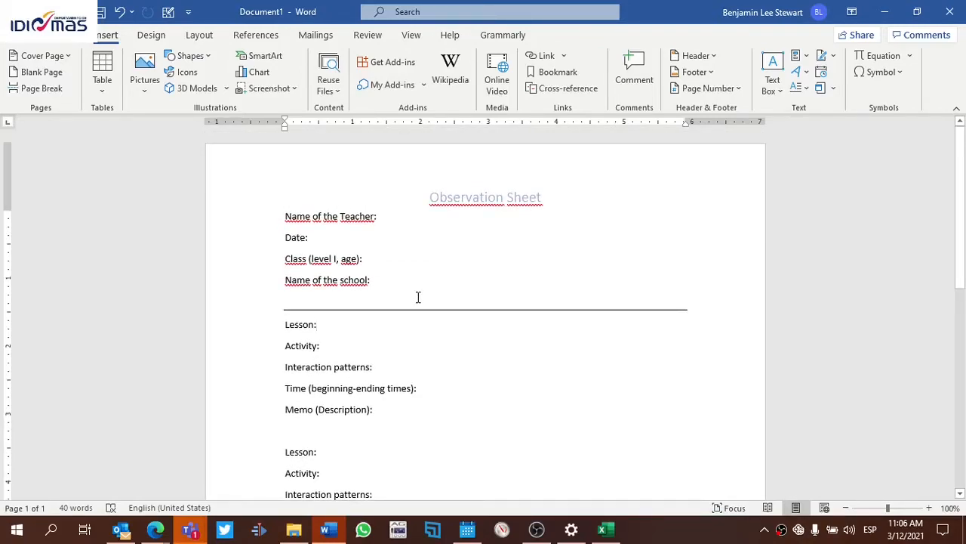
left_click(318, 323)
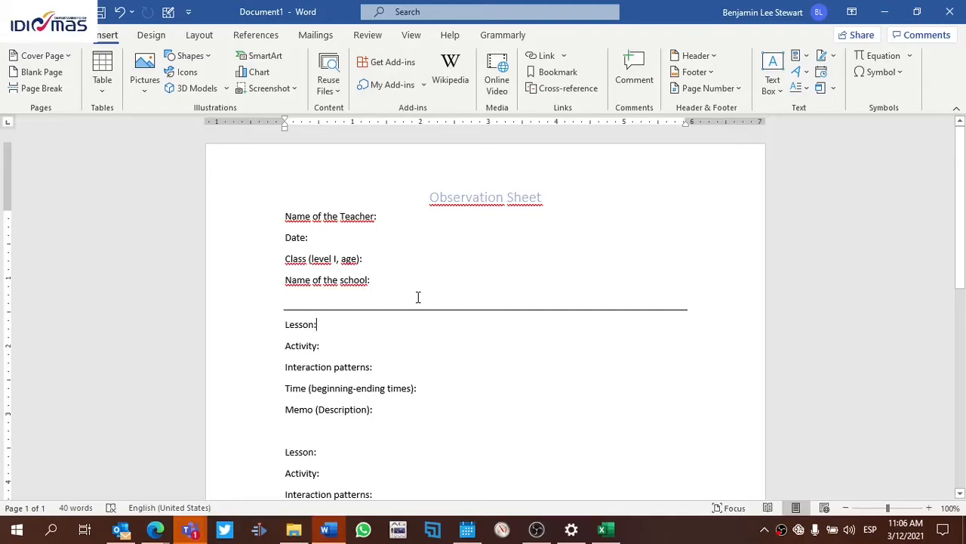
left_click(365, 258)
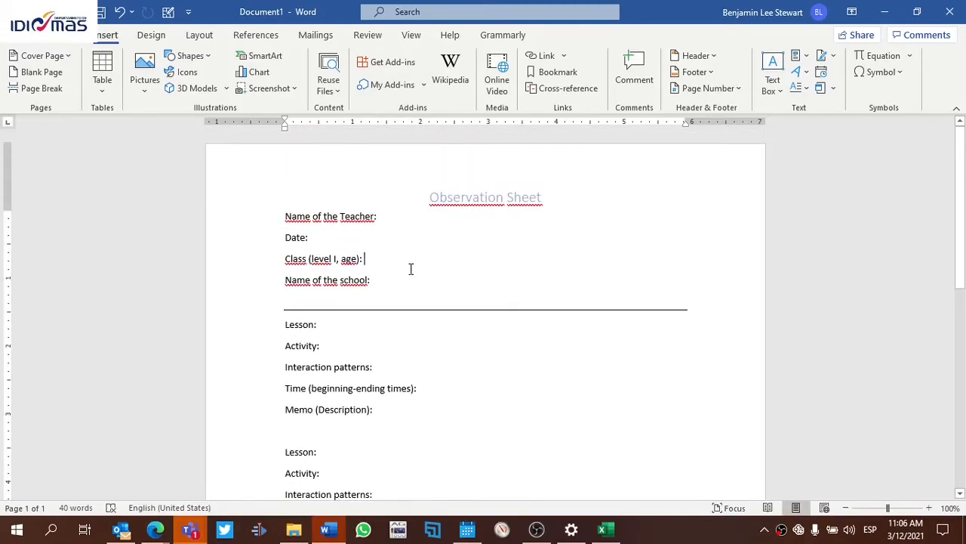
scroll("up", 3)
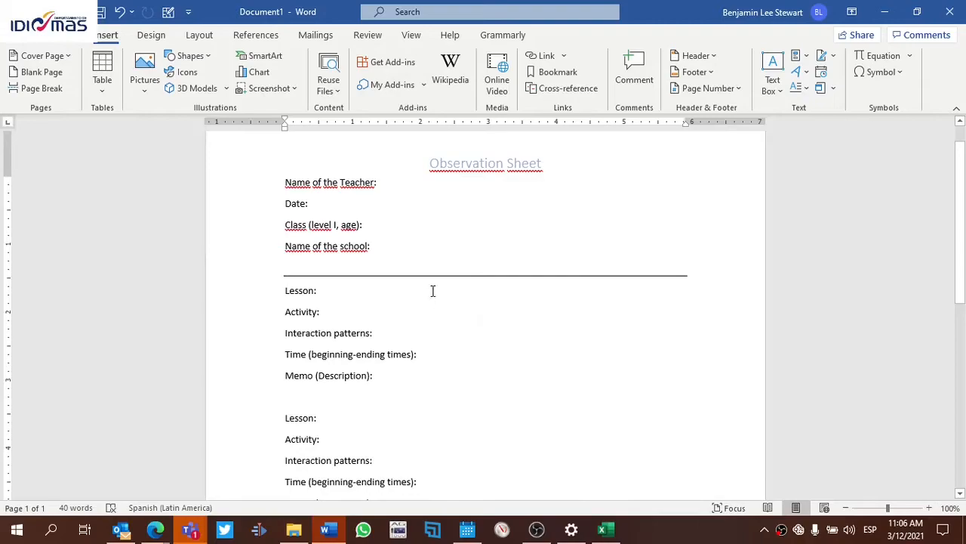
left_click(364, 224)
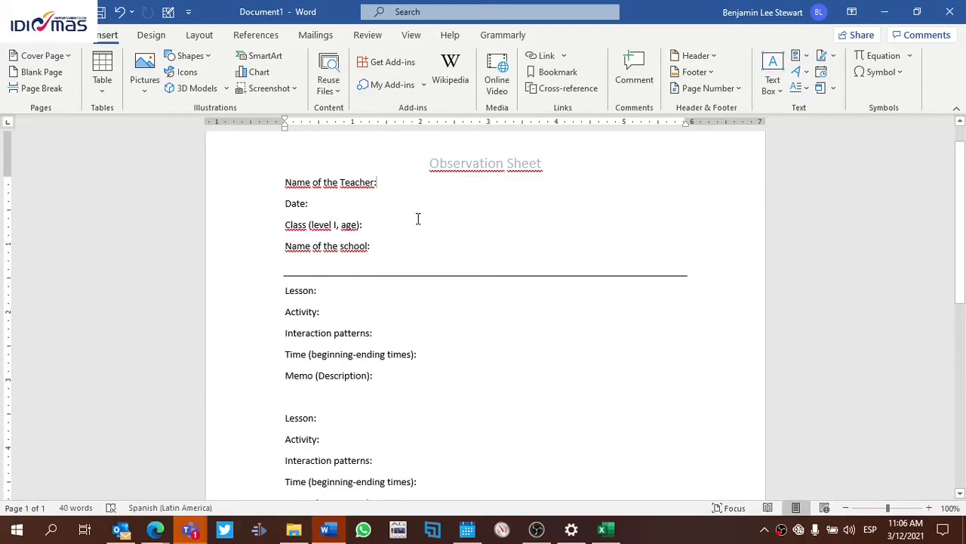
scroll("down", 3)
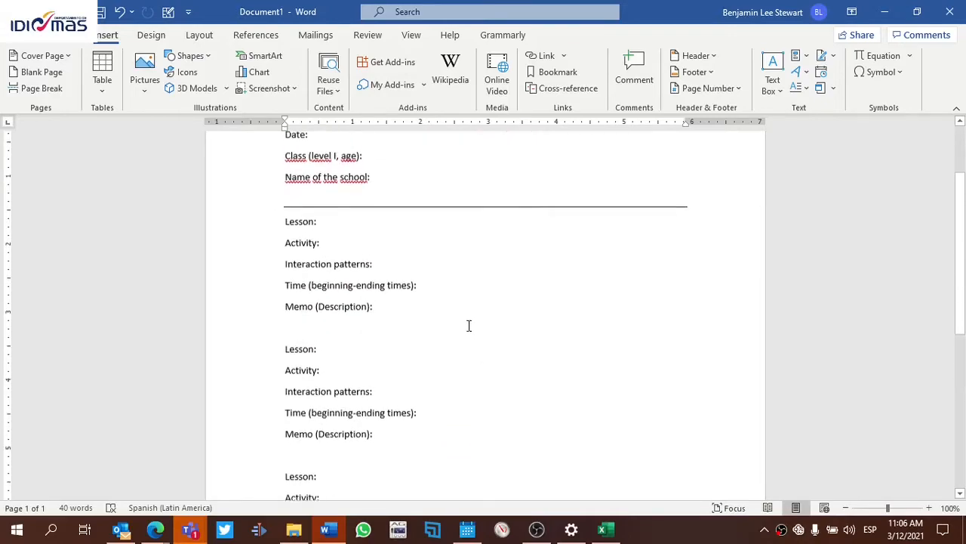
scroll("up", 3)
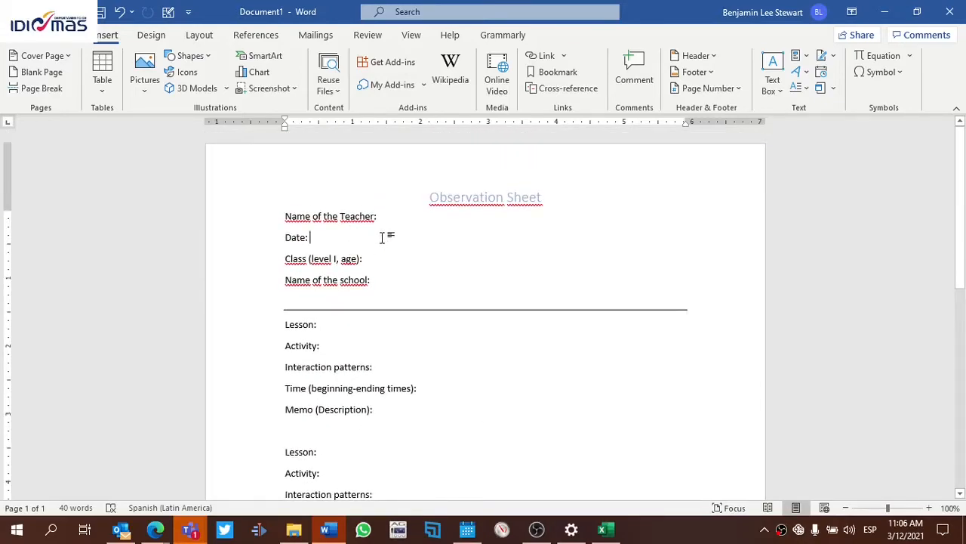
Add an Hour: line, then rewrite the Date field to read 'Date/hour:'
key("Return")
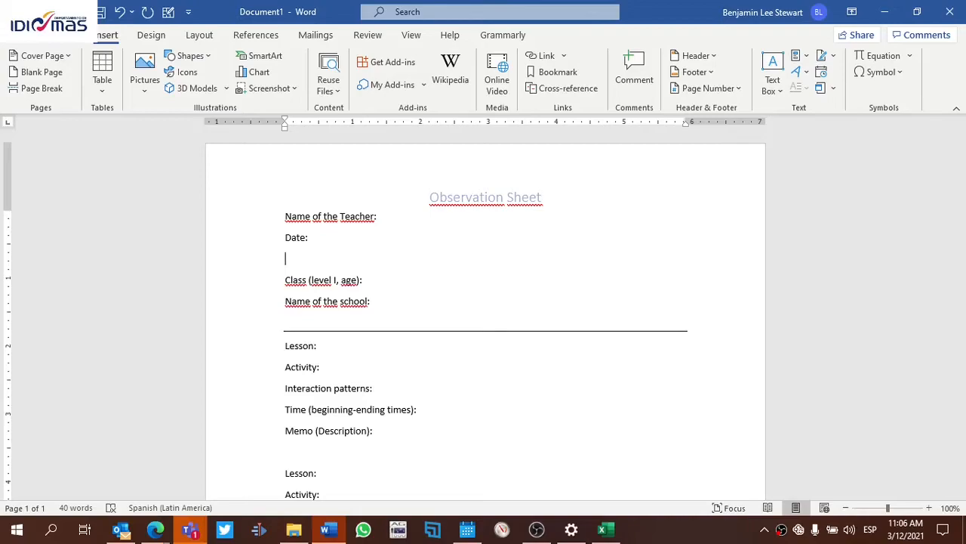
type("Hour:")
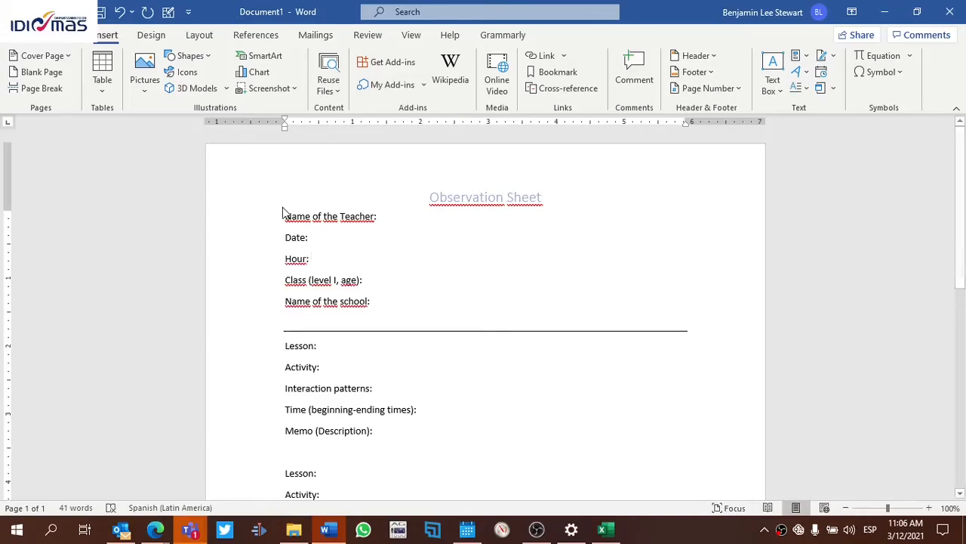
type("/")
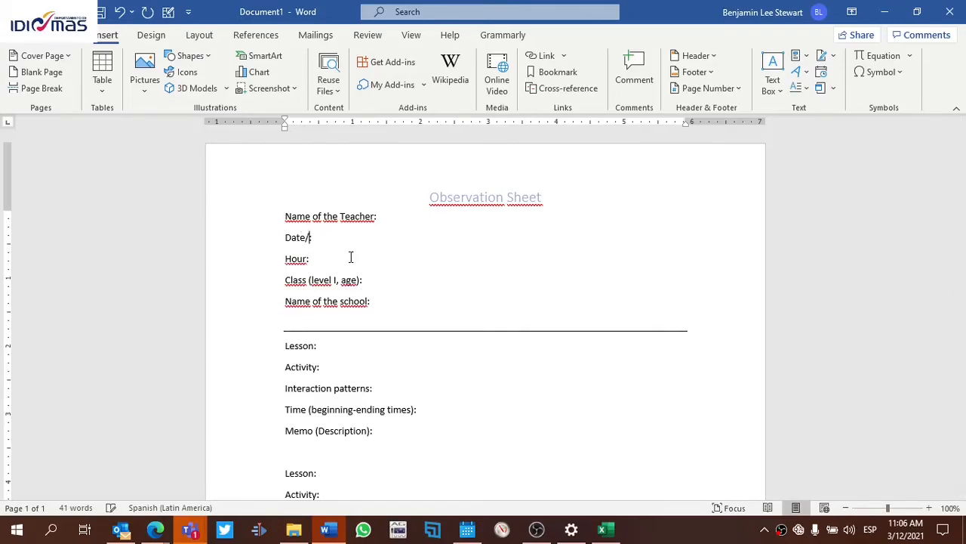
type("hour")
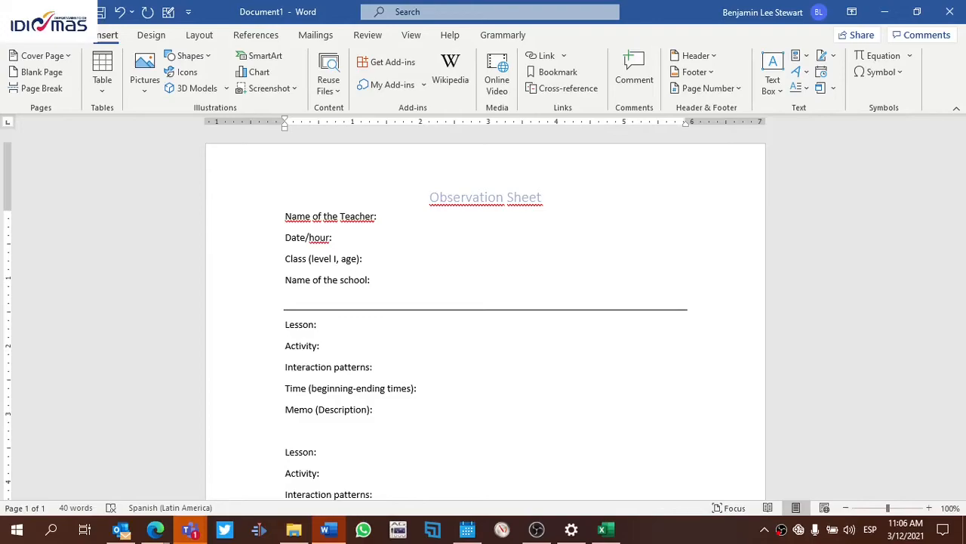
left_click(333, 237)
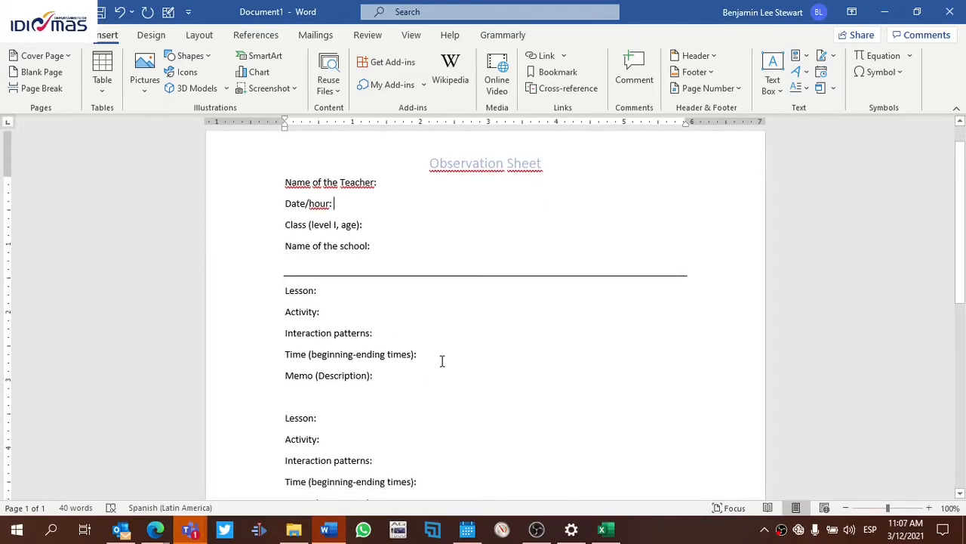
scroll("down", 3)
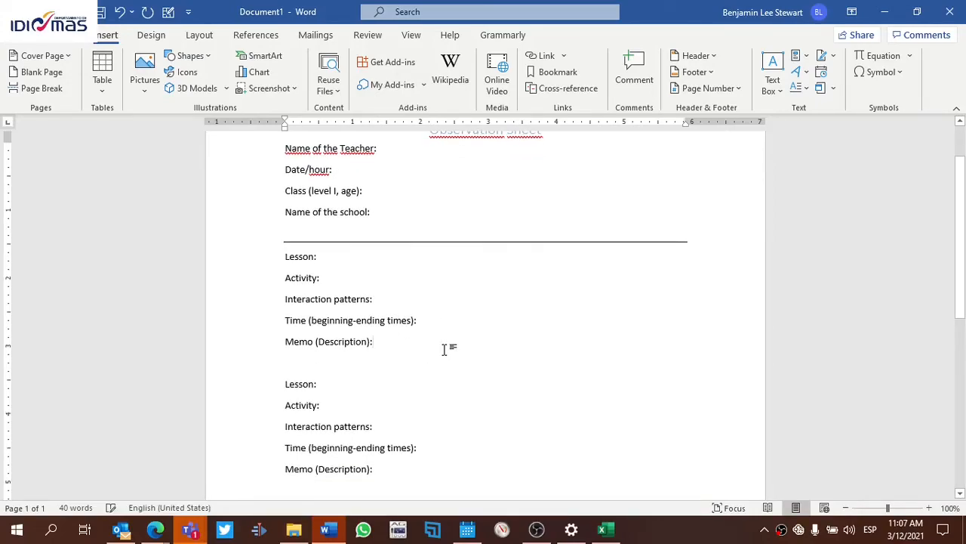
scroll("down", 3)
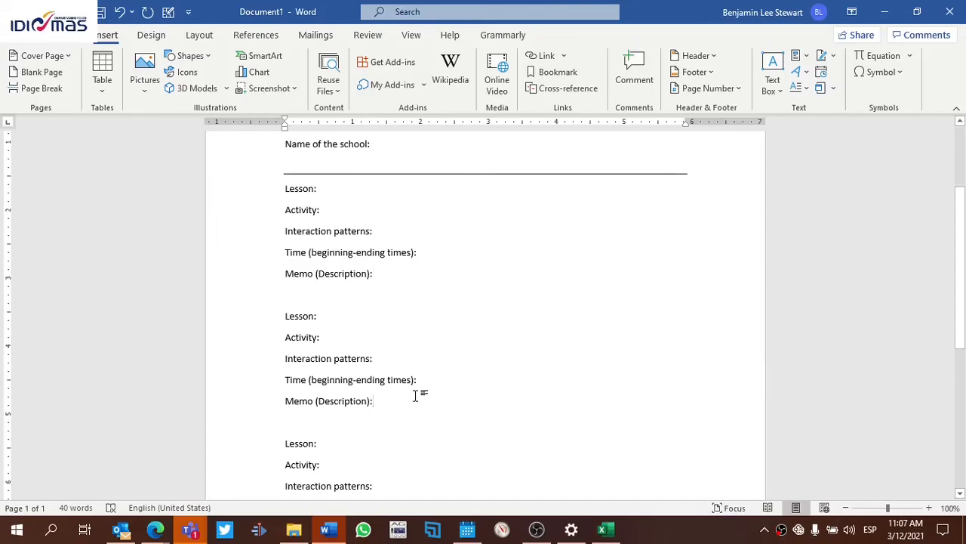
left_click(371, 400)
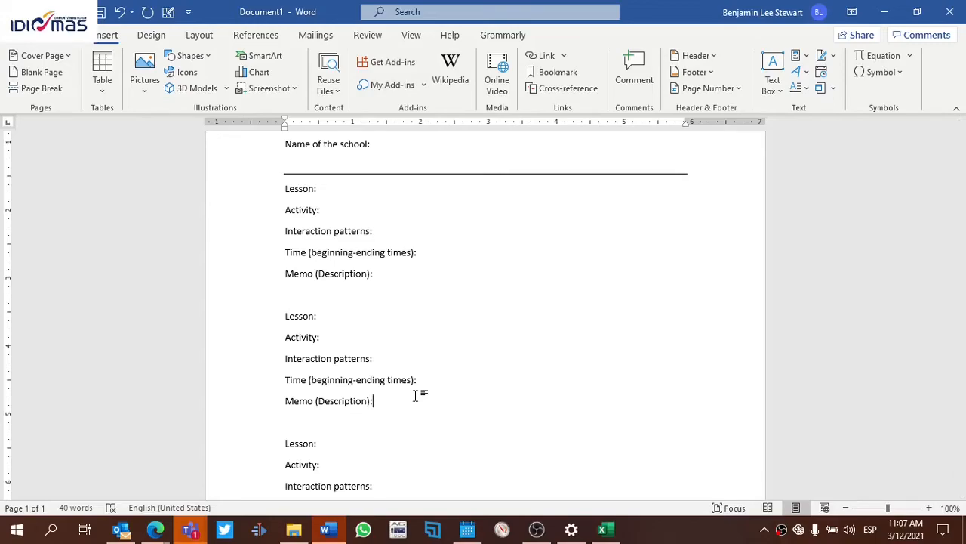
scroll("up", 3)
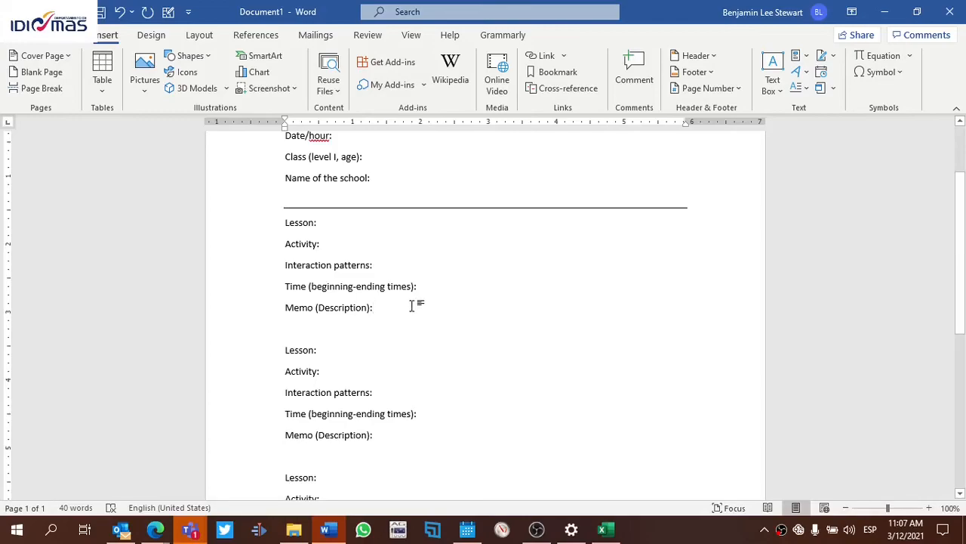
mouse_move(457, 308)
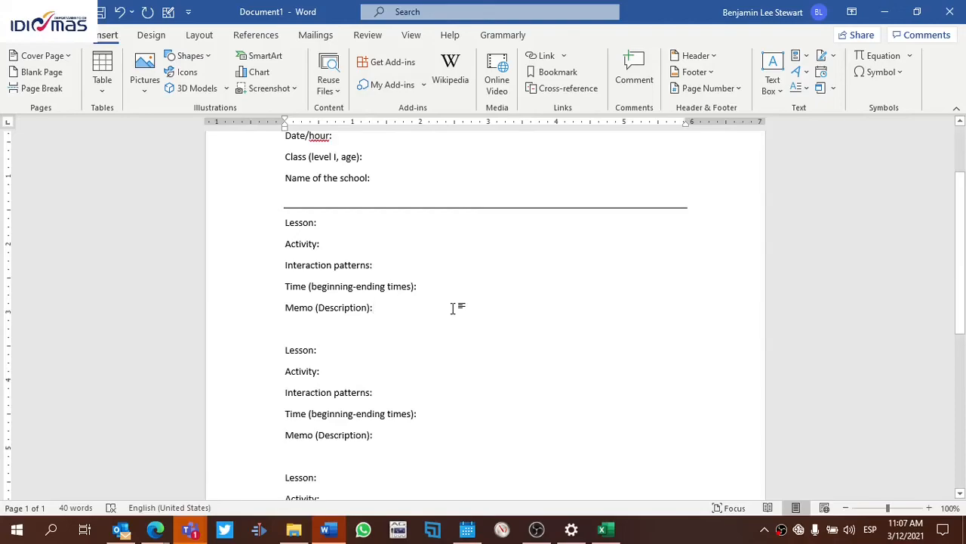
mouse_move(435, 305)
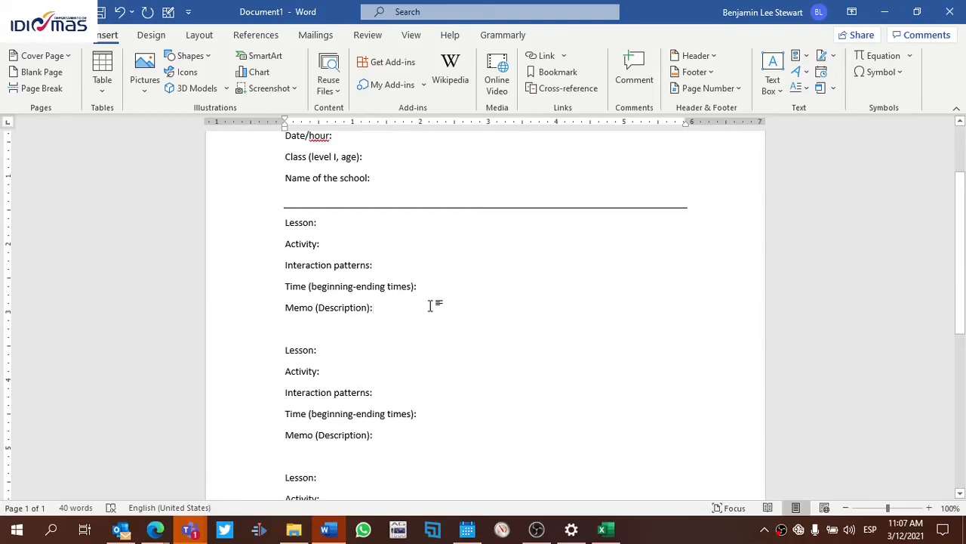
left_click(373, 307)
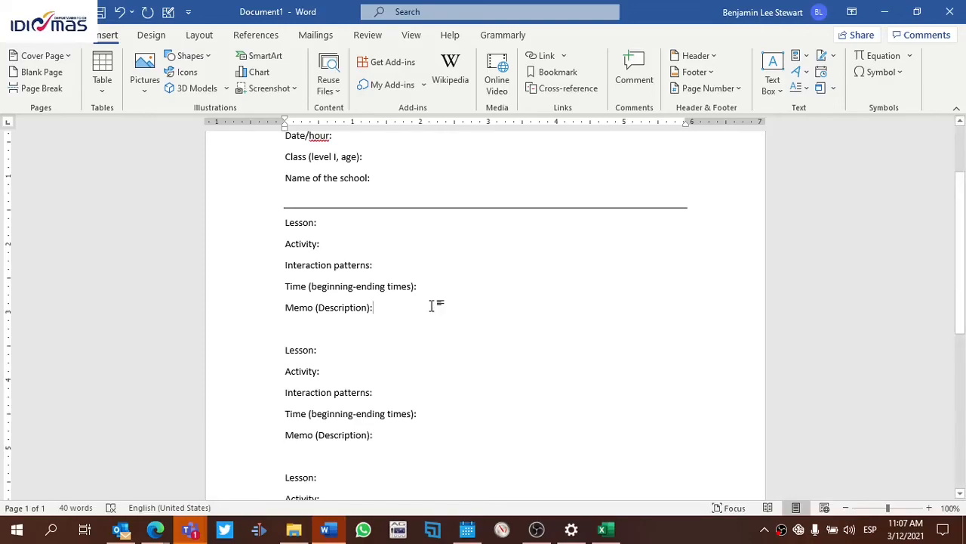
scroll("up", 3)
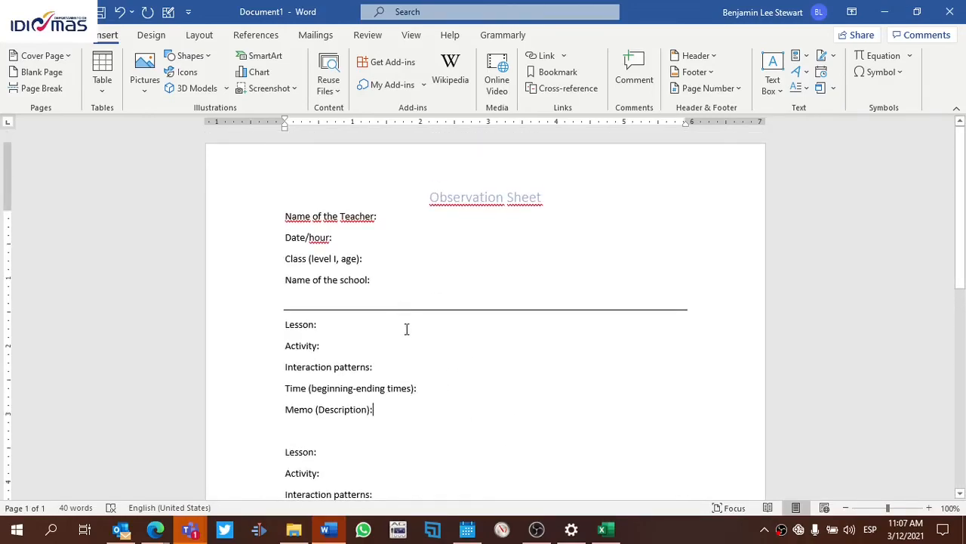
scroll("down", 3)
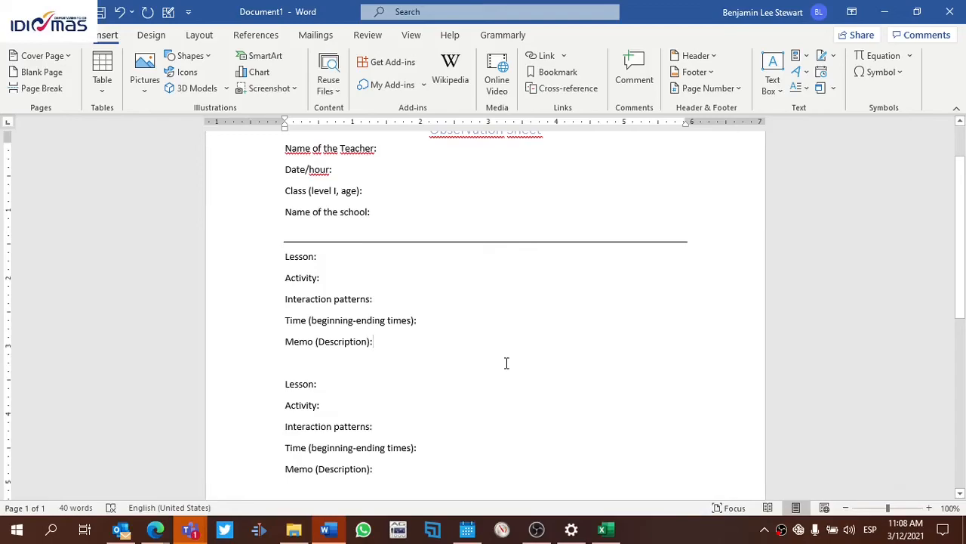
left_click(373, 341)
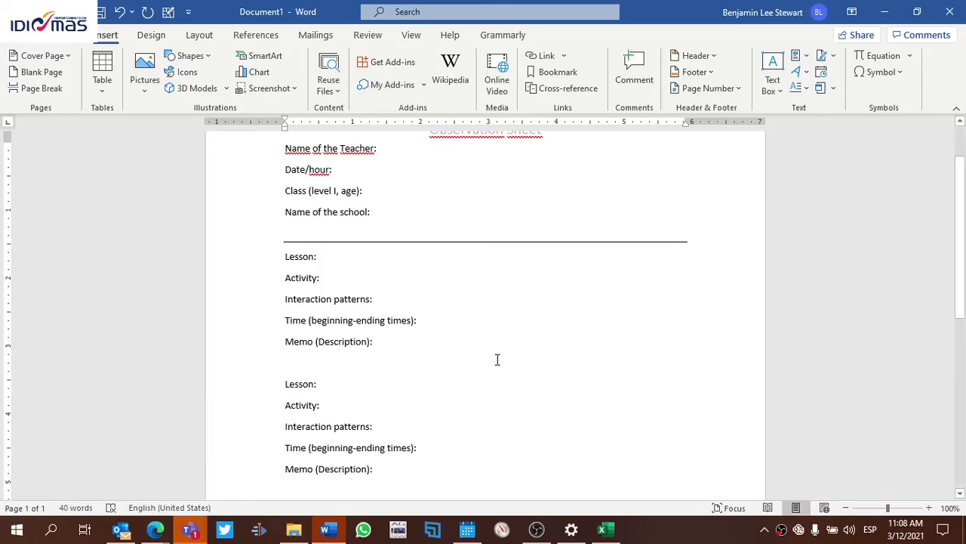
scroll("down", 3)
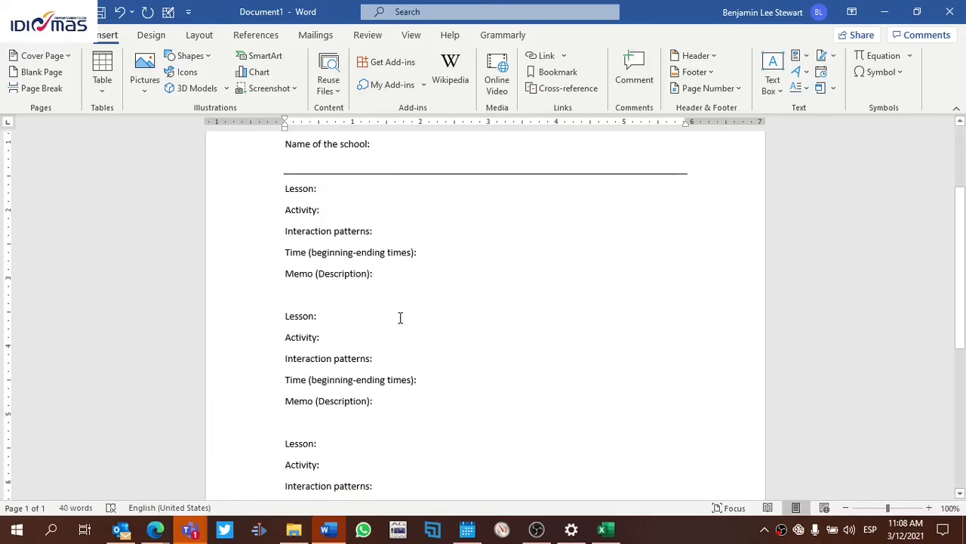
mouse_move(411, 312)
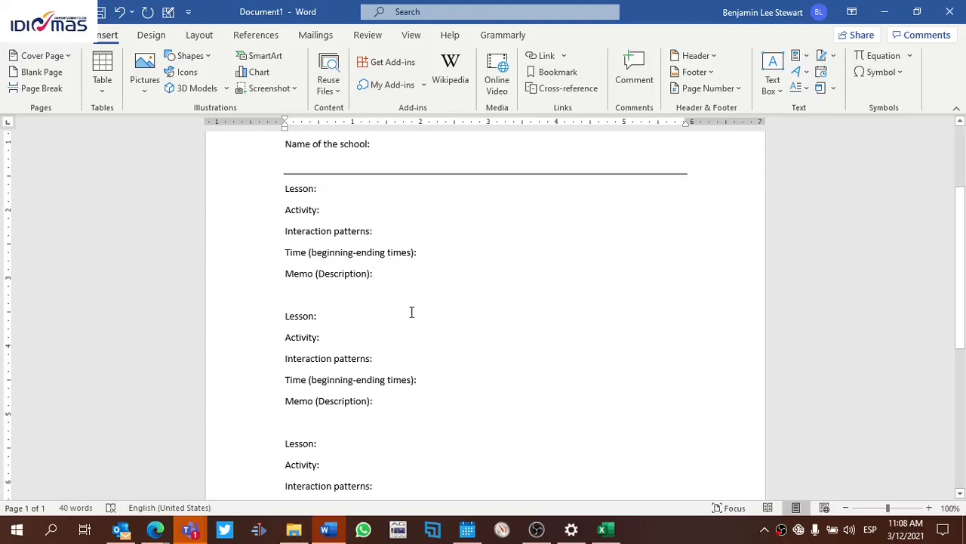
left_click(372, 273)
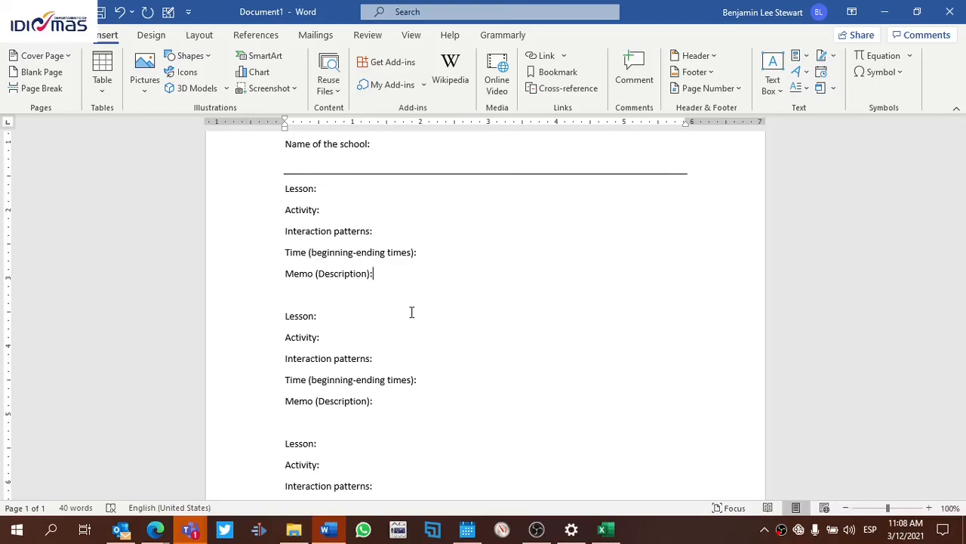
scroll("up", 3)
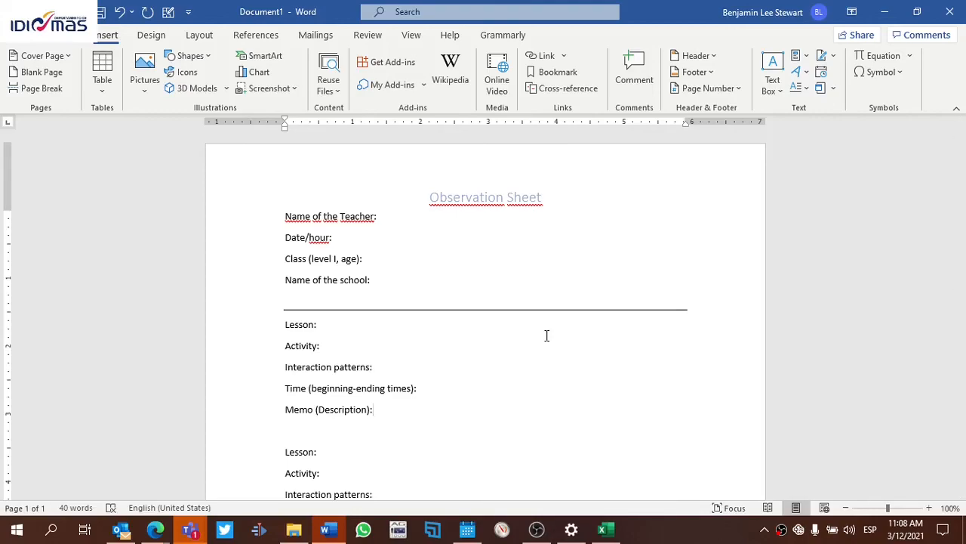
left_click(373, 409)
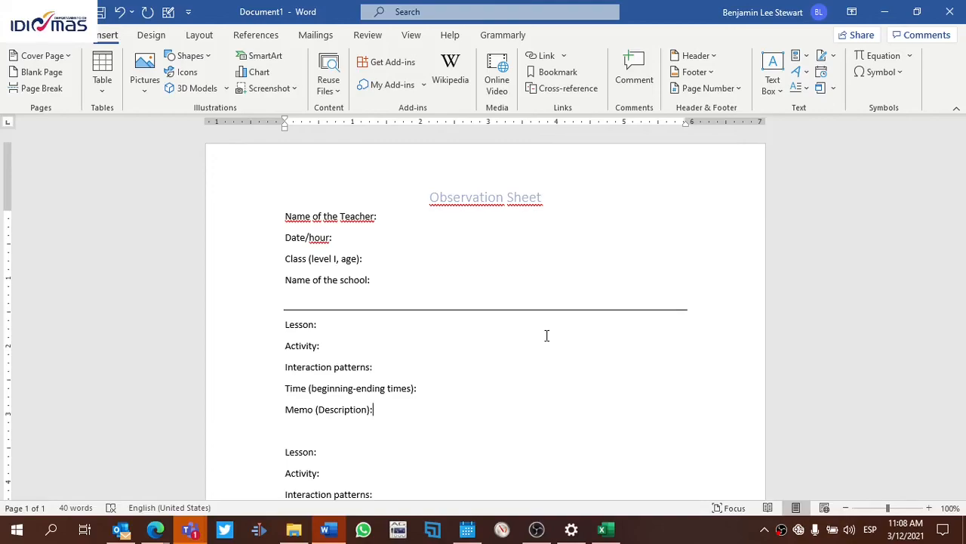